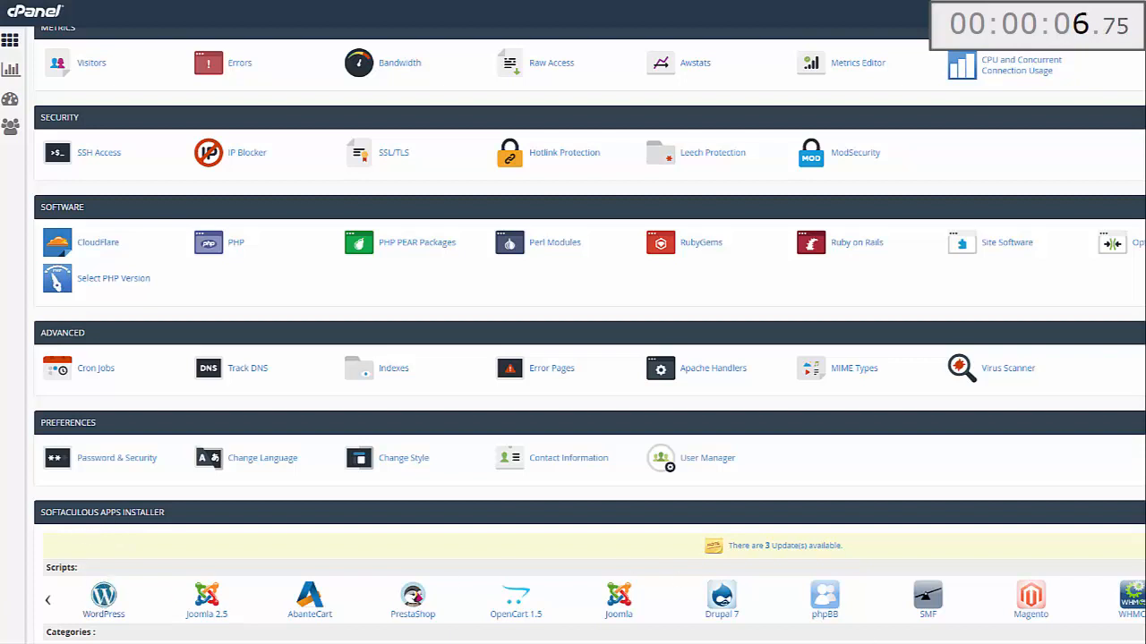
Step: Start a new WordPress installation in Softaculous and review the filled install form down to the theme choices
click(104, 600)
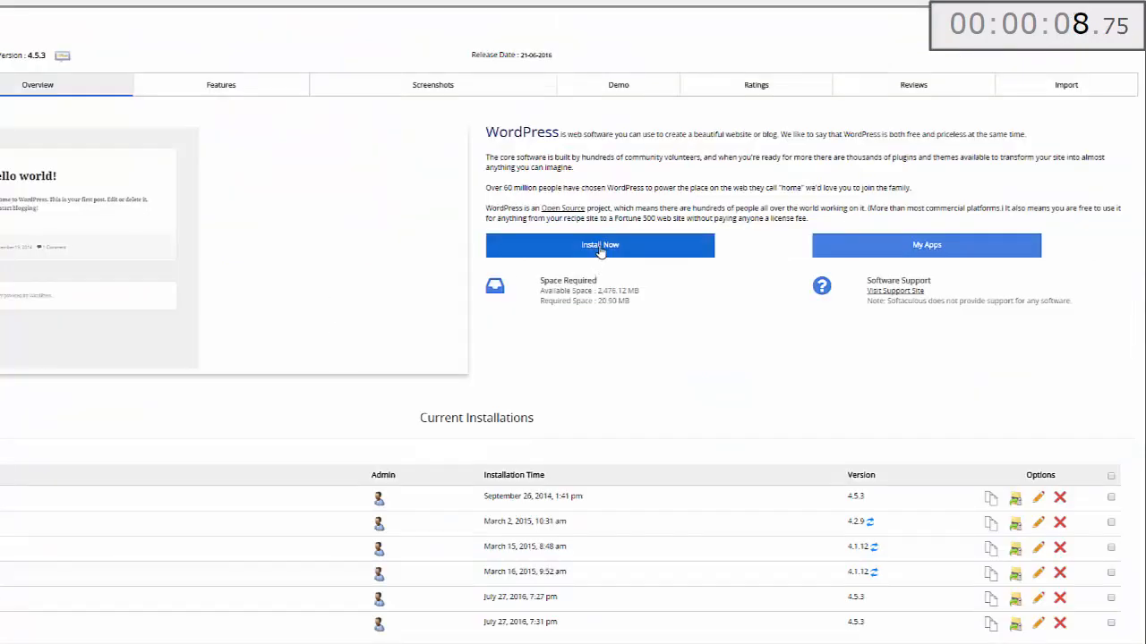
click(598, 244)
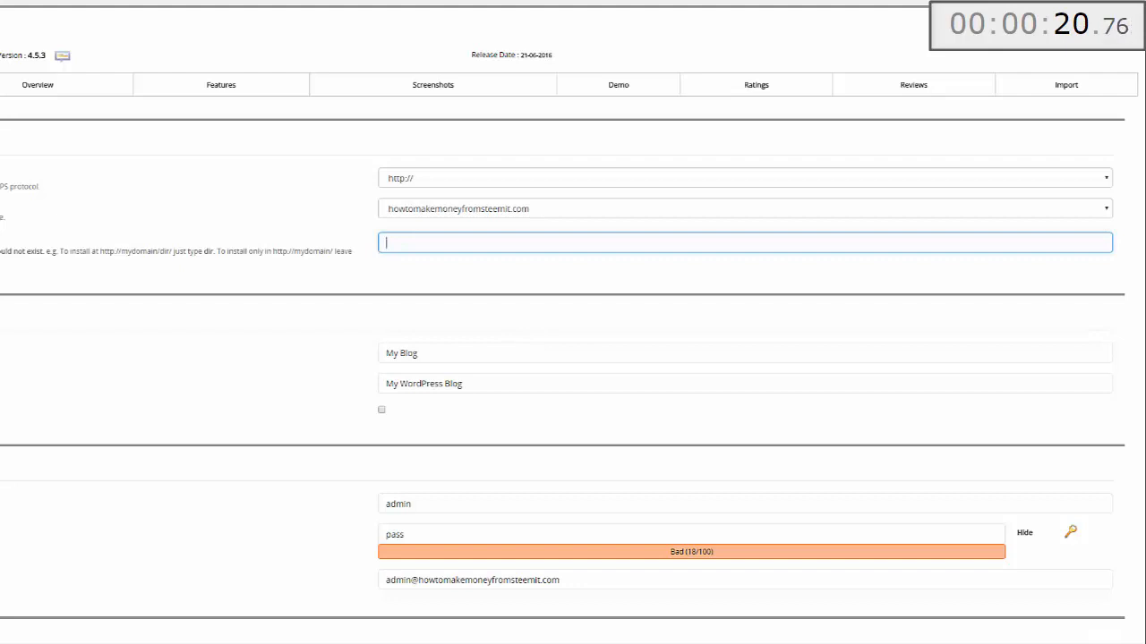
mouse_move(448, 240)
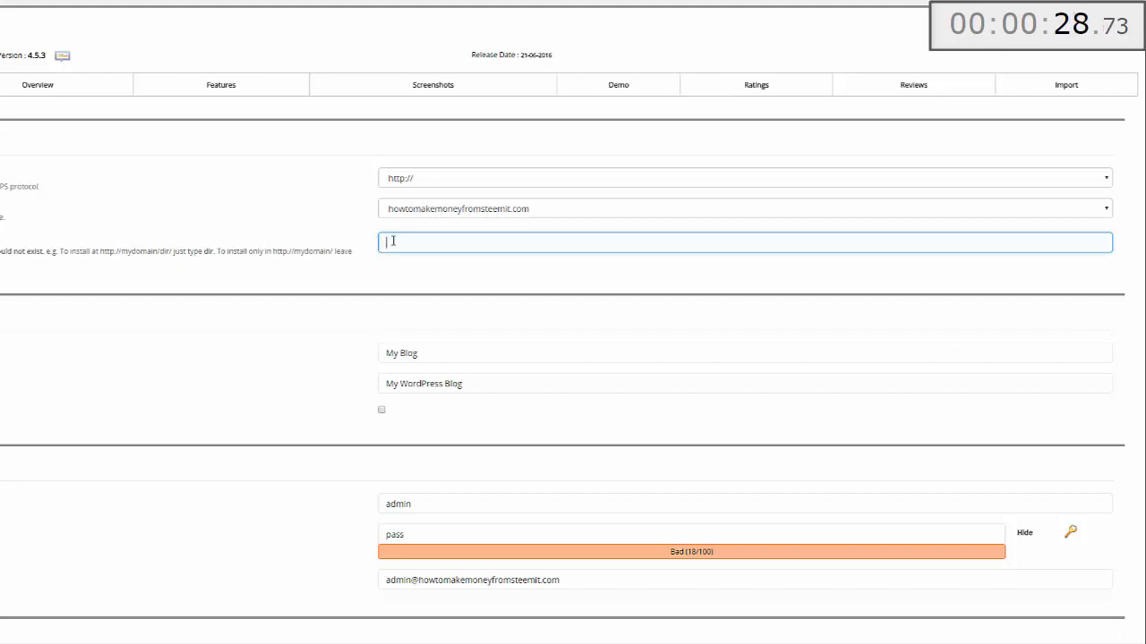
scroll(down, 3)
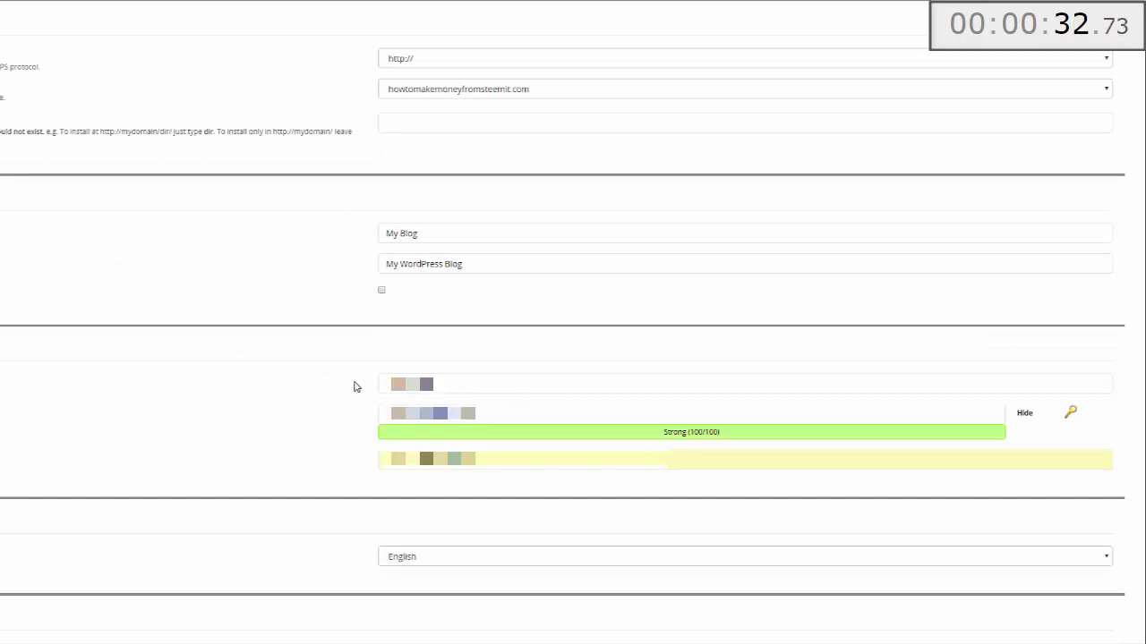
scroll(down, 3)
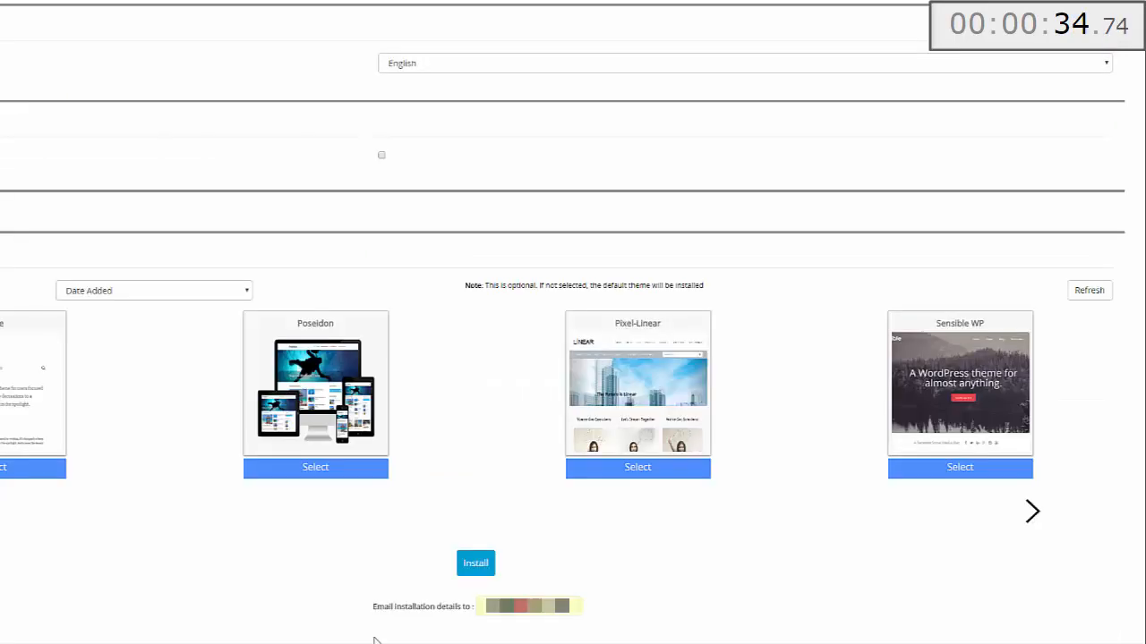
Step: Run the WordPress install for the domain and load the new My Blog site
click(476, 562)
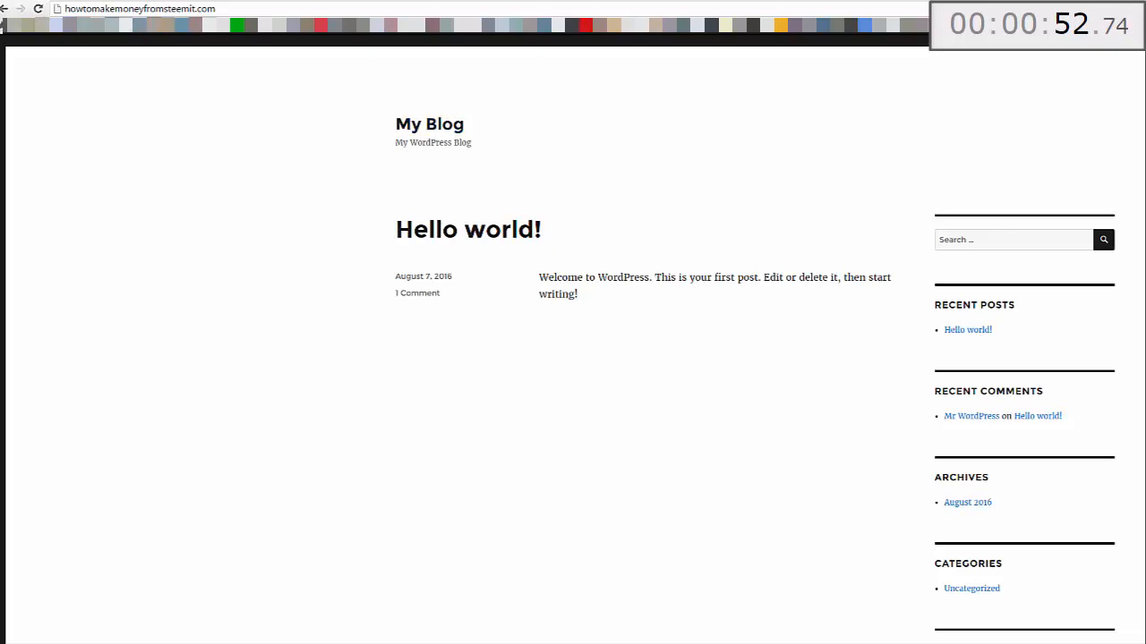
mouse_move(279, 211)
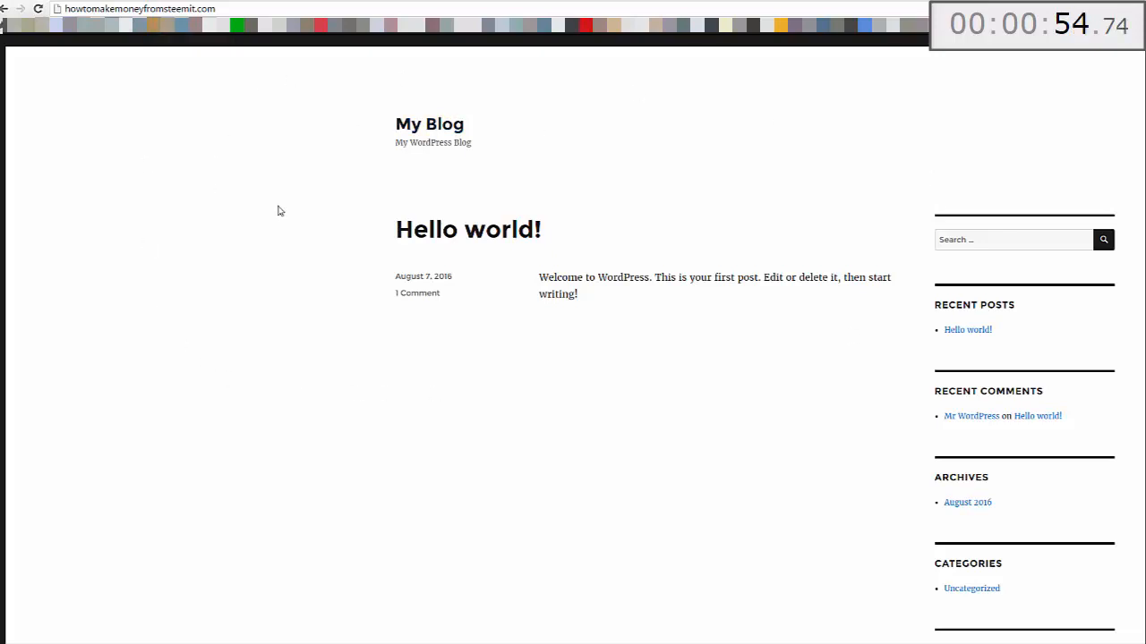
mouse_move(600, 621)
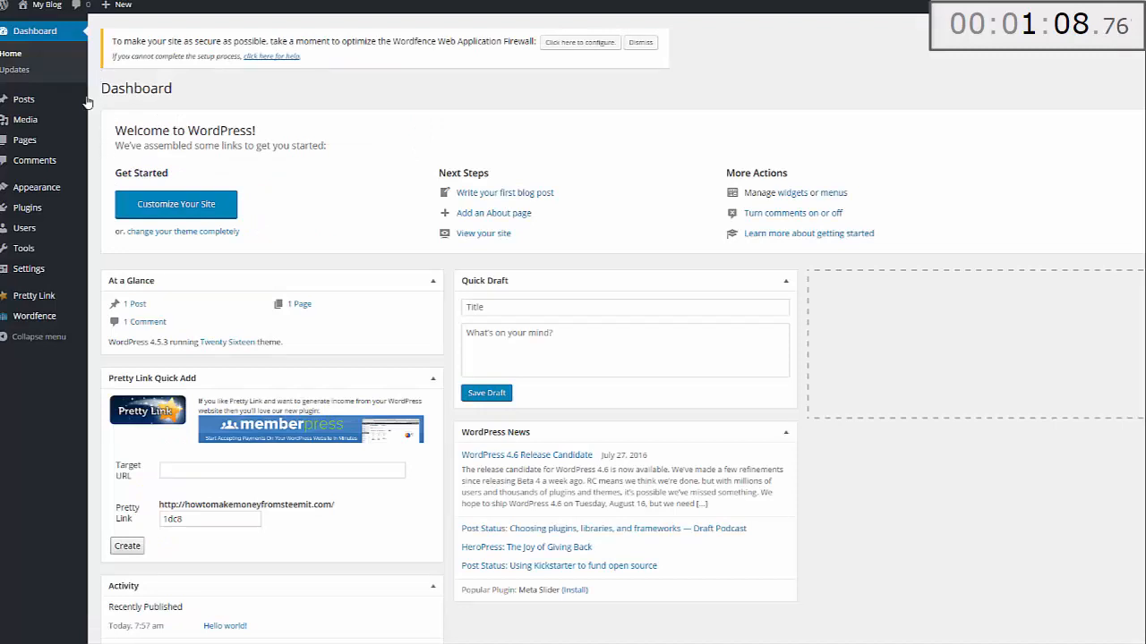
mouse_move(35, 188)
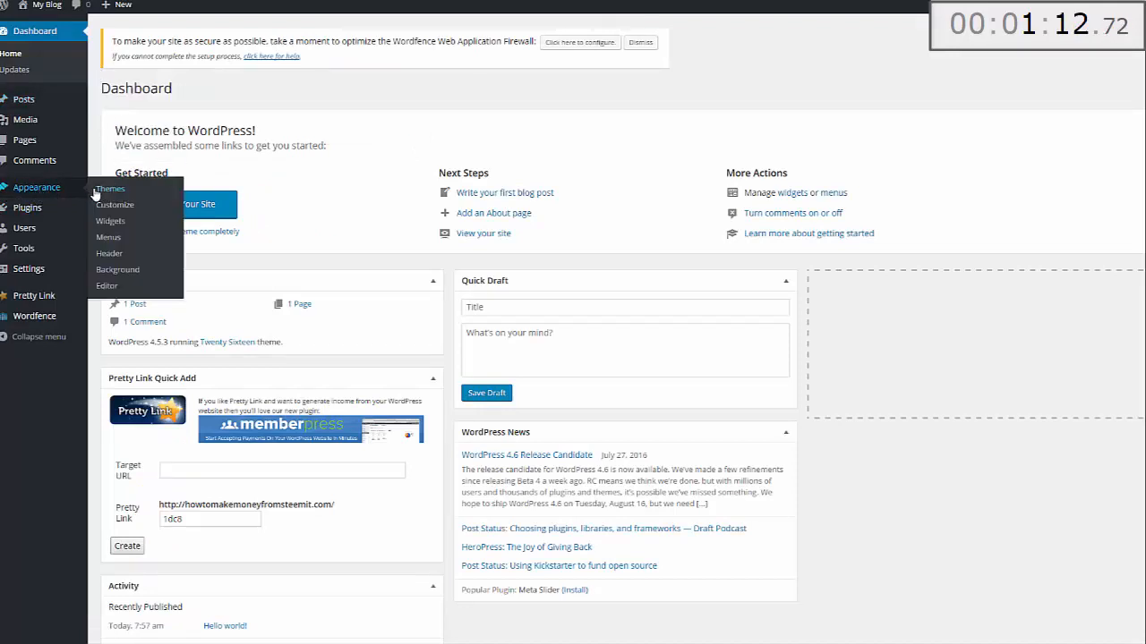
Step: Upload vsourcetheme.zip from Appearance > Themes and install it on the site
click(111, 188)
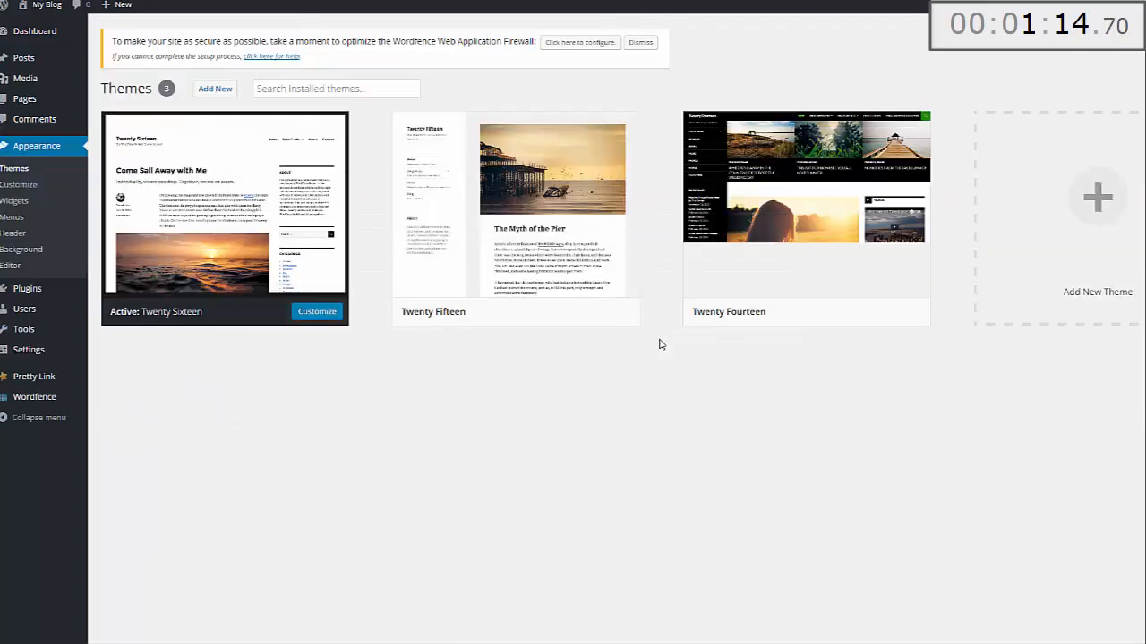
click(215, 88)
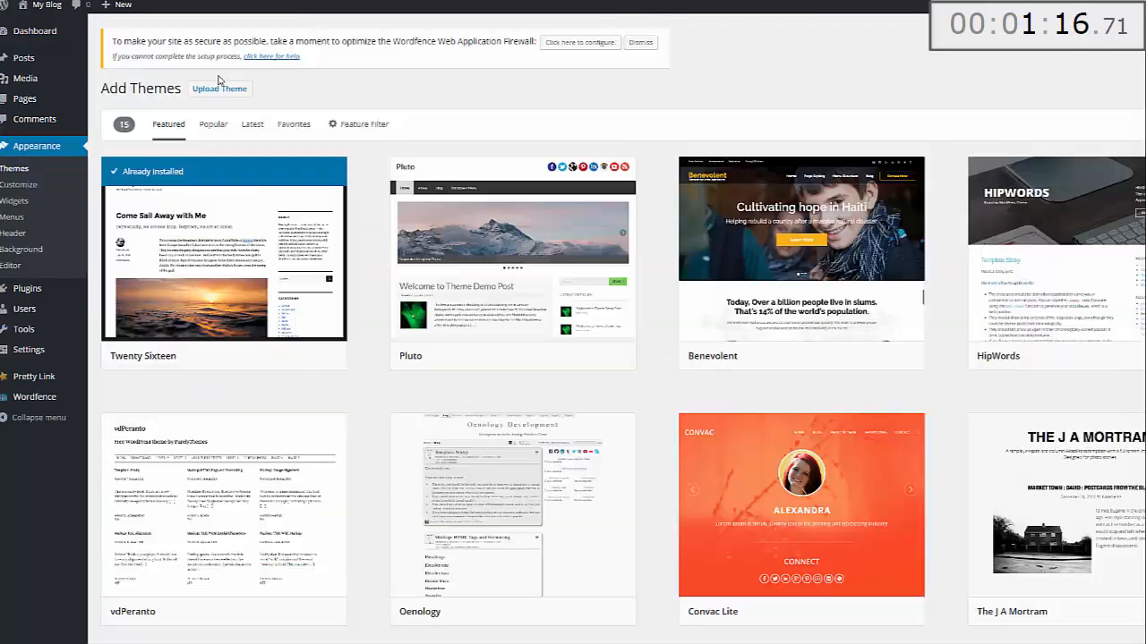
click(219, 90)
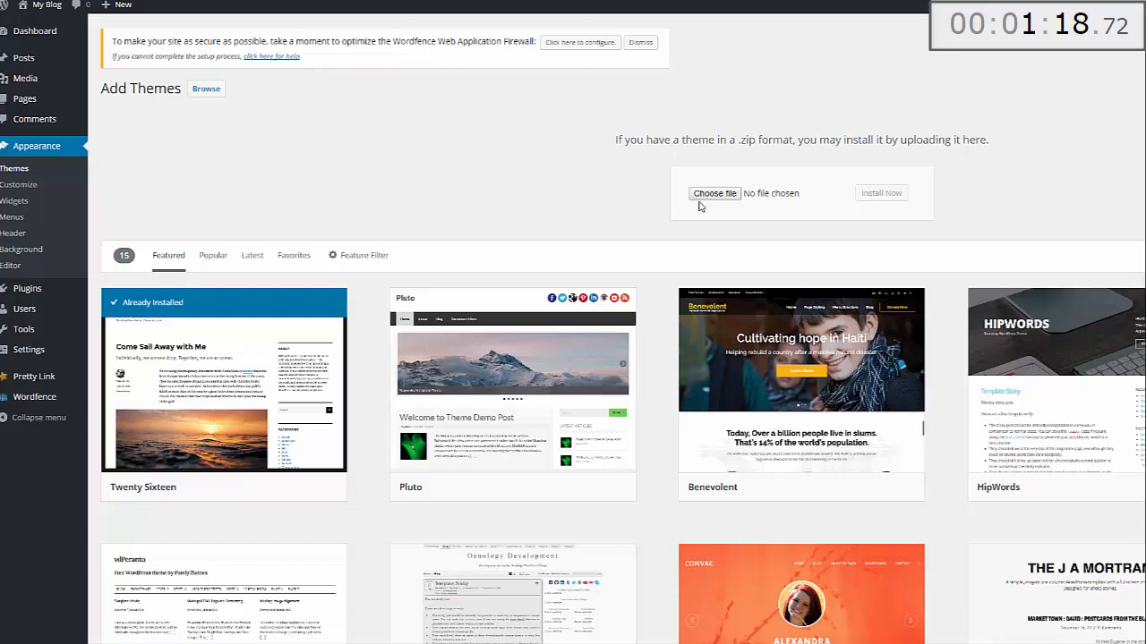
click(715, 194)
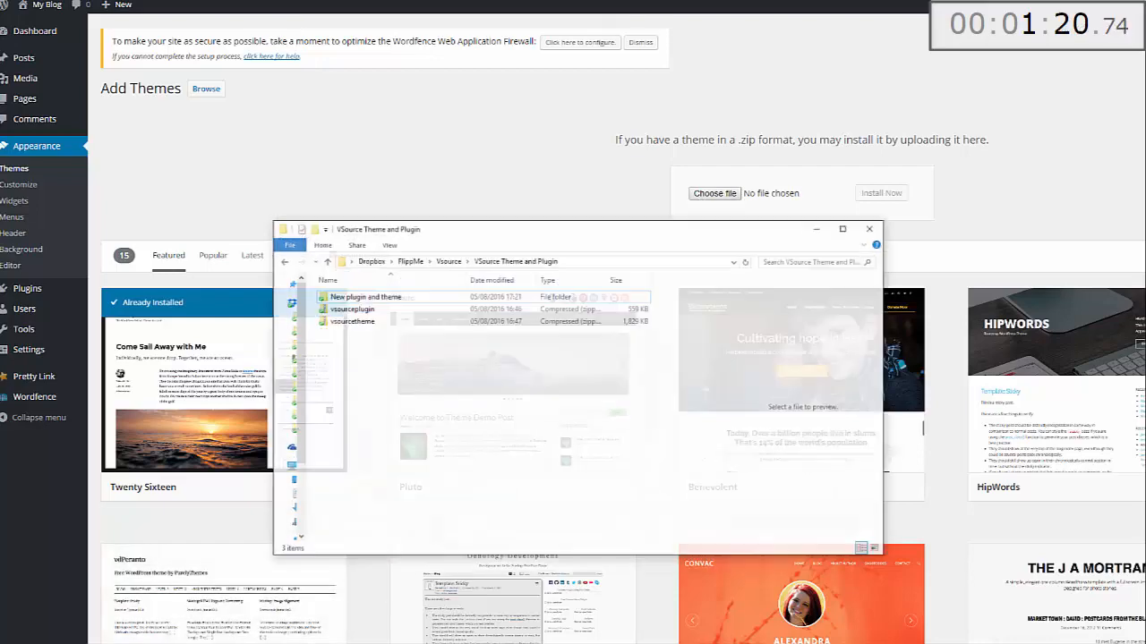
drag(351, 321, 713, 193)
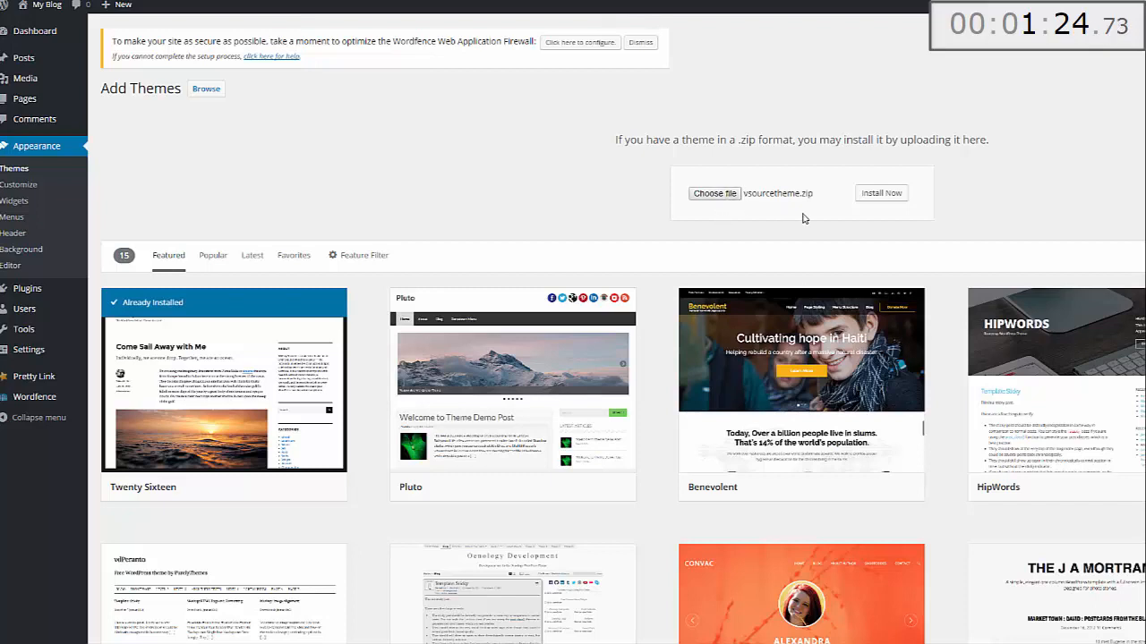
mouse_move(1038, 325)
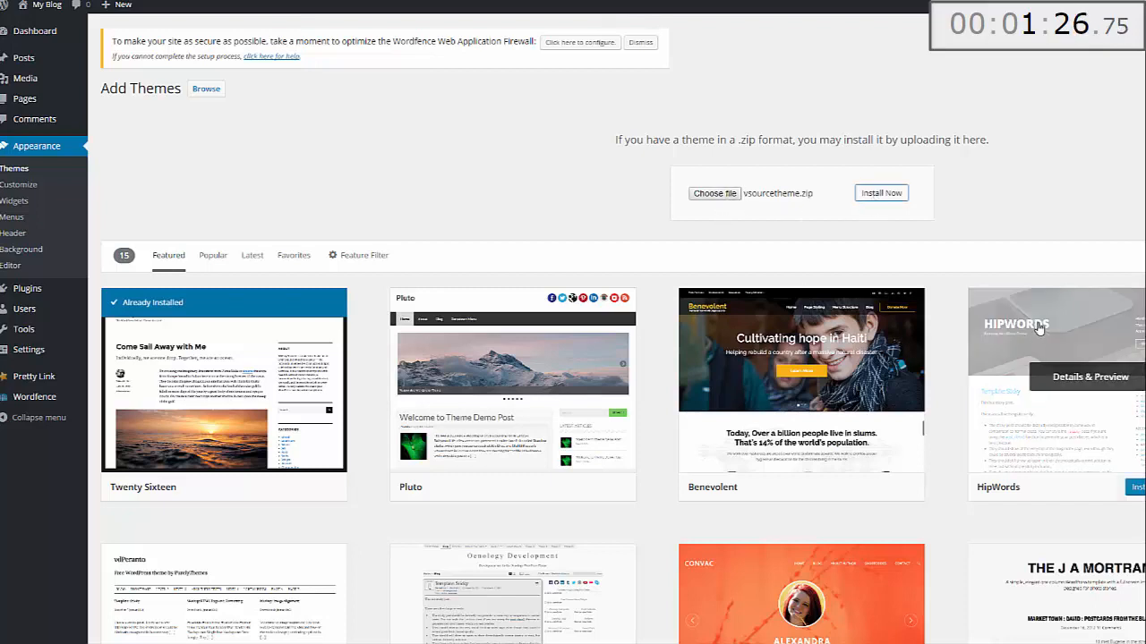
click(881, 193)
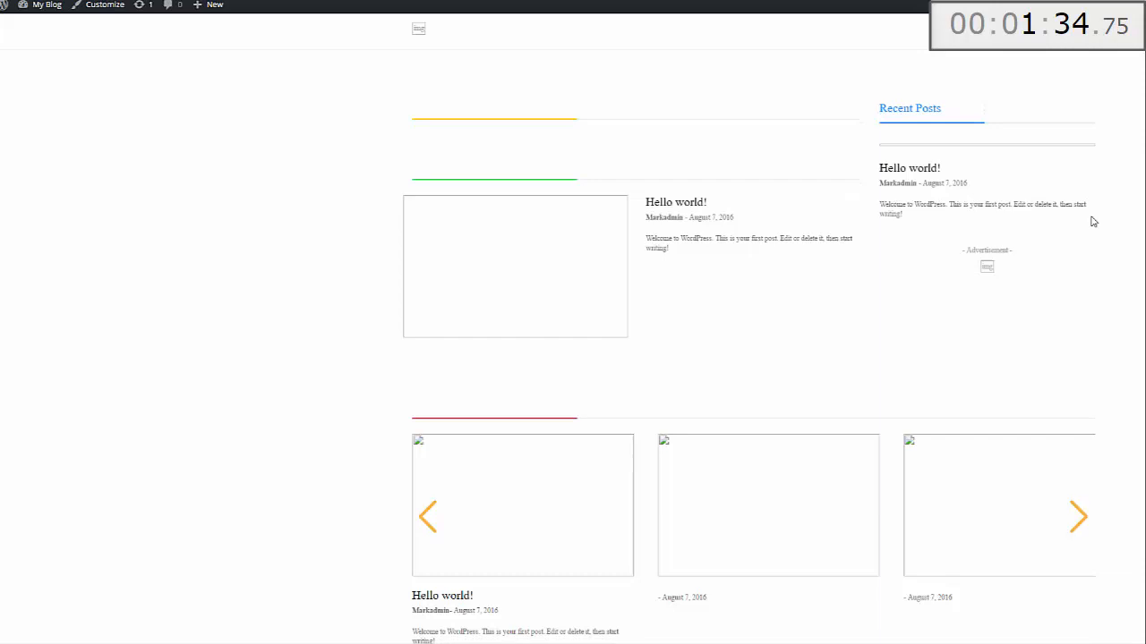
Step: Scroll the vsource-themed front page down to the dark footer and back up
scroll(down, 3)
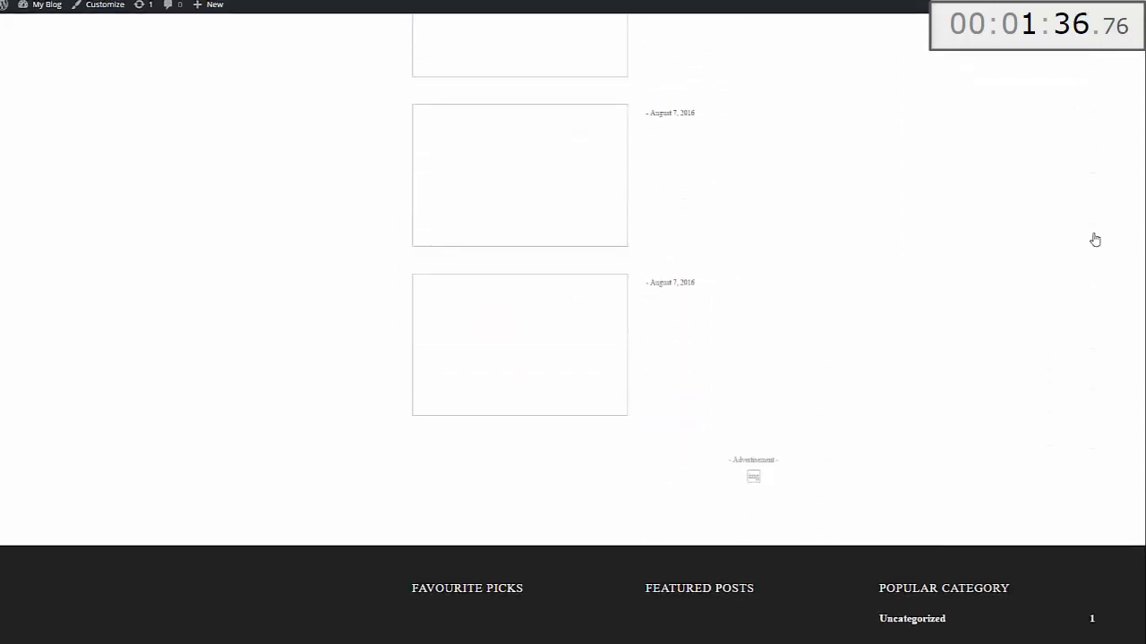
scroll(up, 3)
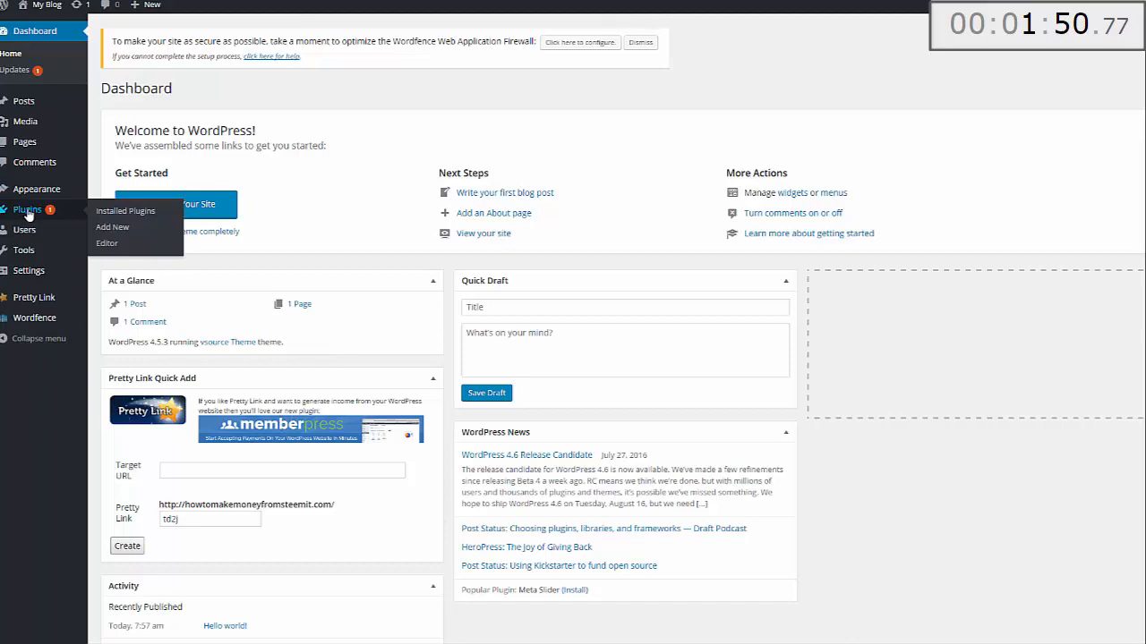
Step: Upload vsourceplugin.zip from Plugins > Add New, install it and activate it
click(125, 211)
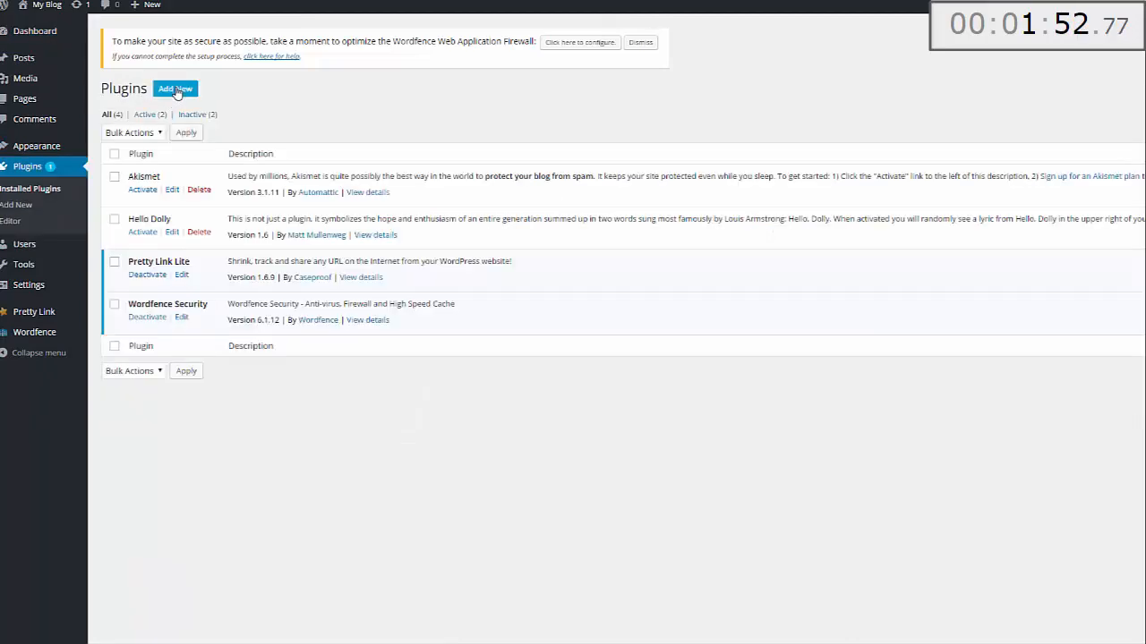
click(175, 90)
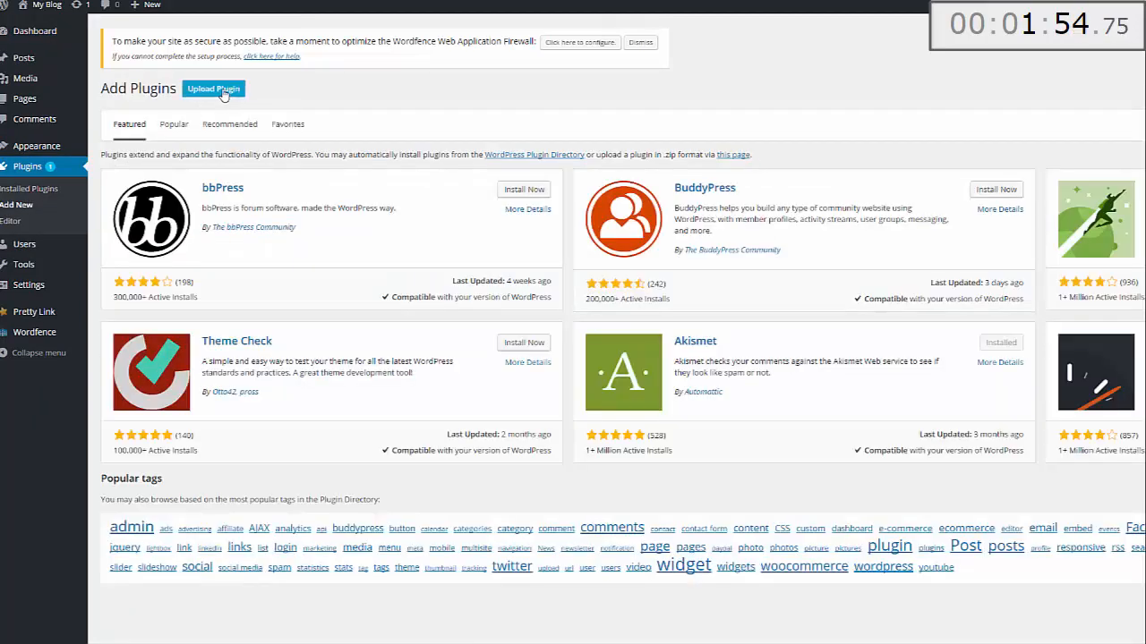
click(213, 90)
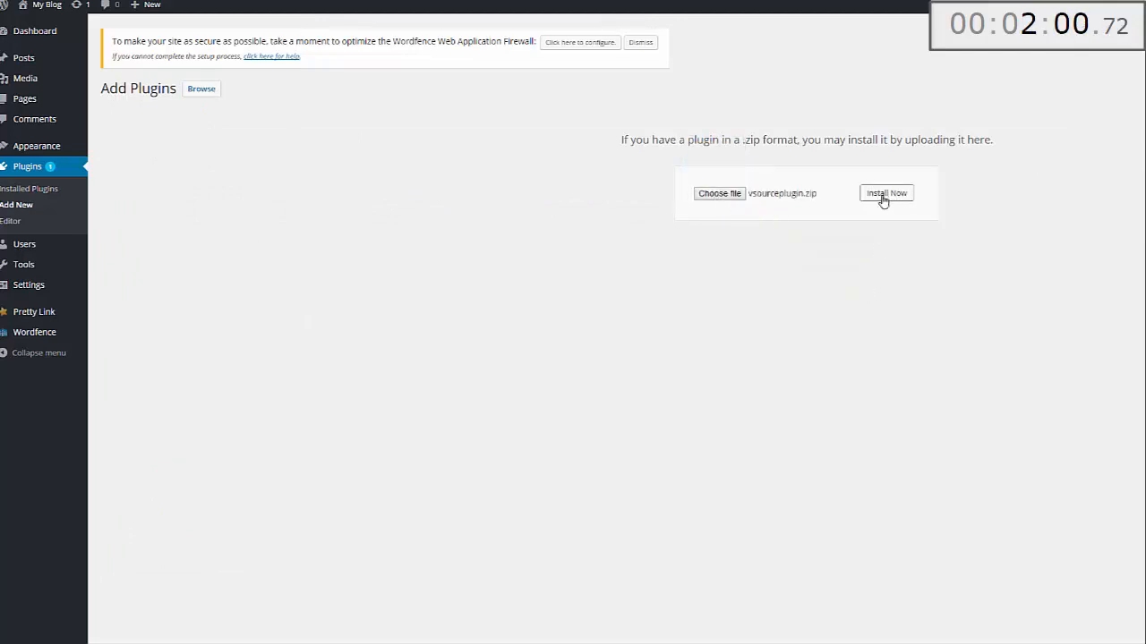
click(884, 194)
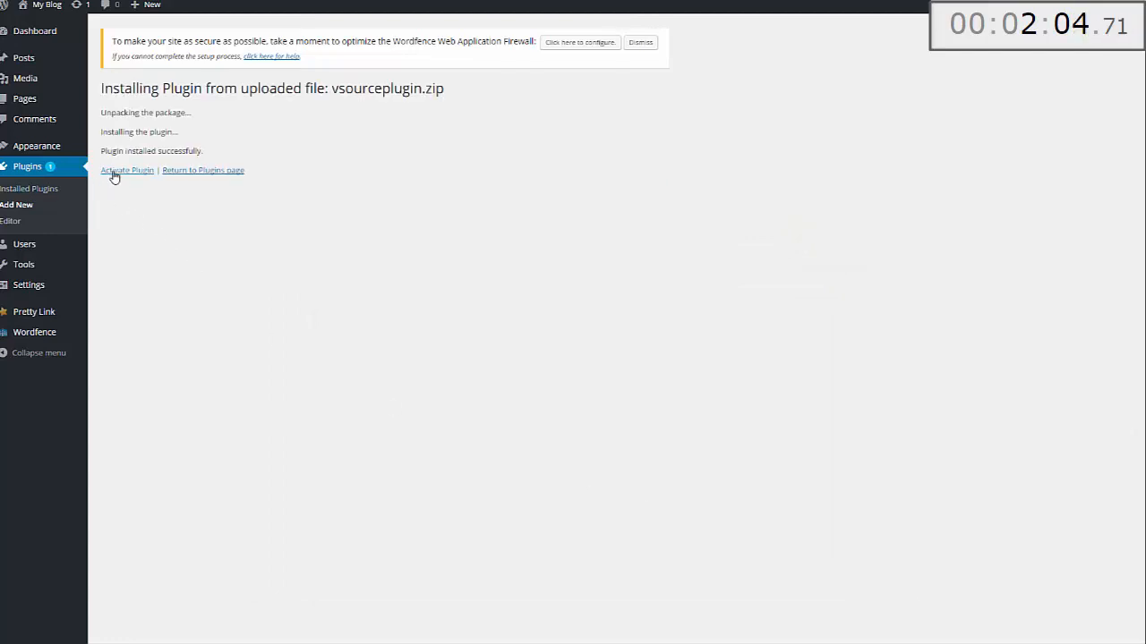
click(128, 170)
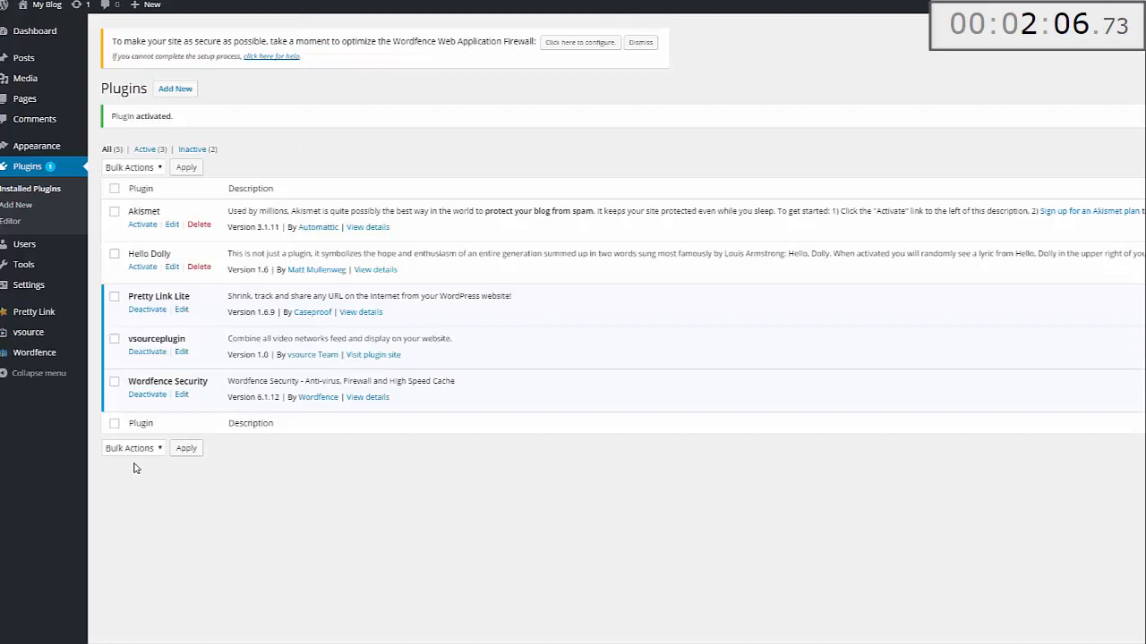
mouse_move(28, 331)
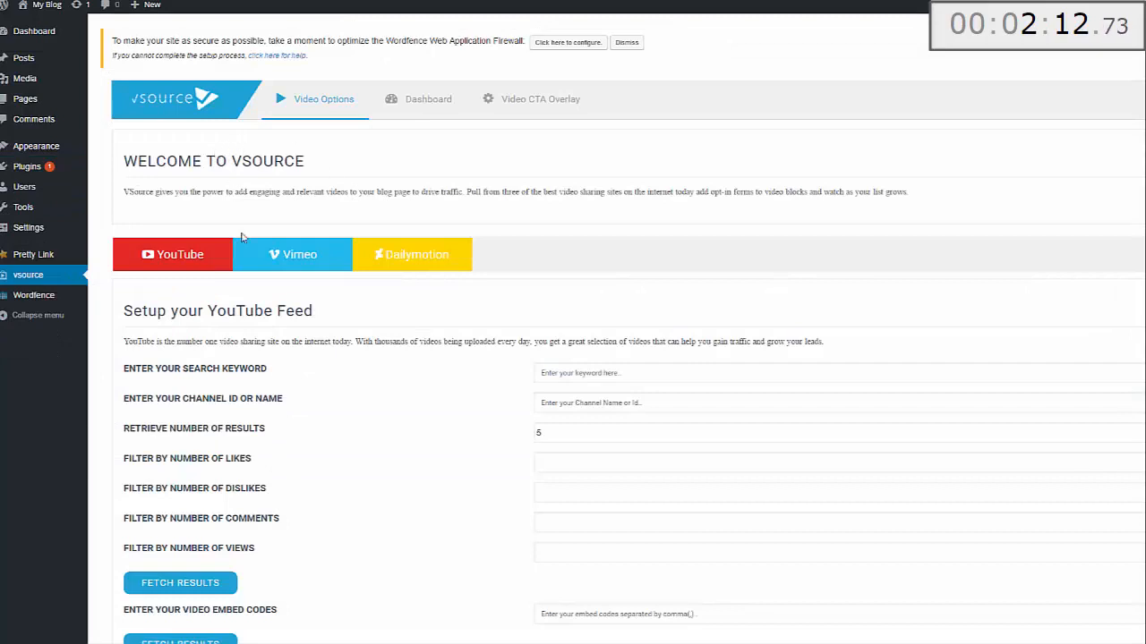
mouse_move(463, 437)
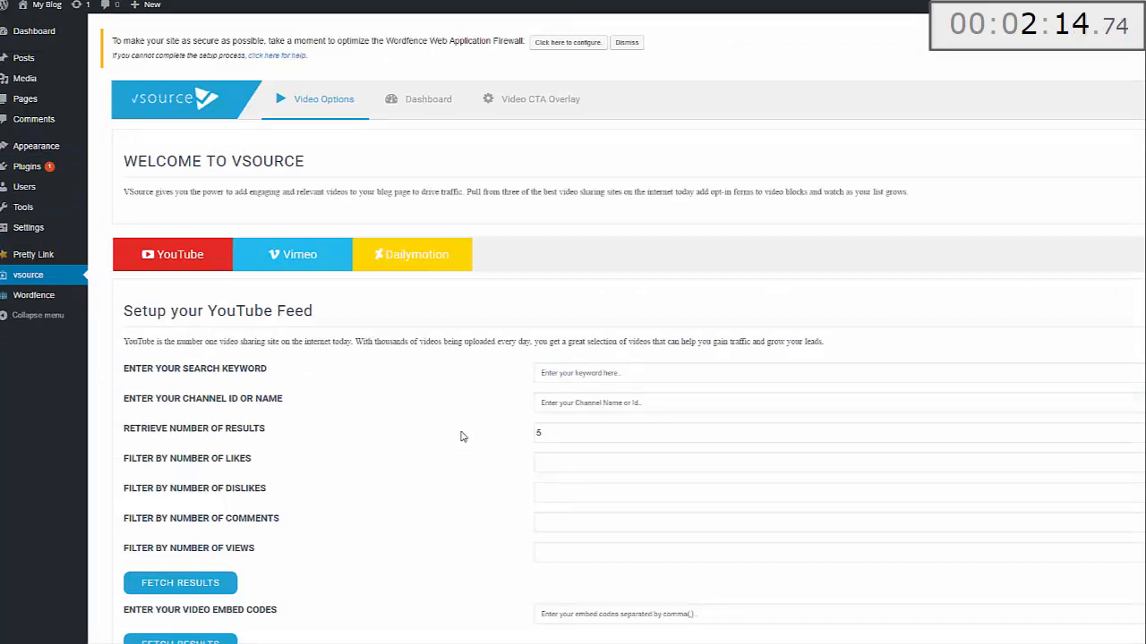
mouse_move(415, 137)
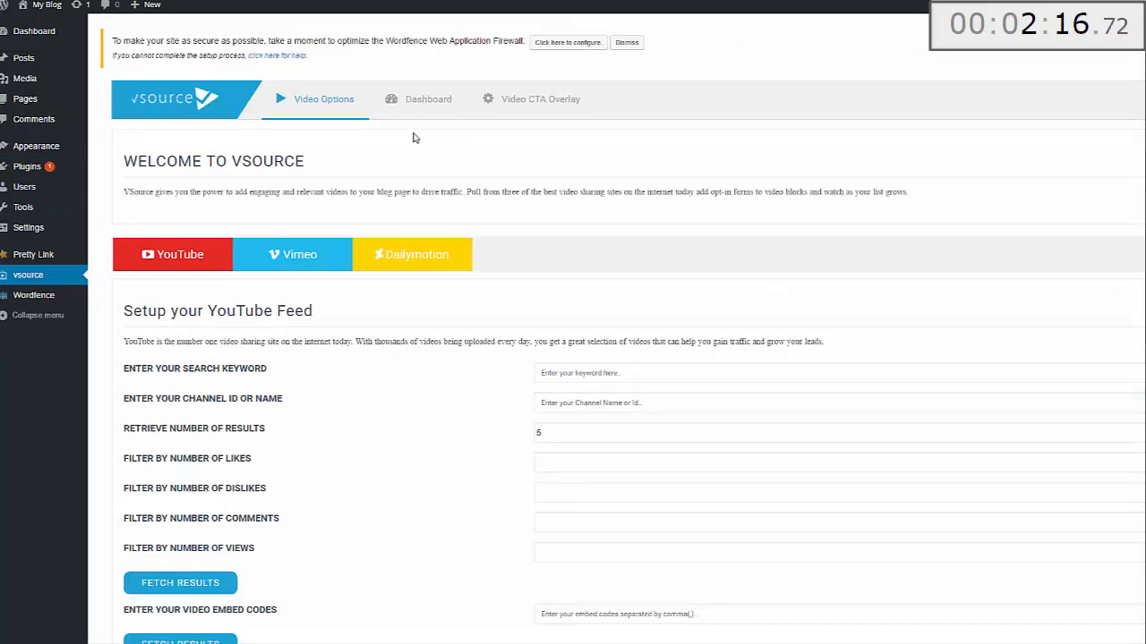
mouse_move(152, 220)
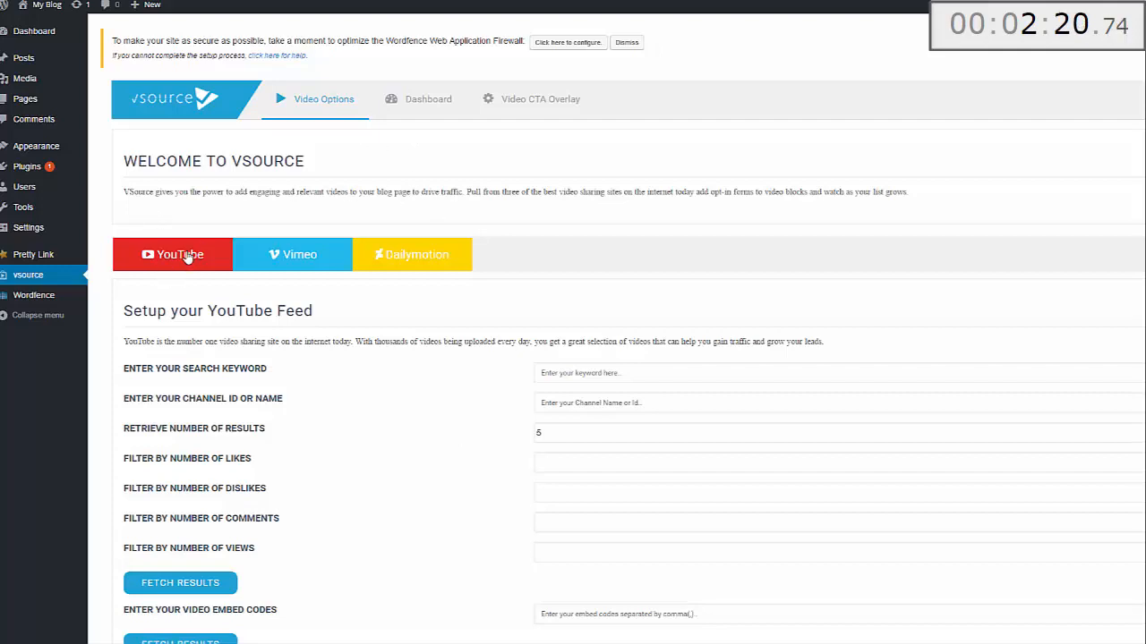
mouse_move(412, 257)
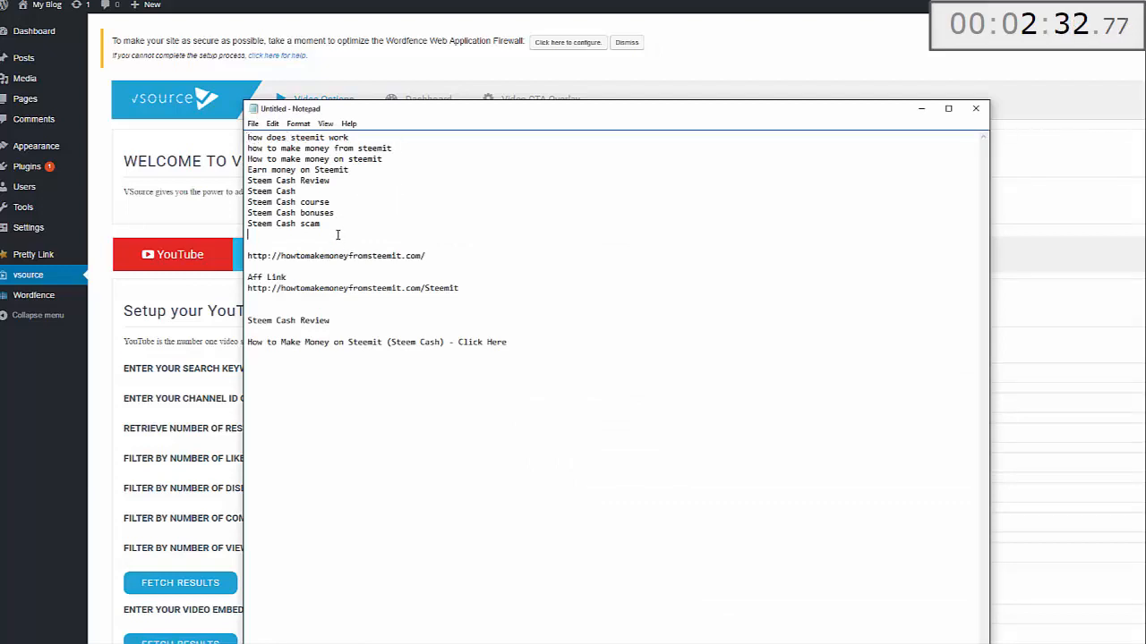
Step: Paste 'Steem Cash Review' from Notepad as the search keyword and set results to retrieve to 10
double_click(304, 320)
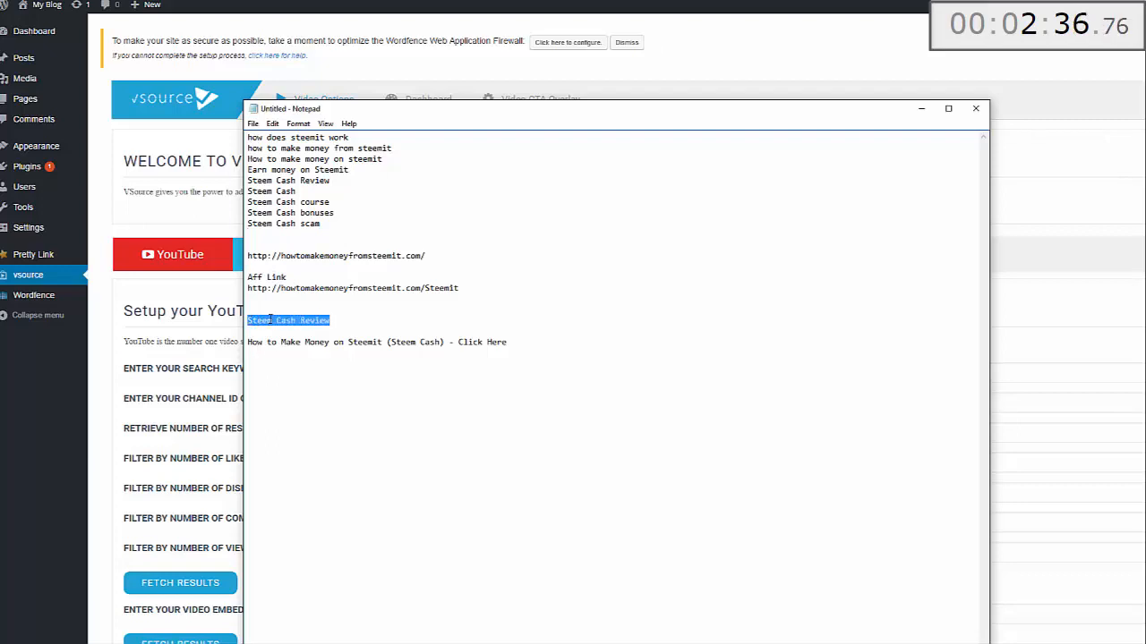
right_click(573, 373)
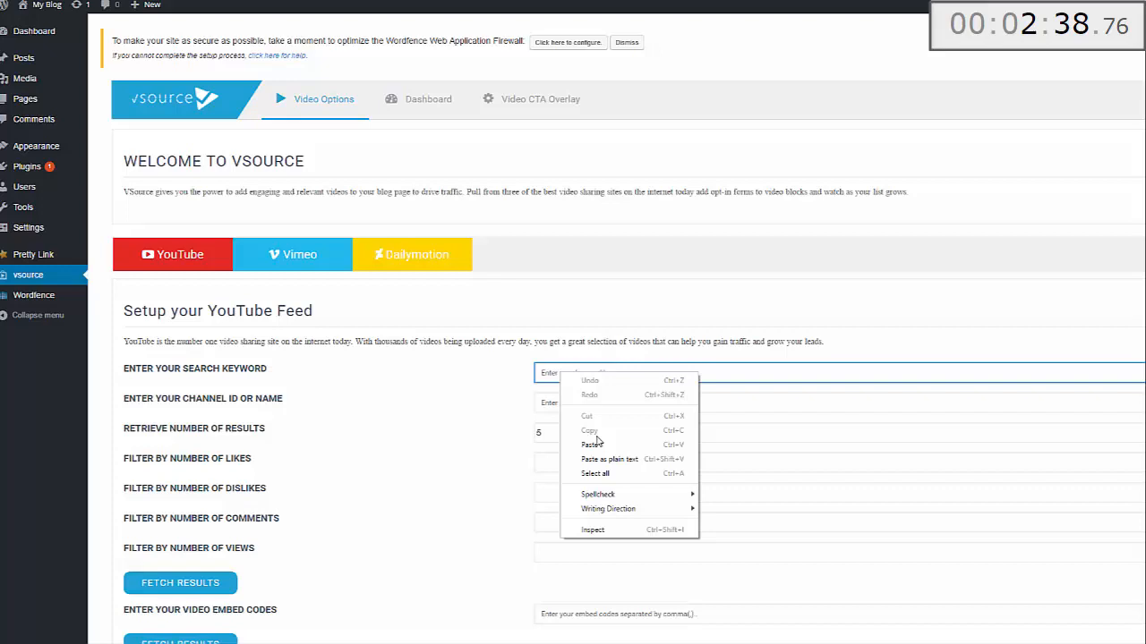
click(591, 444)
text(10)
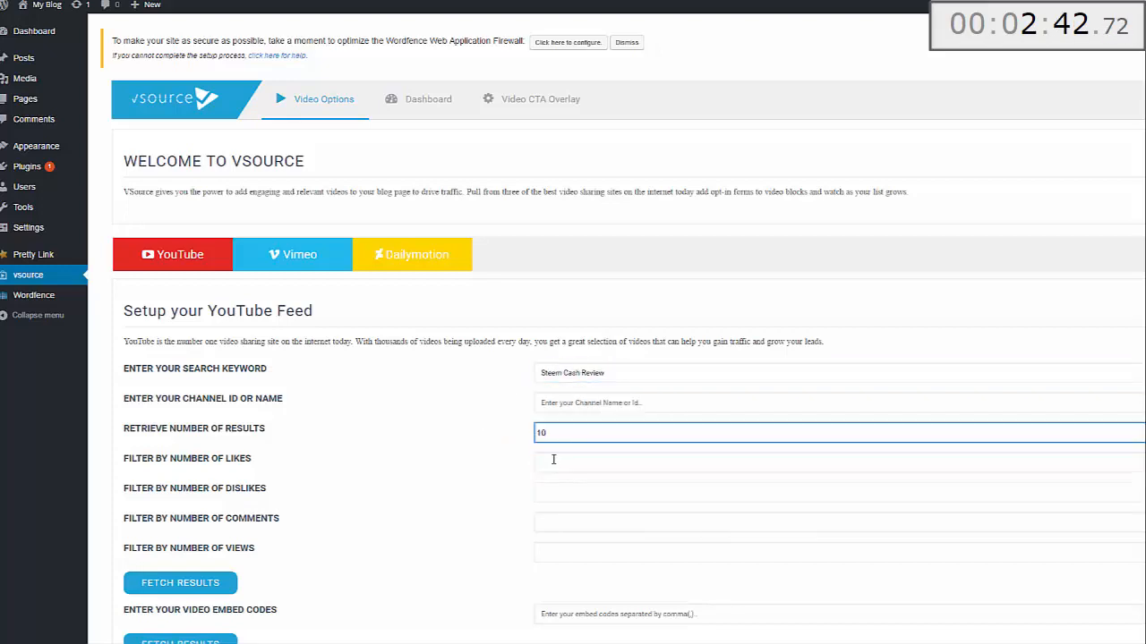
mouse_move(501, 433)
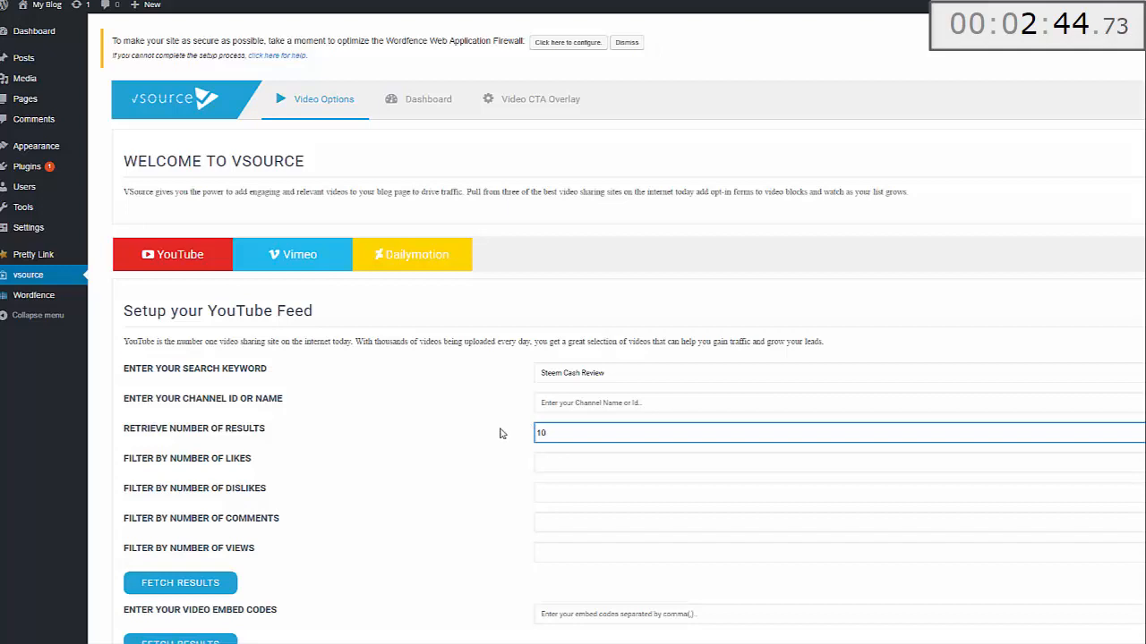
click(838, 432)
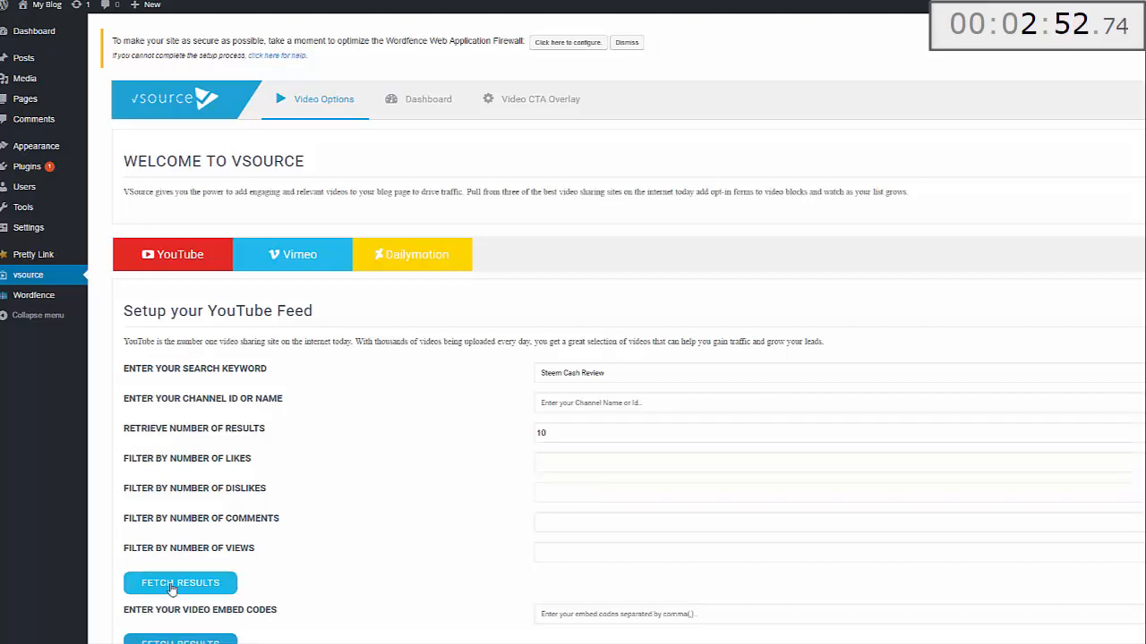
Step: Fetch the ten Steem Cash Review YouTube results and select all of them via the header checkbox
click(179, 583)
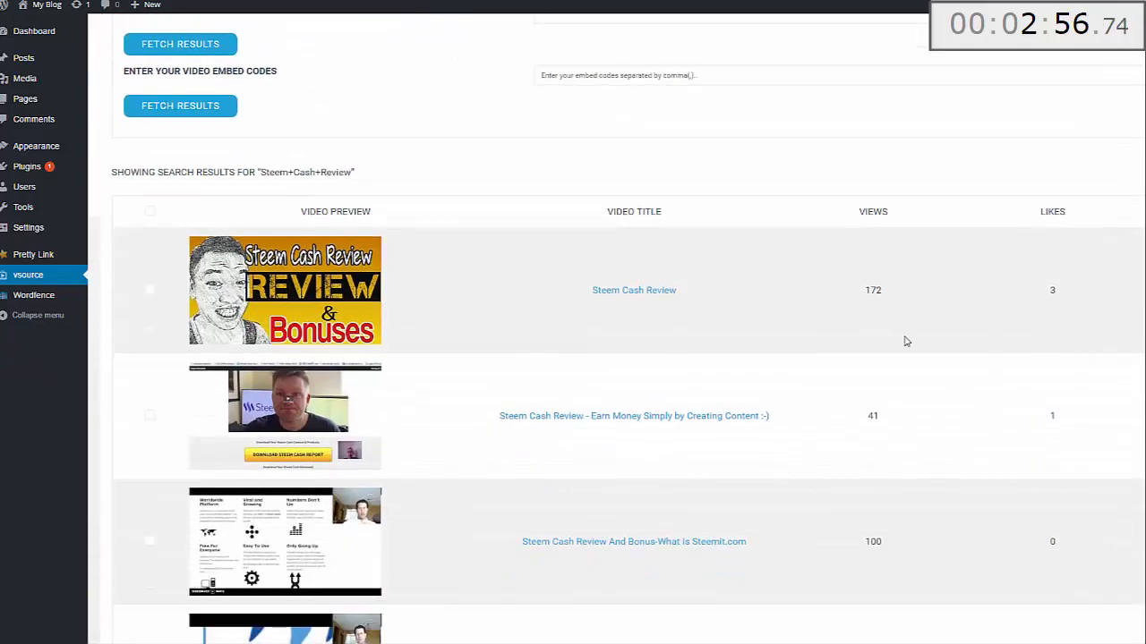
scroll(down, 3)
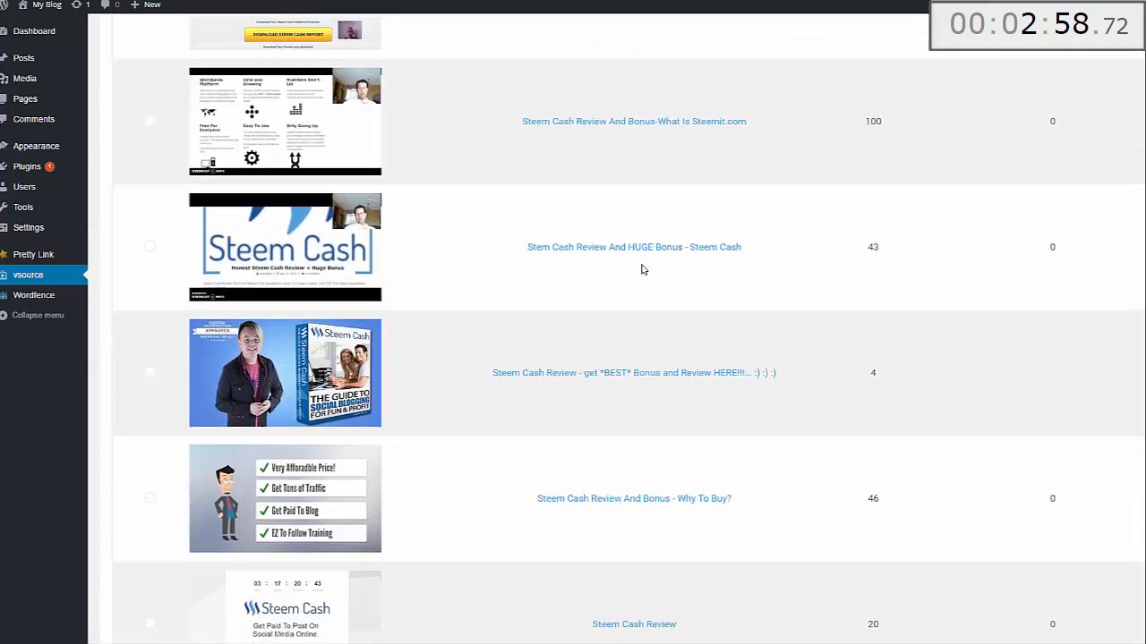
scroll(down, 3)
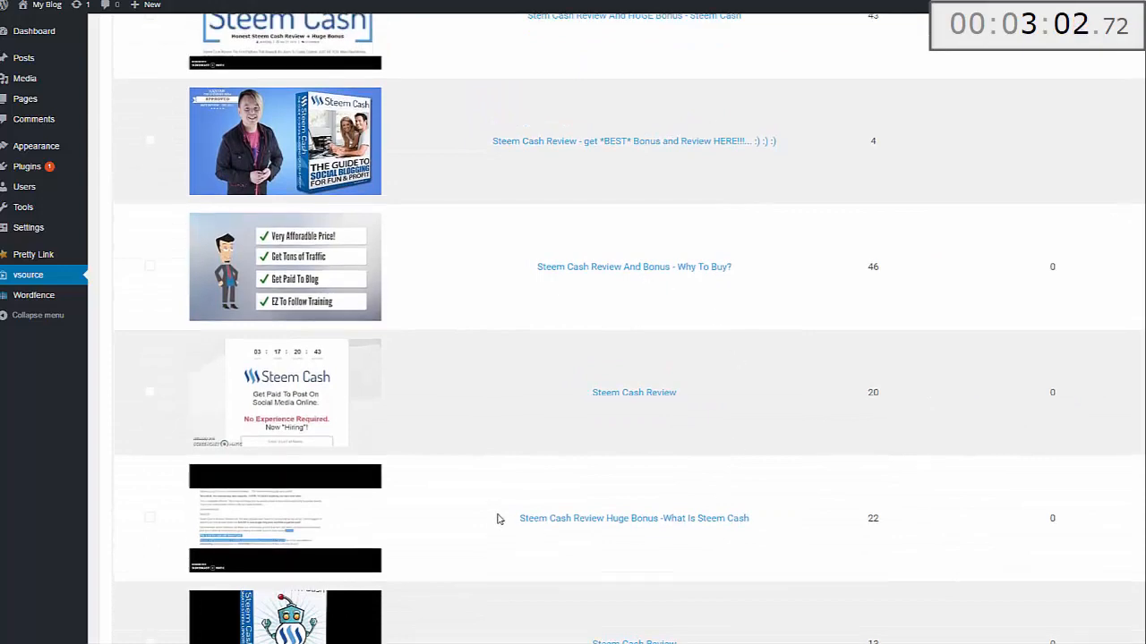
scroll(up, 3)
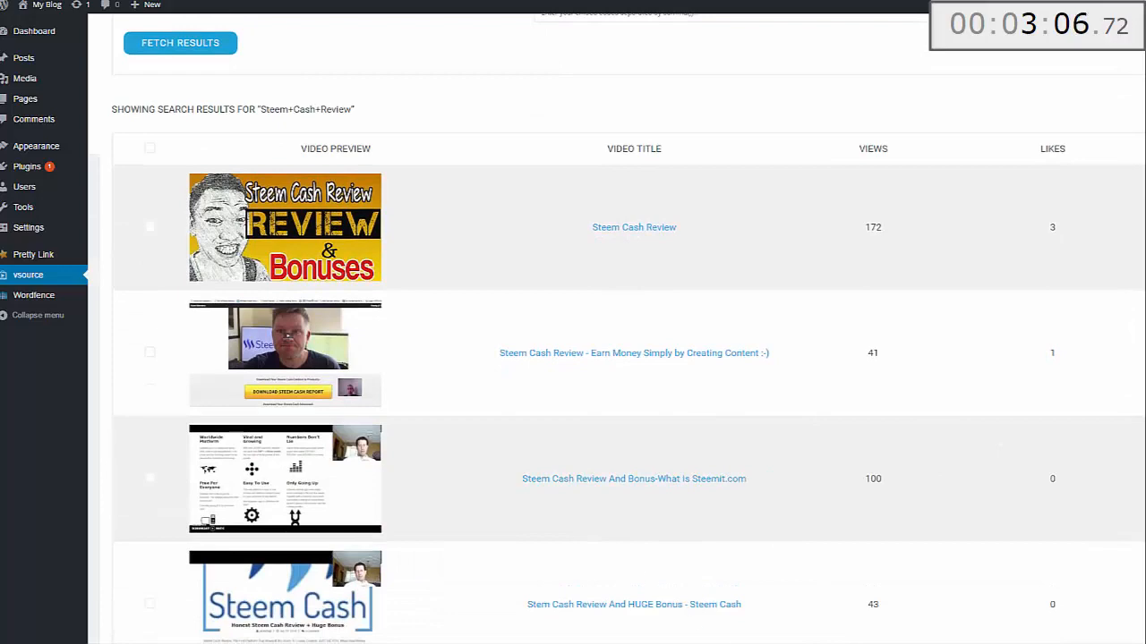
click(150, 147)
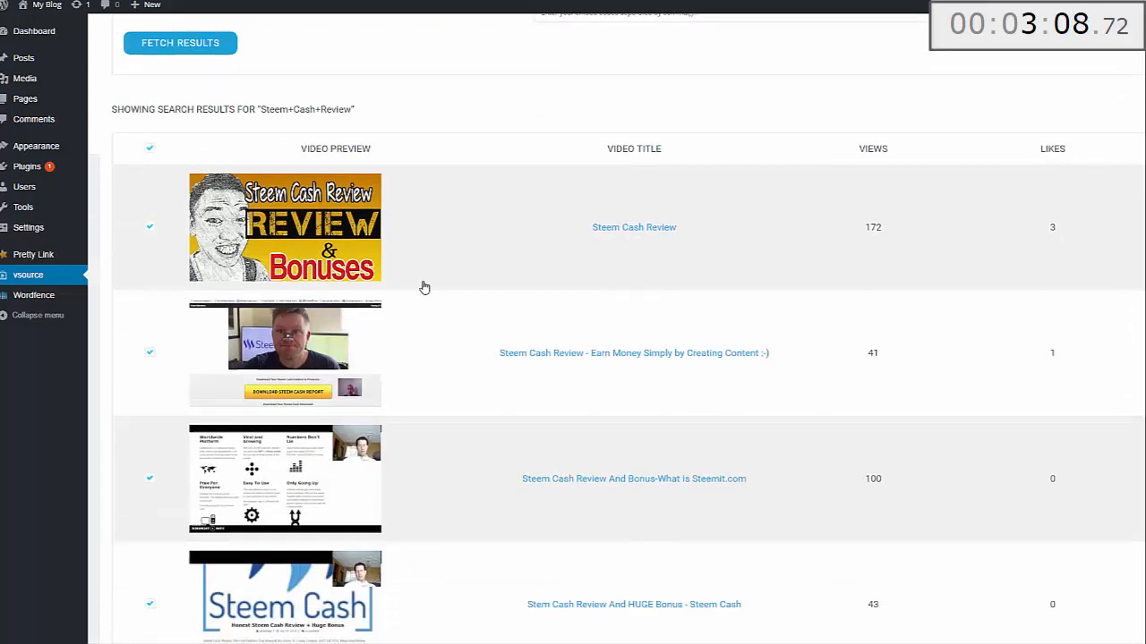
scroll(down, 3)
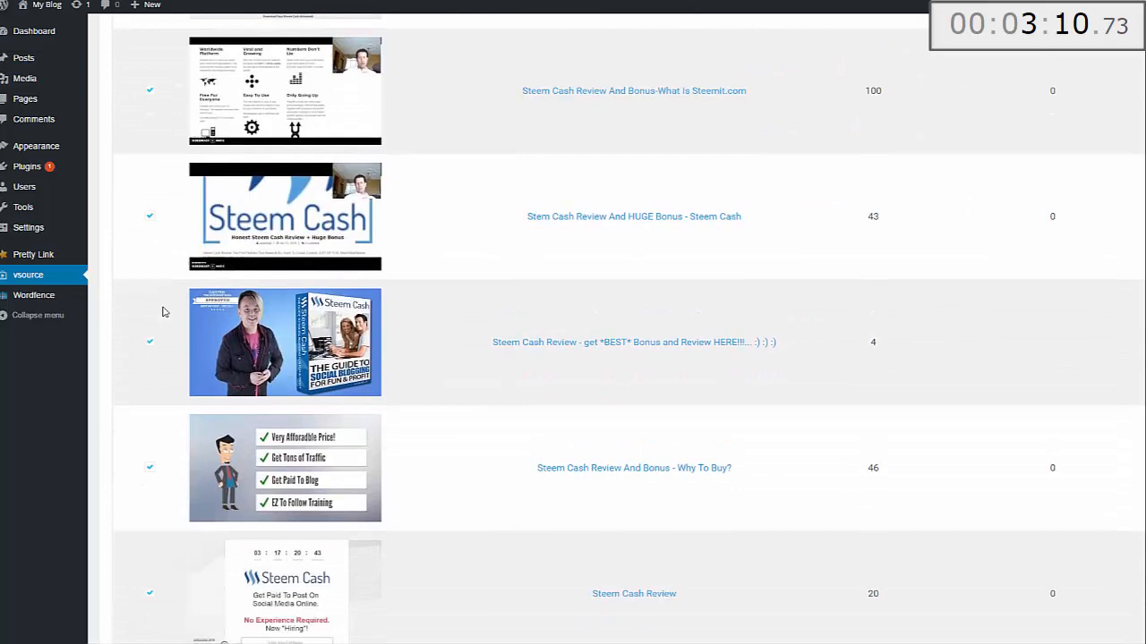
scroll(up, 3)
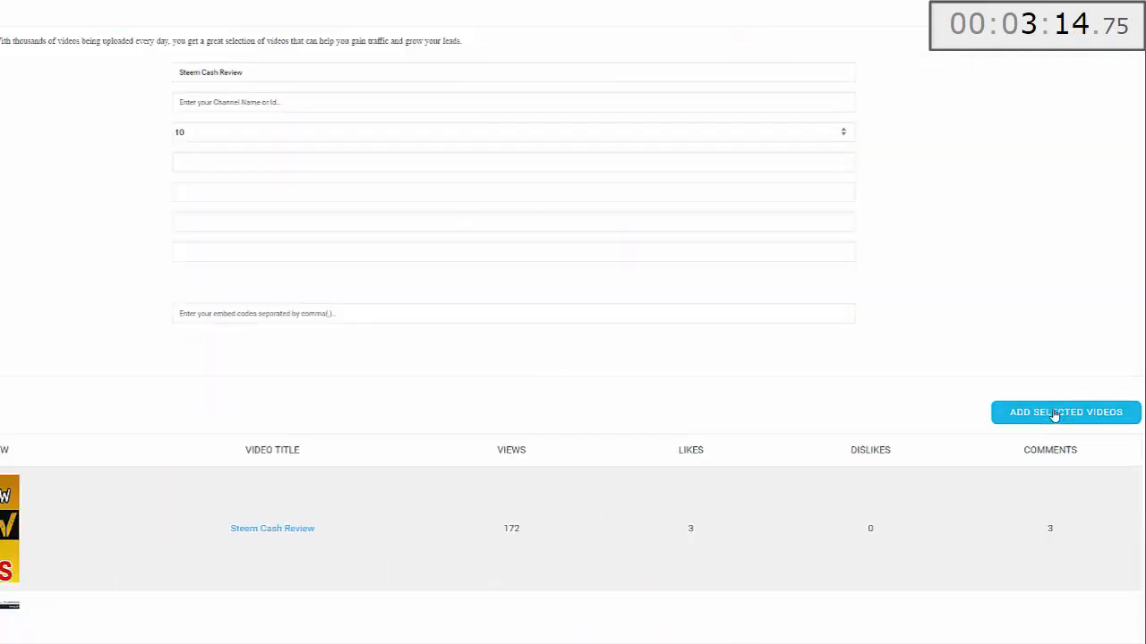
Step: Add the selected videos as posts under the new category 'How to Make Money on Steemit'
click(1065, 412)
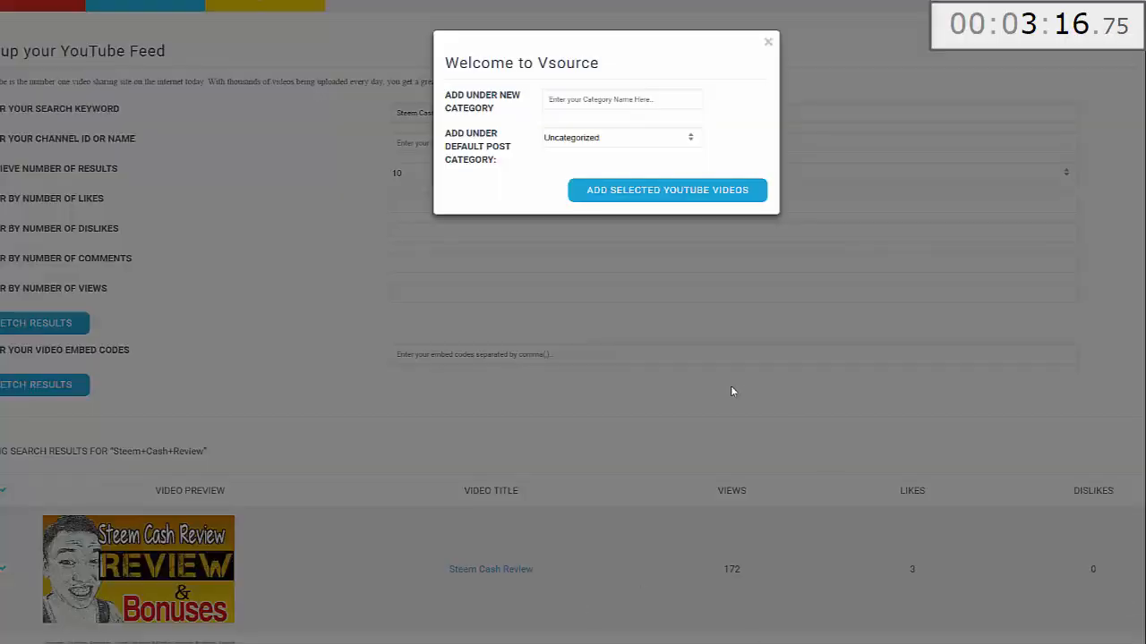
mouse_move(403, 75)
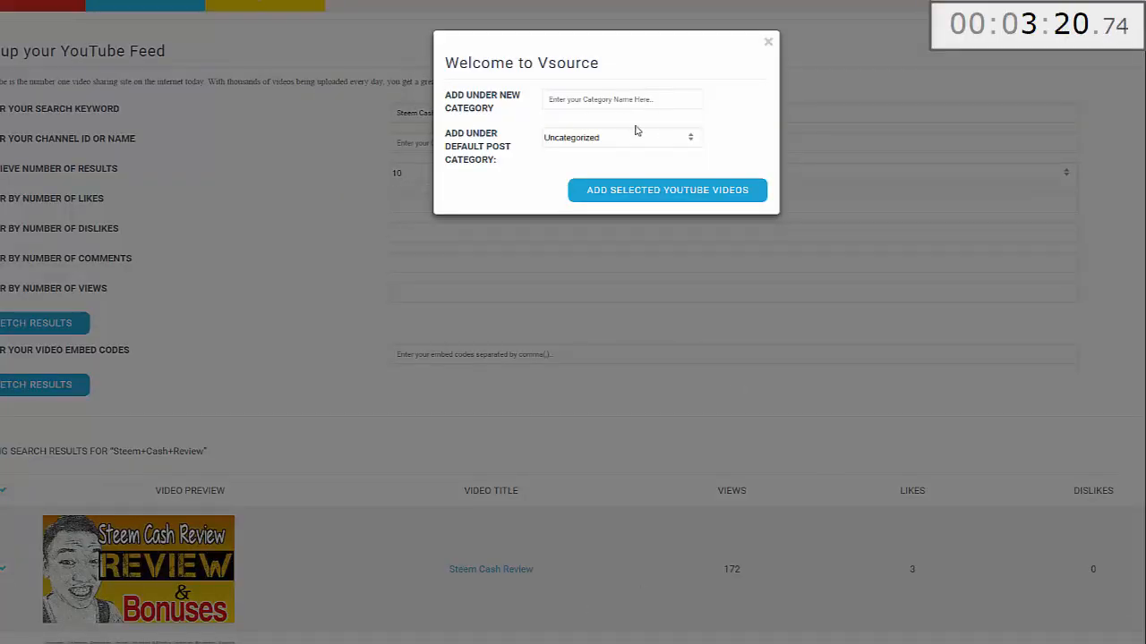
mouse_move(725, 95)
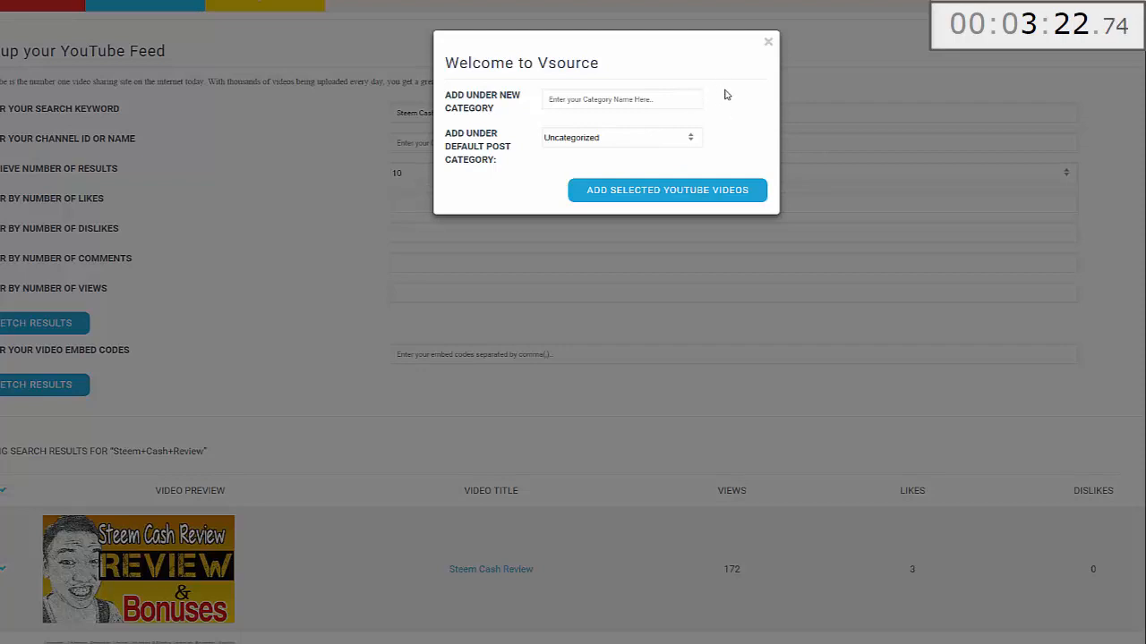
click(620, 136)
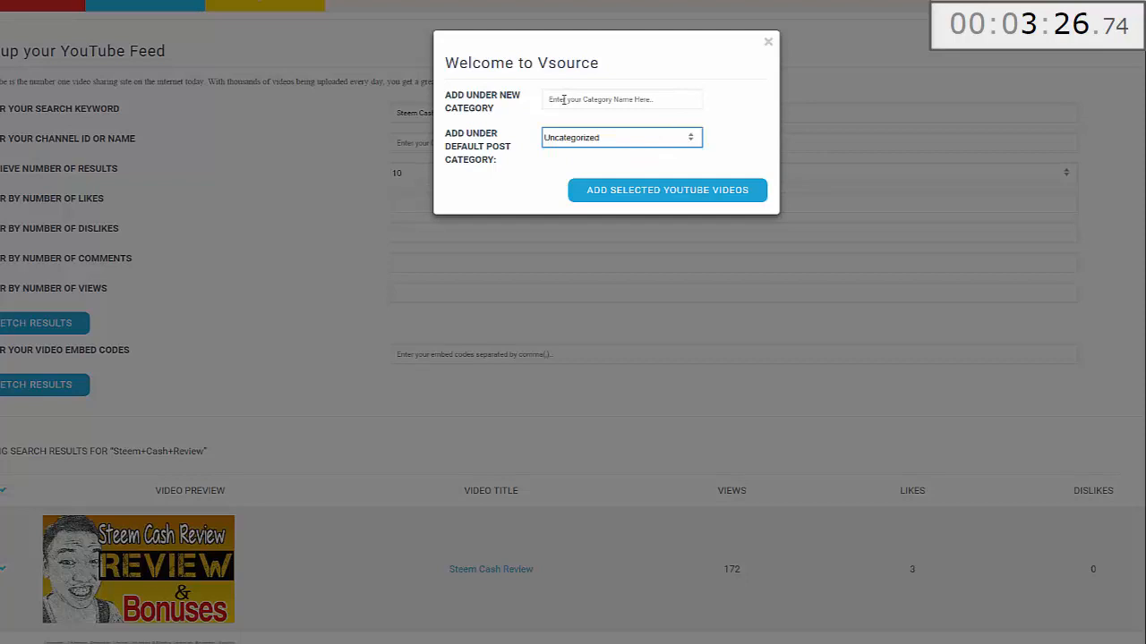
text(How to Make Money on Steemit)
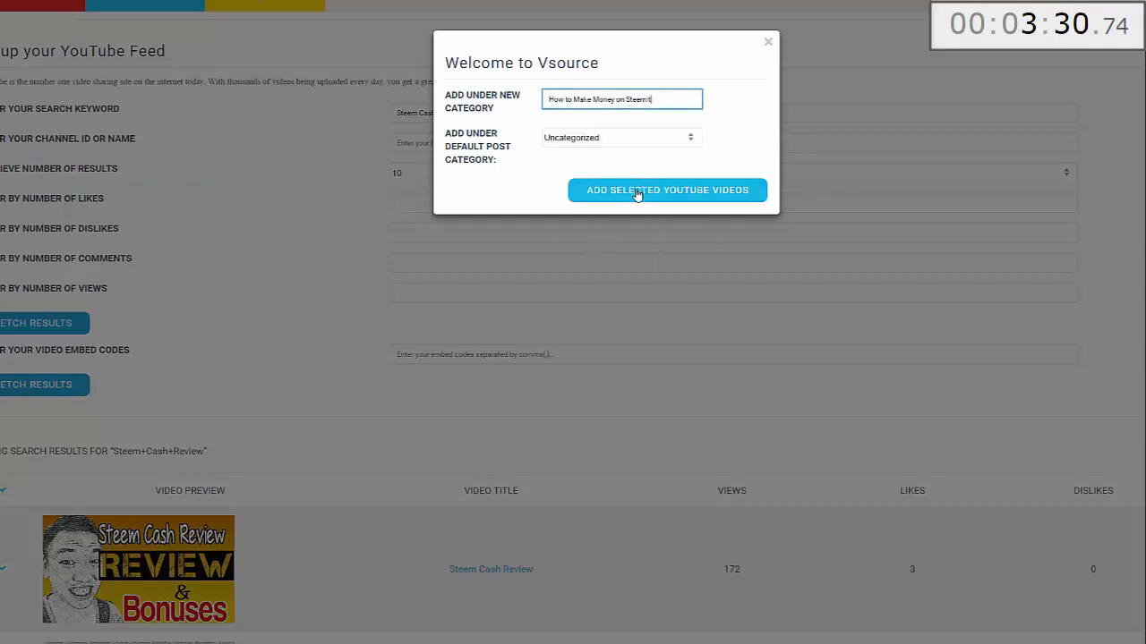
click(666, 190)
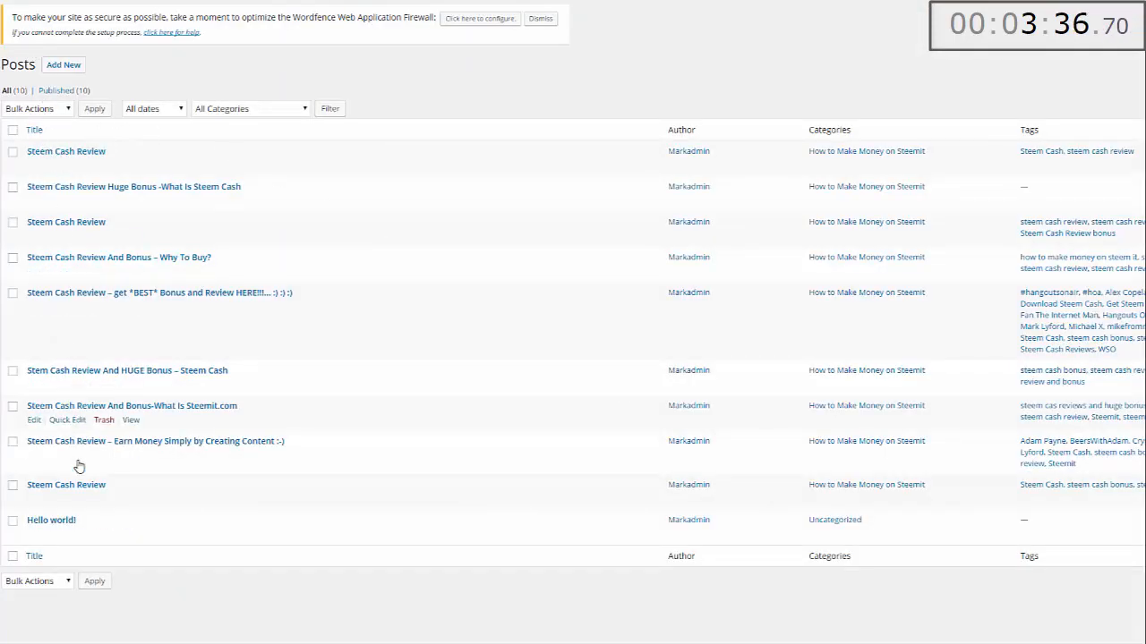
mouse_move(126, 165)
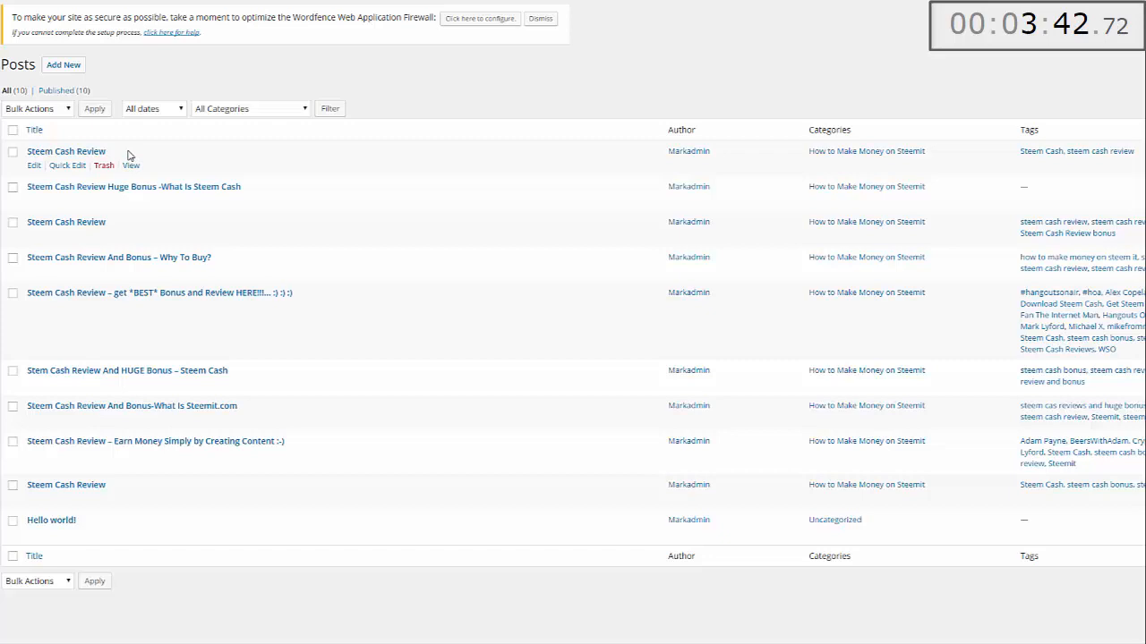
mouse_move(135, 158)
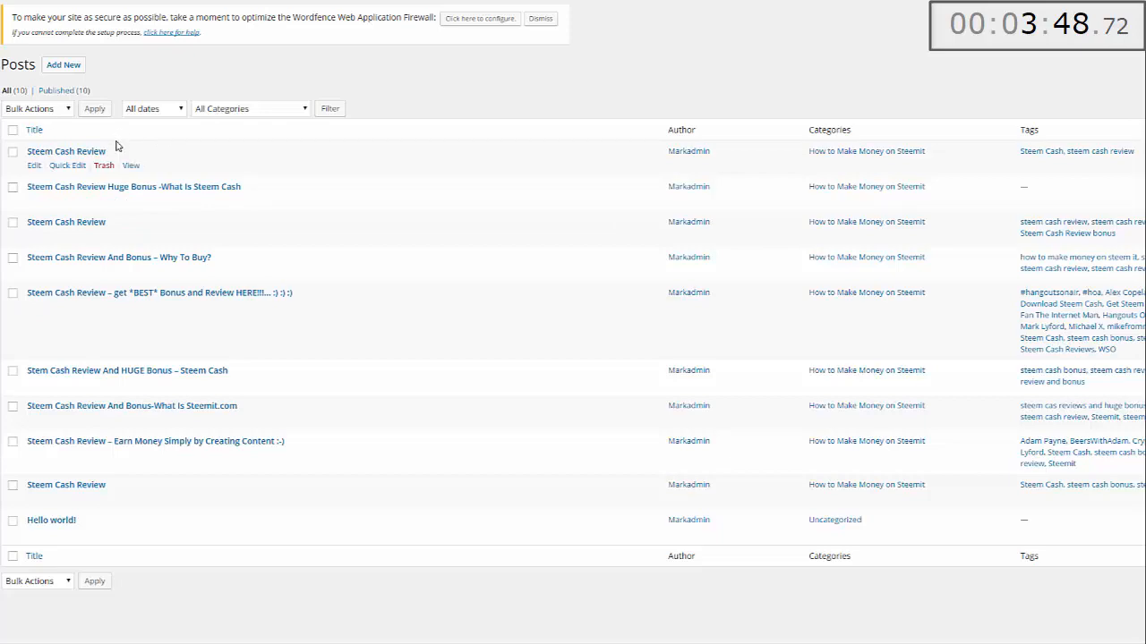
mouse_move(117, 145)
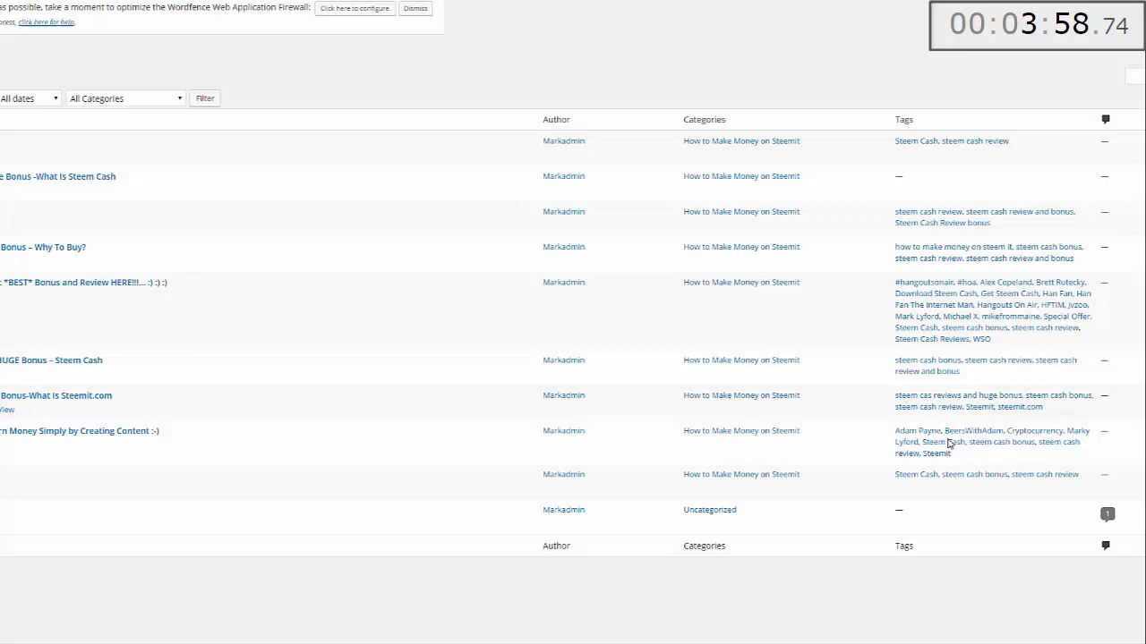
mouse_move(991, 487)
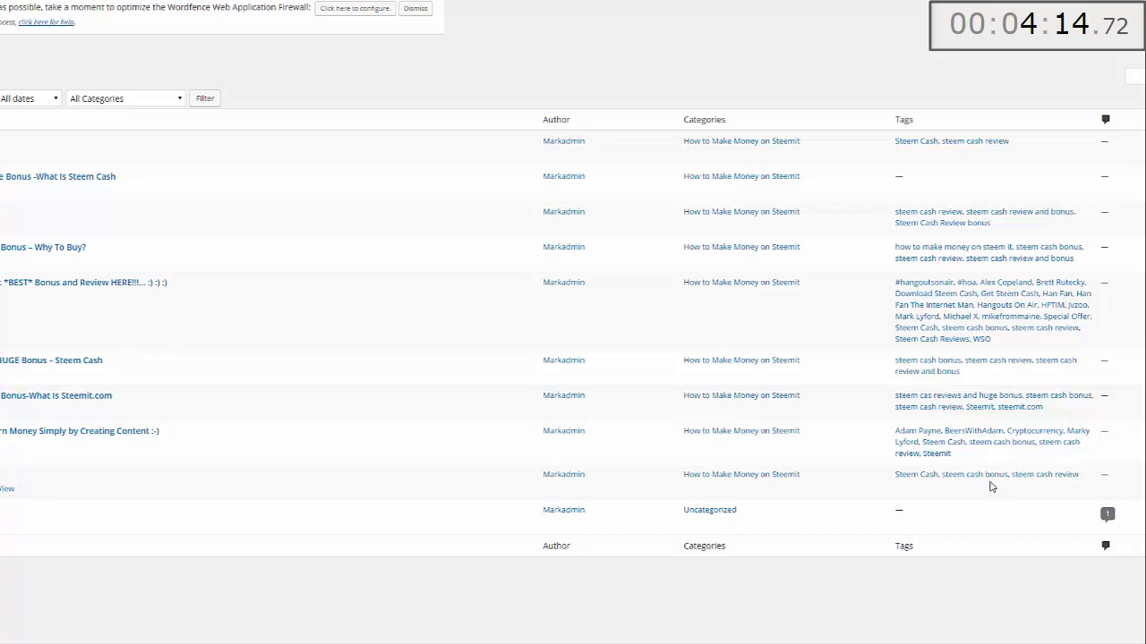
mouse_move(1002, 100)
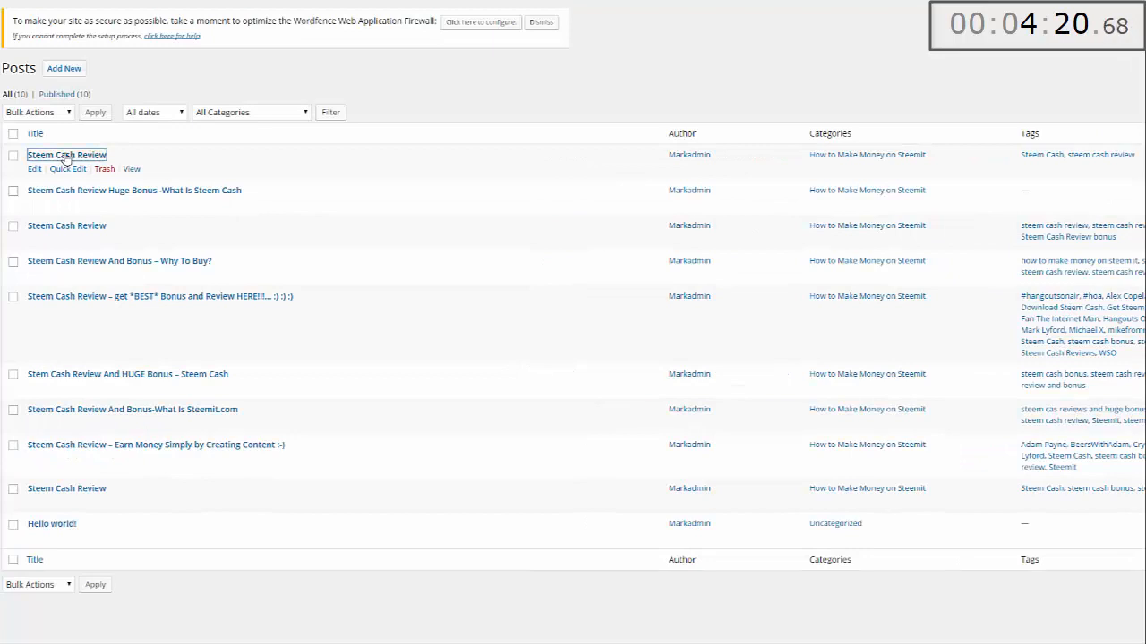
Step: View an imported video post on the live site and scroll through the page
click(65, 154)
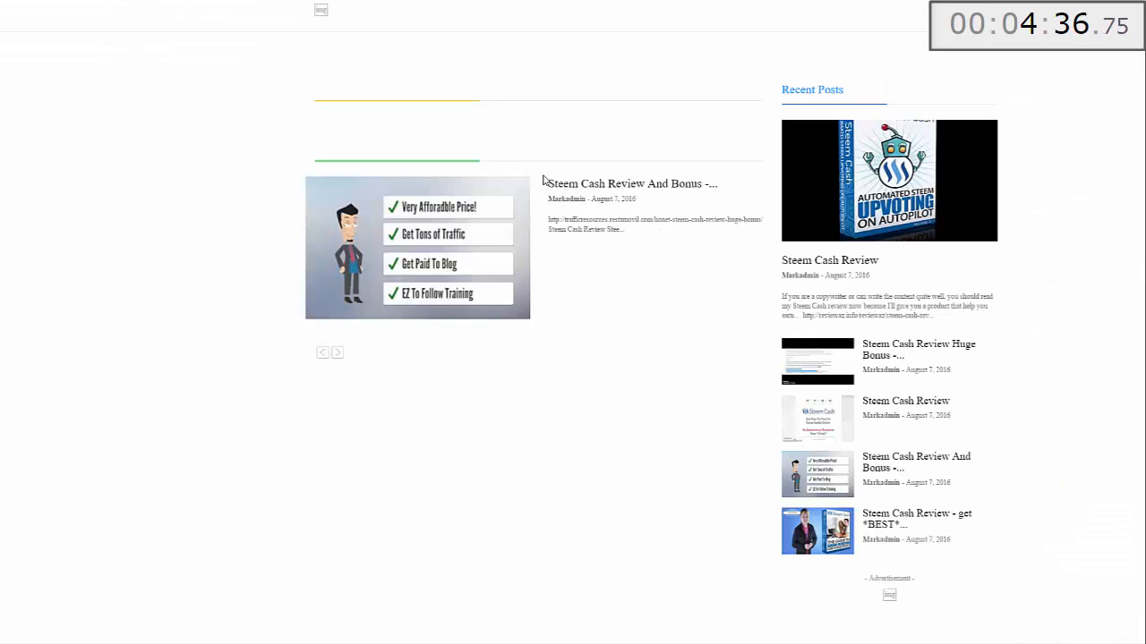
mouse_move(725, 236)
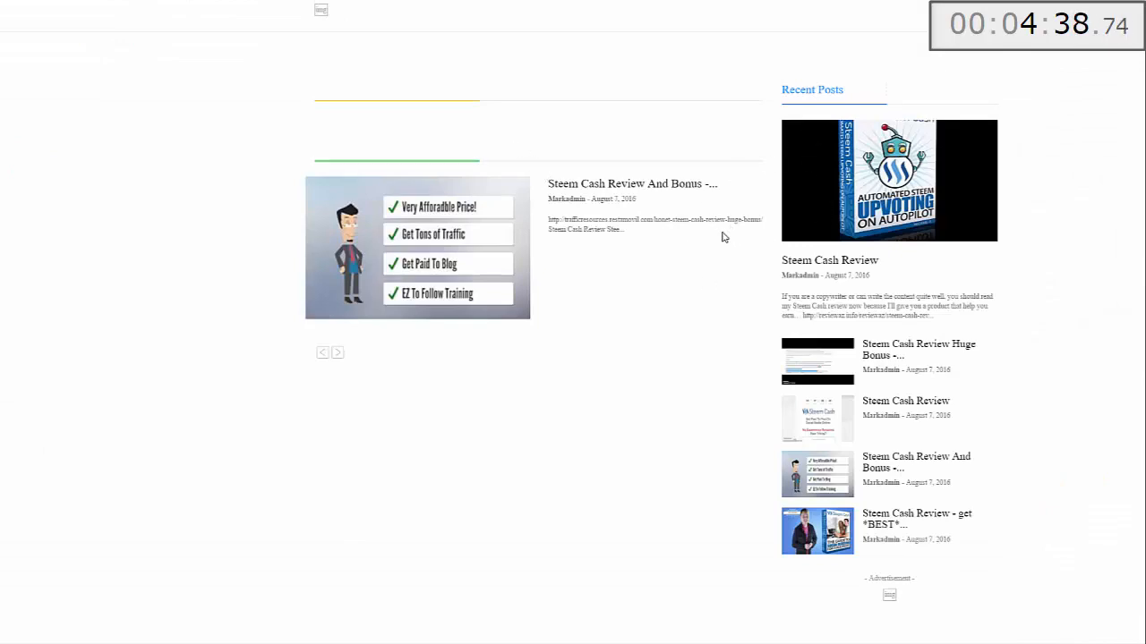
scroll(down, 3)
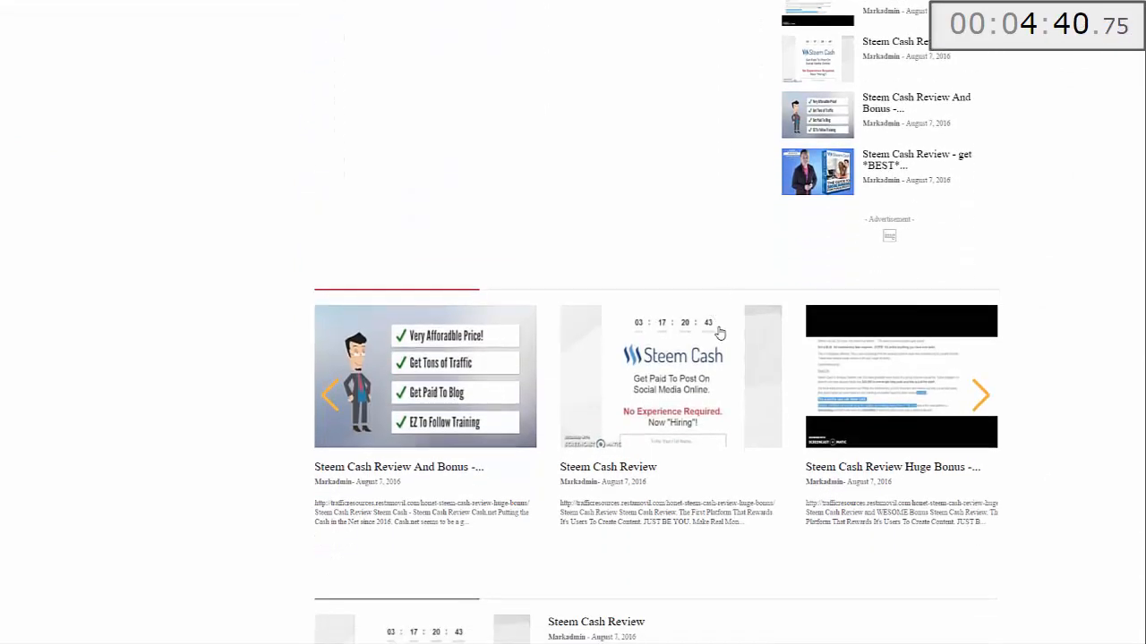
scroll(down, 3)
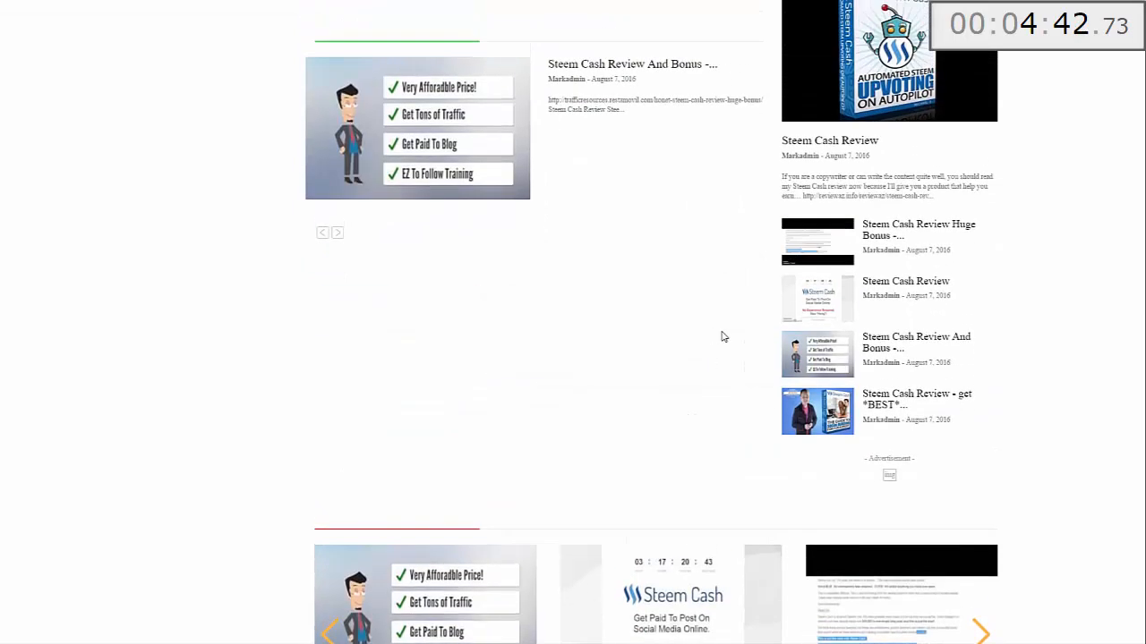
scroll(up, 3)
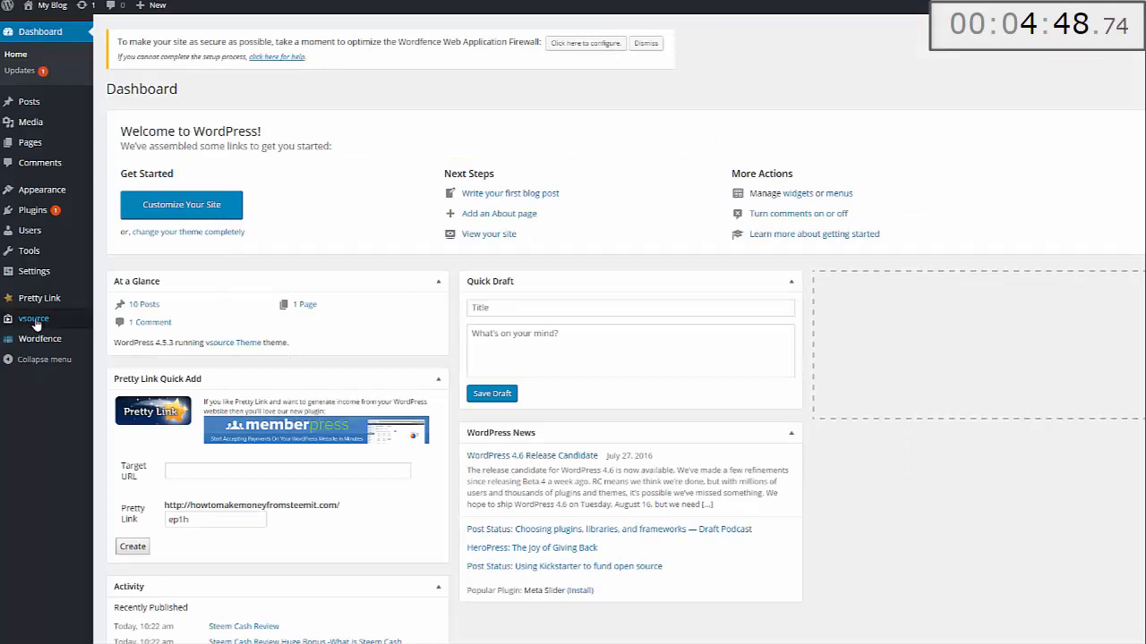
Step: In the vSource dashboard, remove the checked videos from favourites, then add them to the favourite and featured lists
click(33, 319)
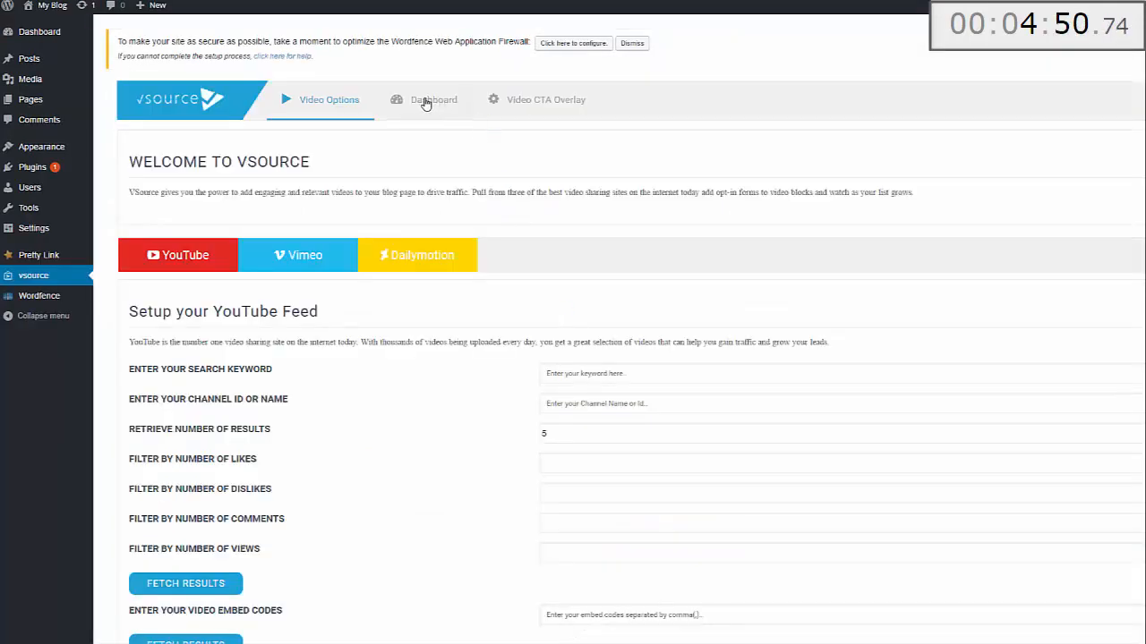
click(433, 101)
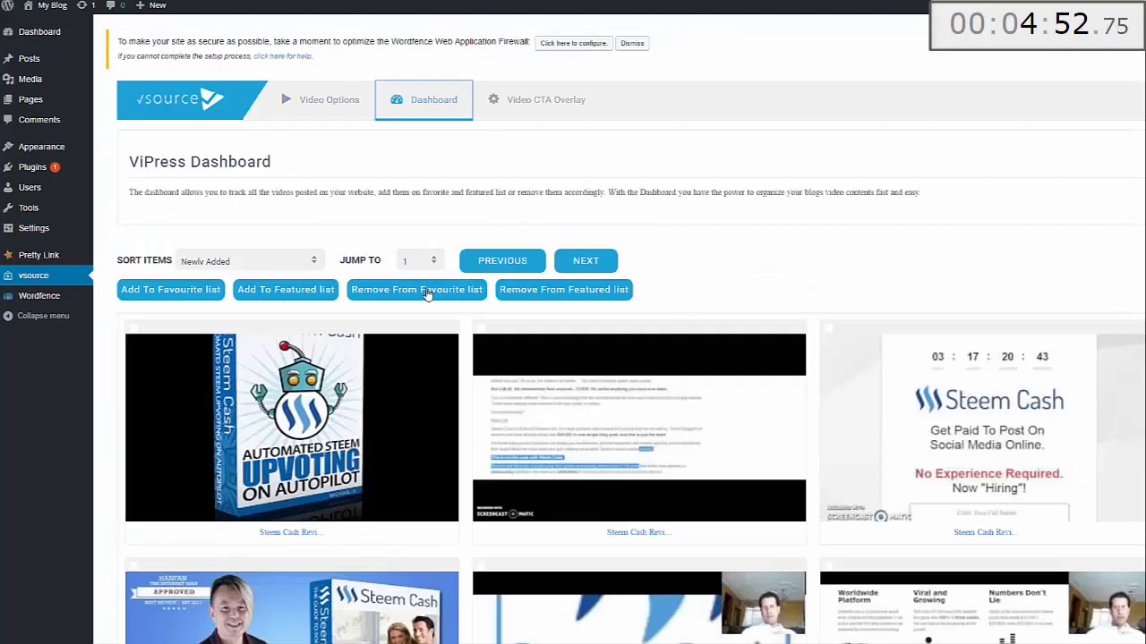
mouse_move(261, 151)
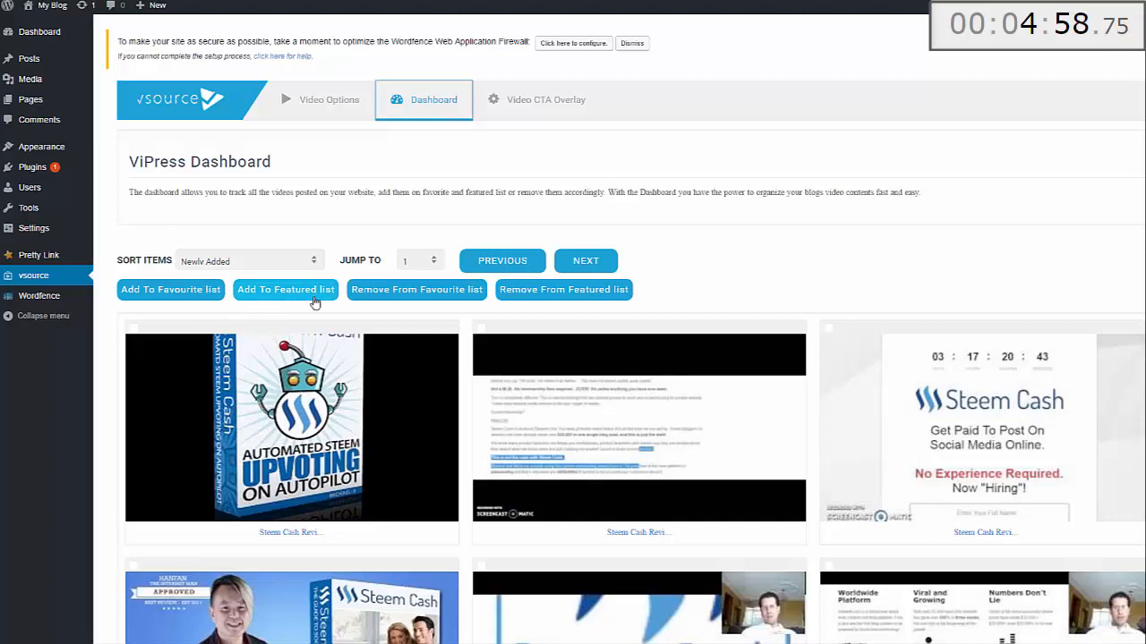
scroll(down, 3)
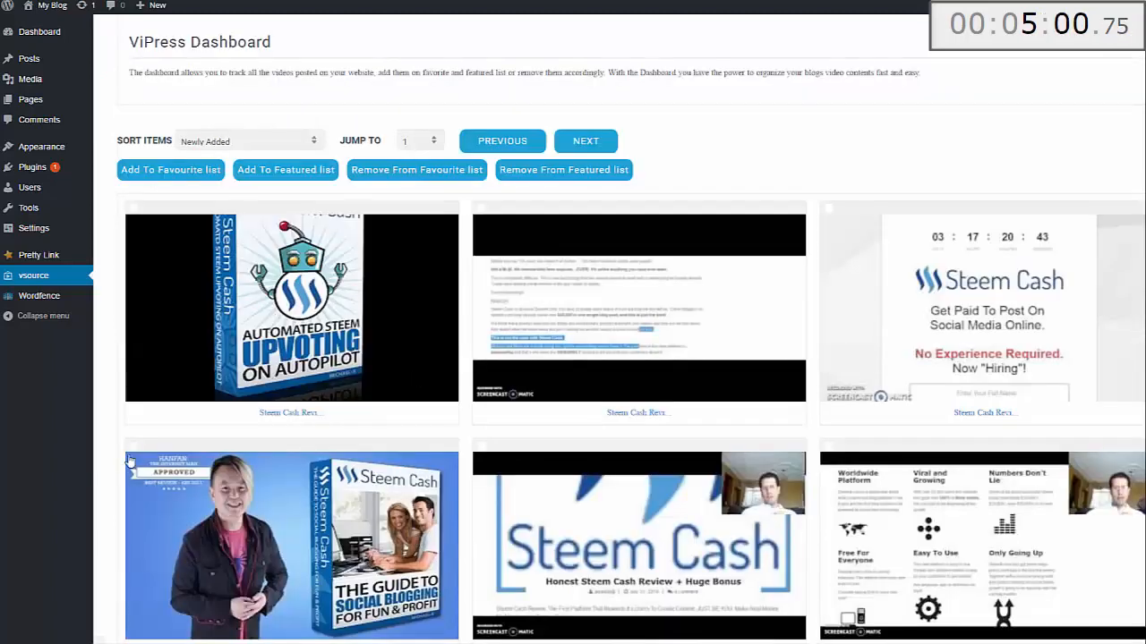
scroll(down, 3)
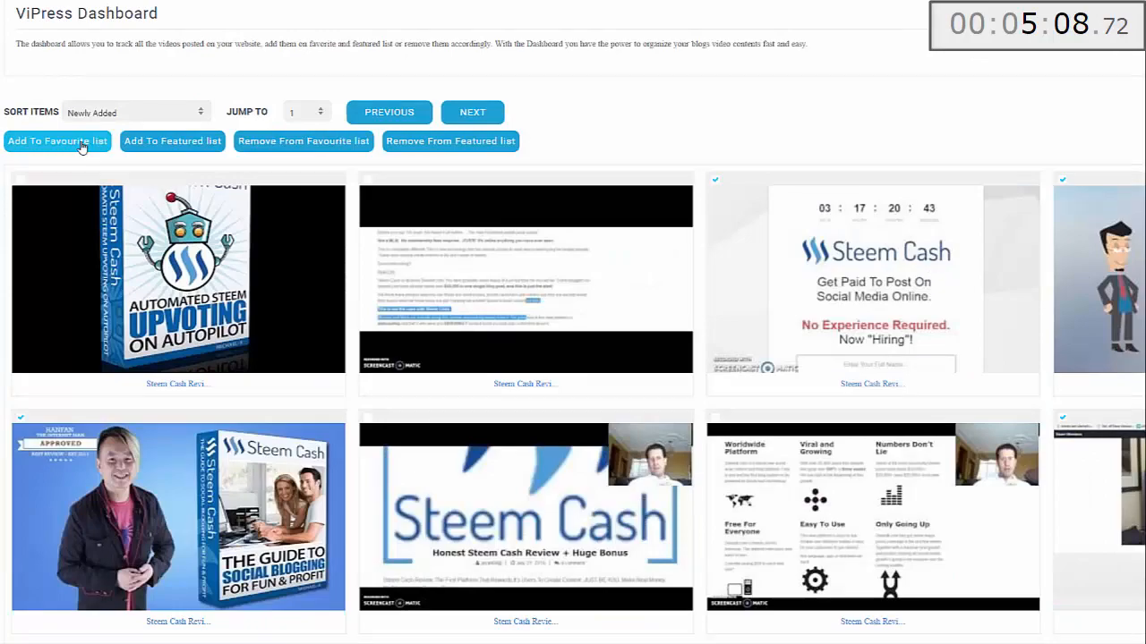
click(58, 139)
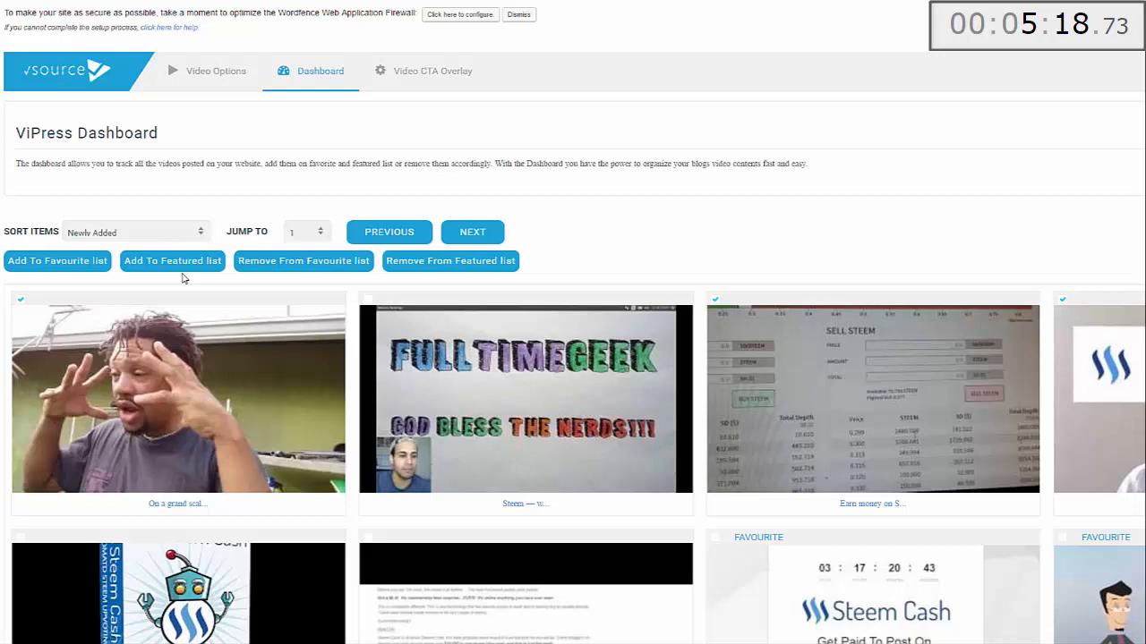
mouse_move(1037, 290)
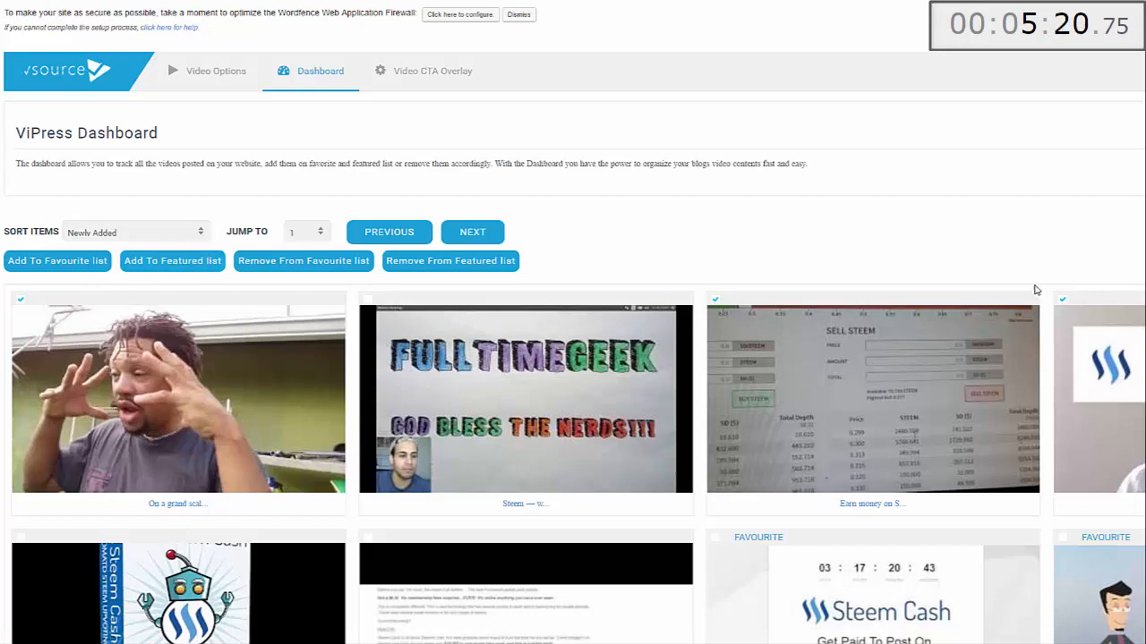
mouse_move(172, 265)
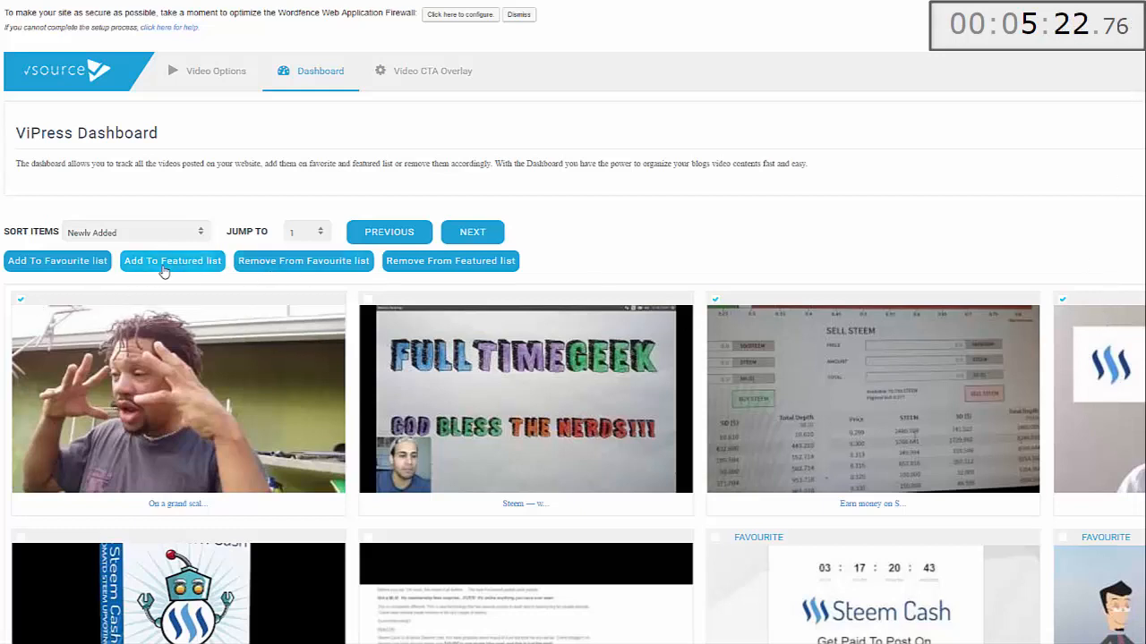
click(172, 261)
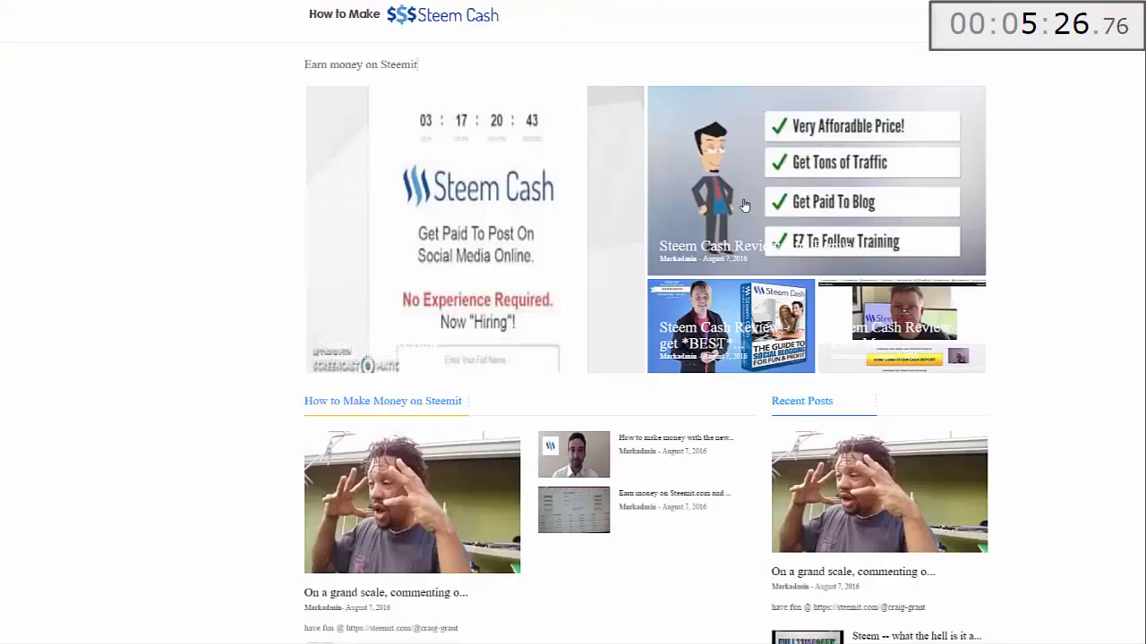
Step: Scroll the live homepage past the Steem Cash slider, How does Steemit work? and Recent Posts sections
scroll(down, 3)
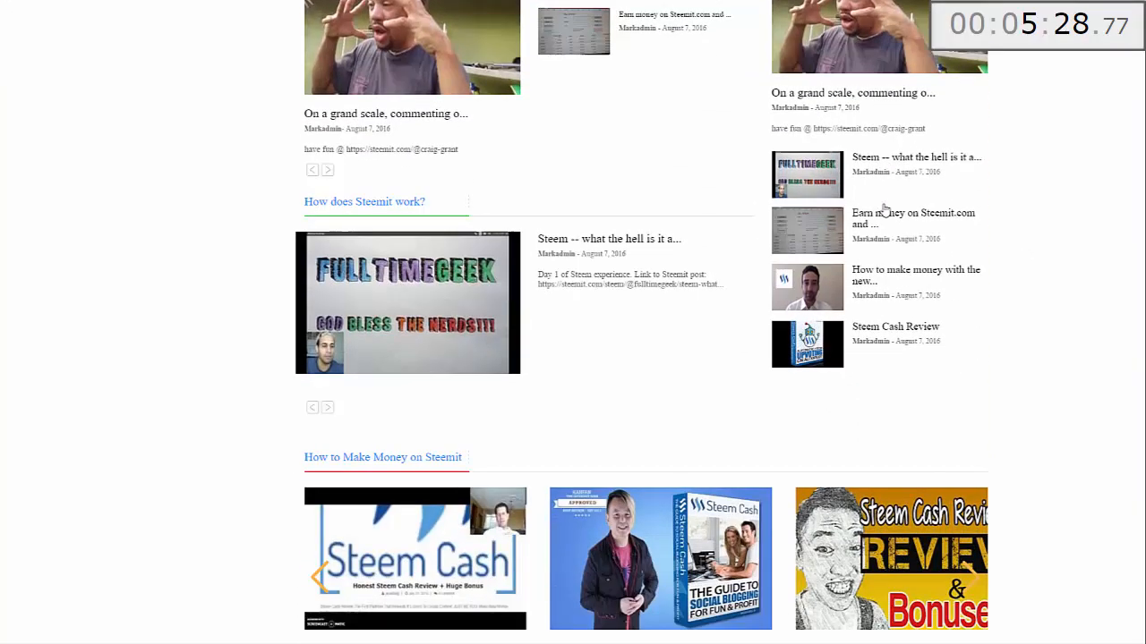
scroll(down, 3)
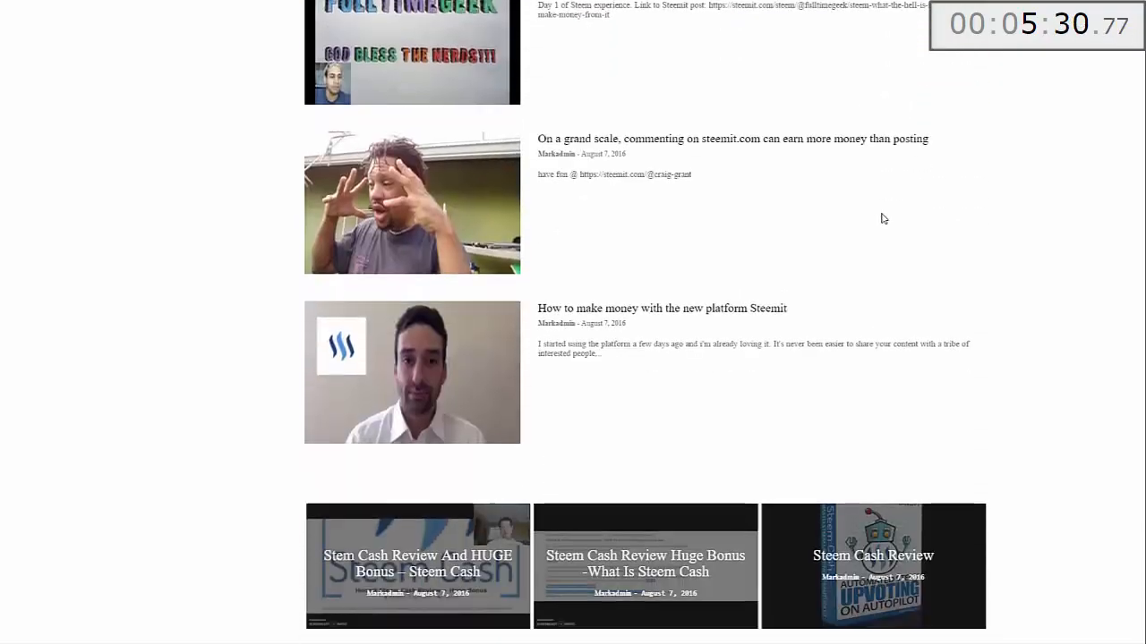
scroll(down, 3)
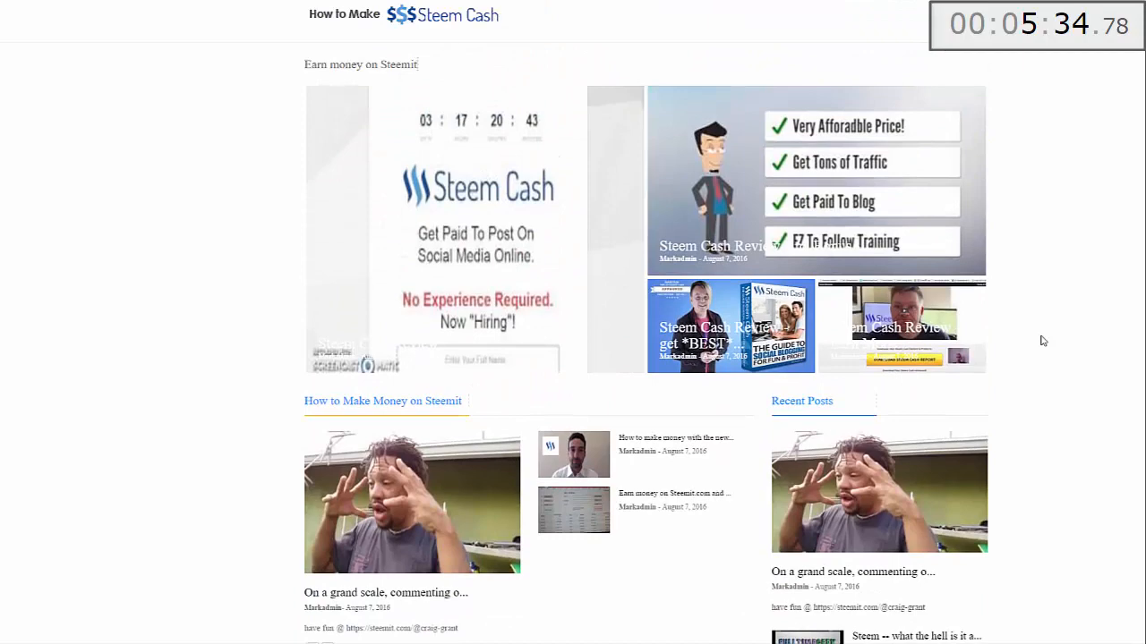
mouse_move(612, 311)
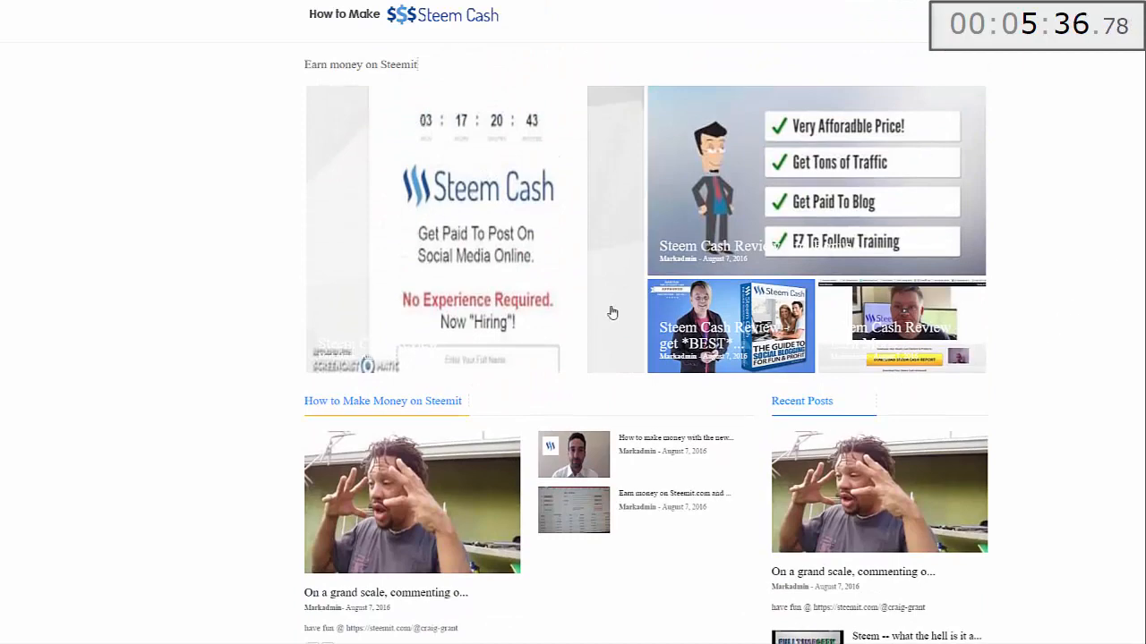
mouse_move(380, 429)
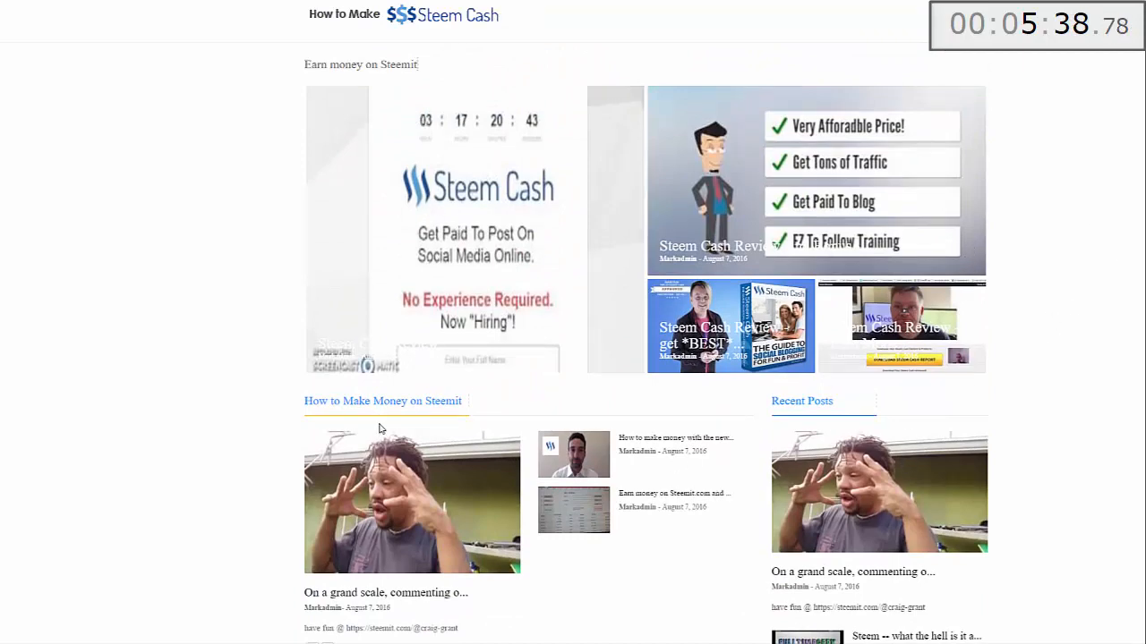
scroll(down, 3)
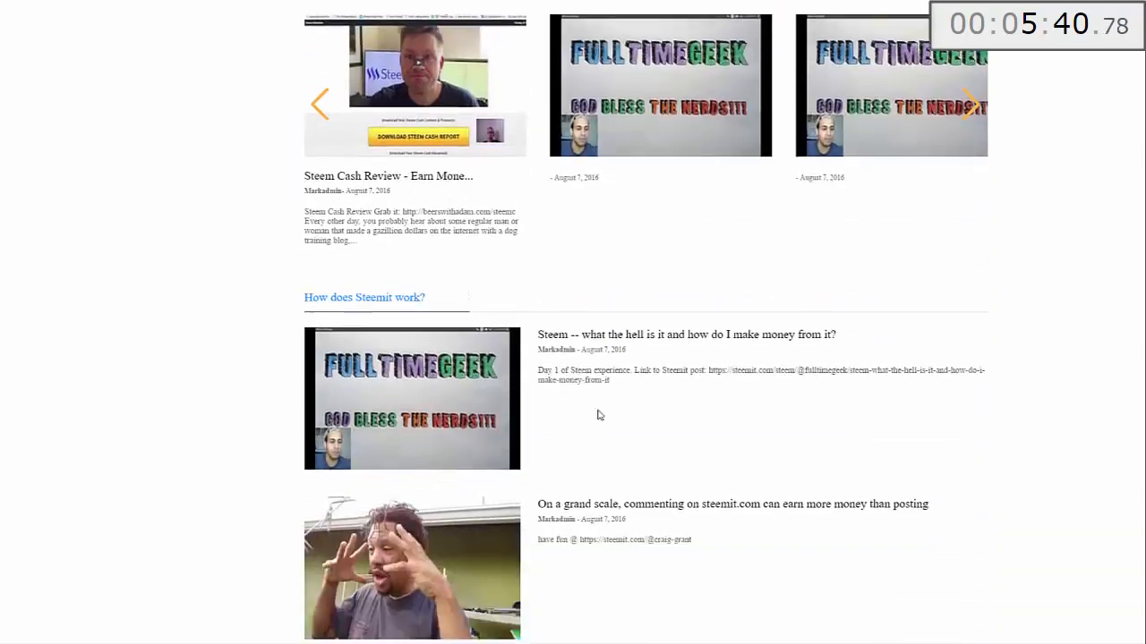
scroll(down, 3)
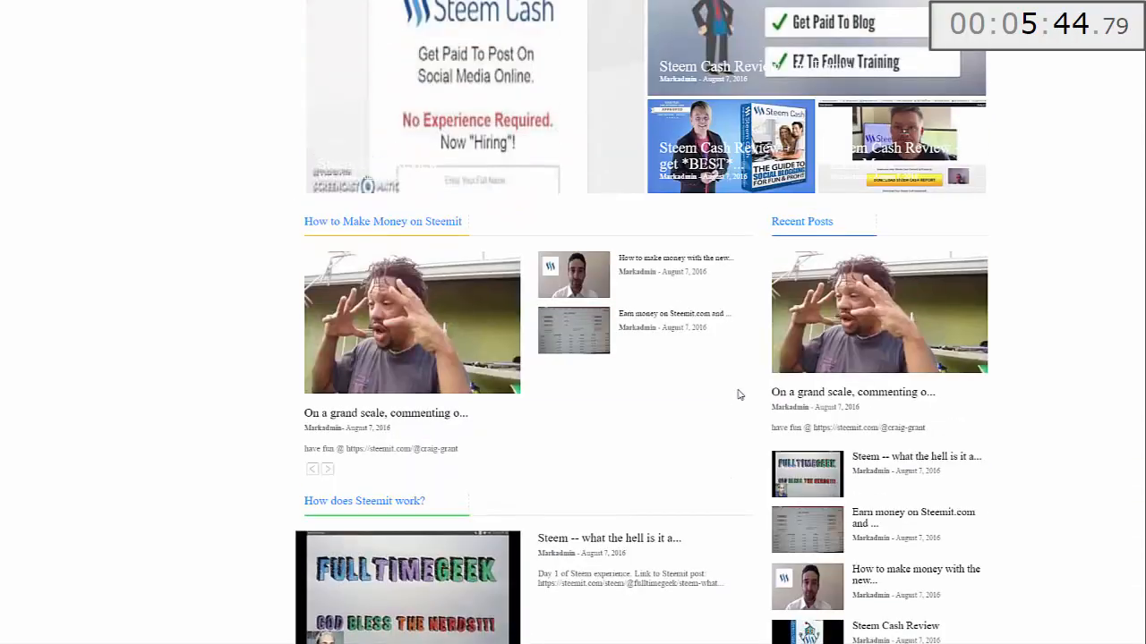
scroll(up, 3)
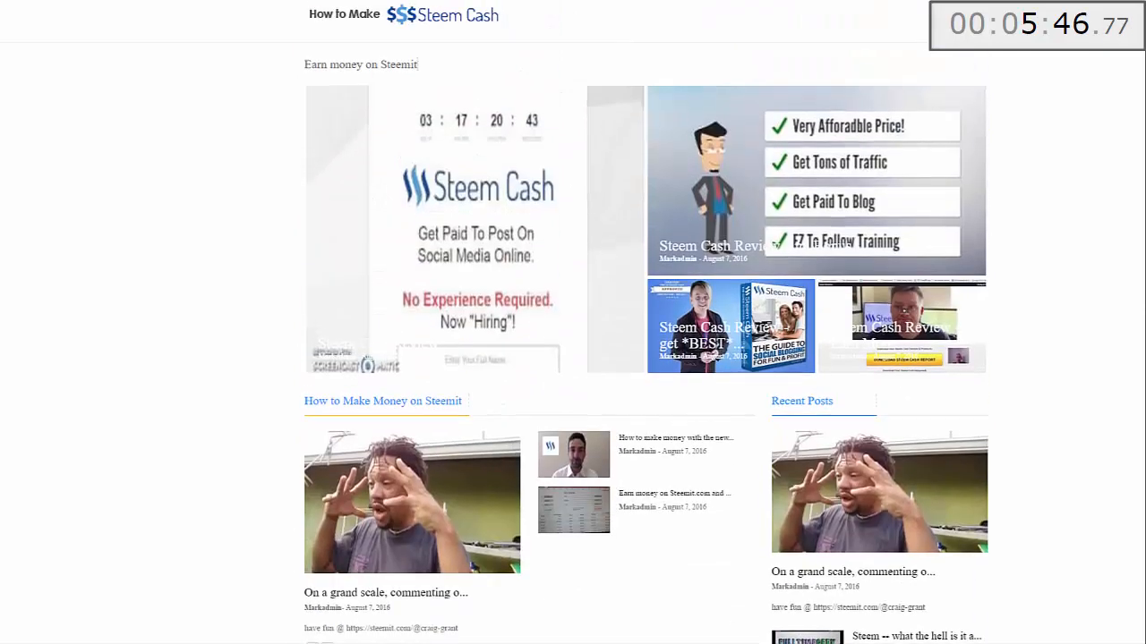
mouse_move(222, 111)
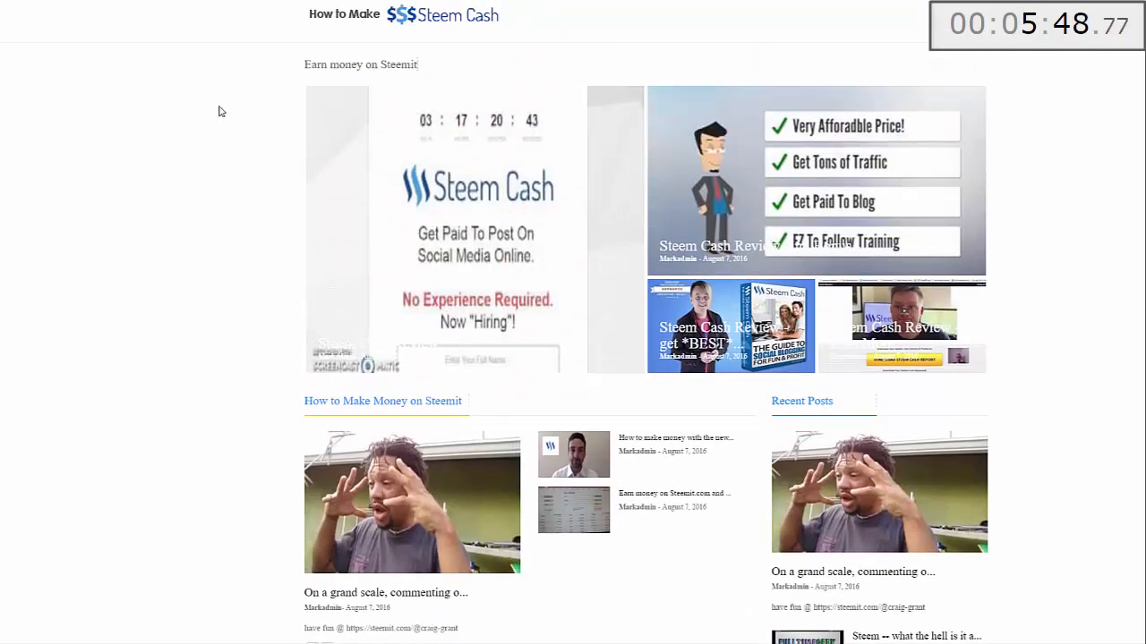
mouse_move(1085, 129)
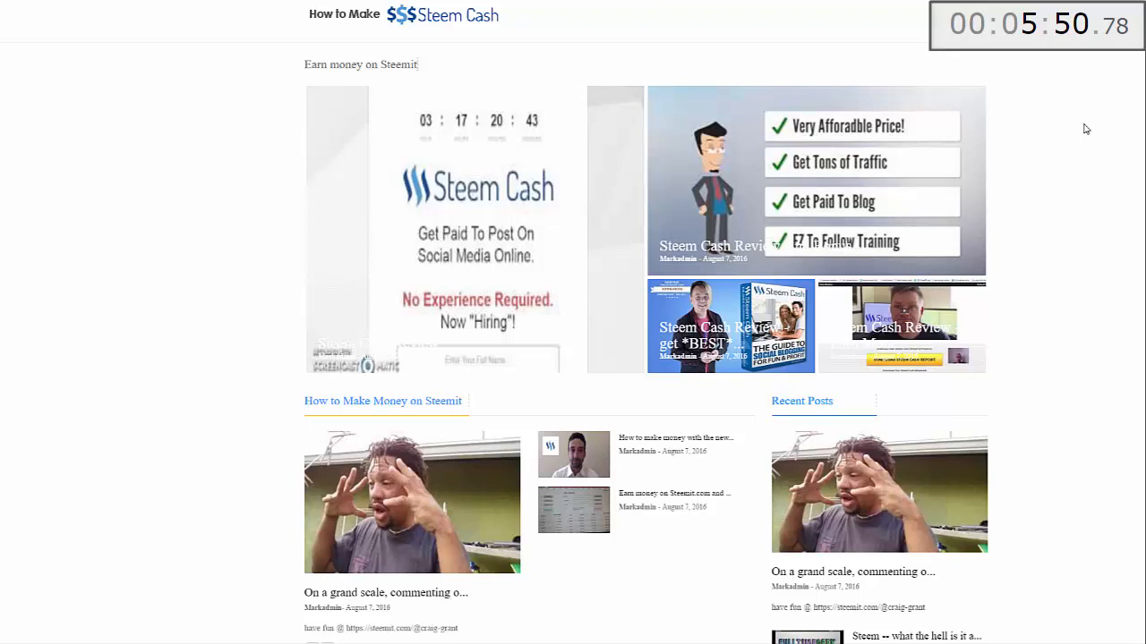
mouse_move(151, 233)
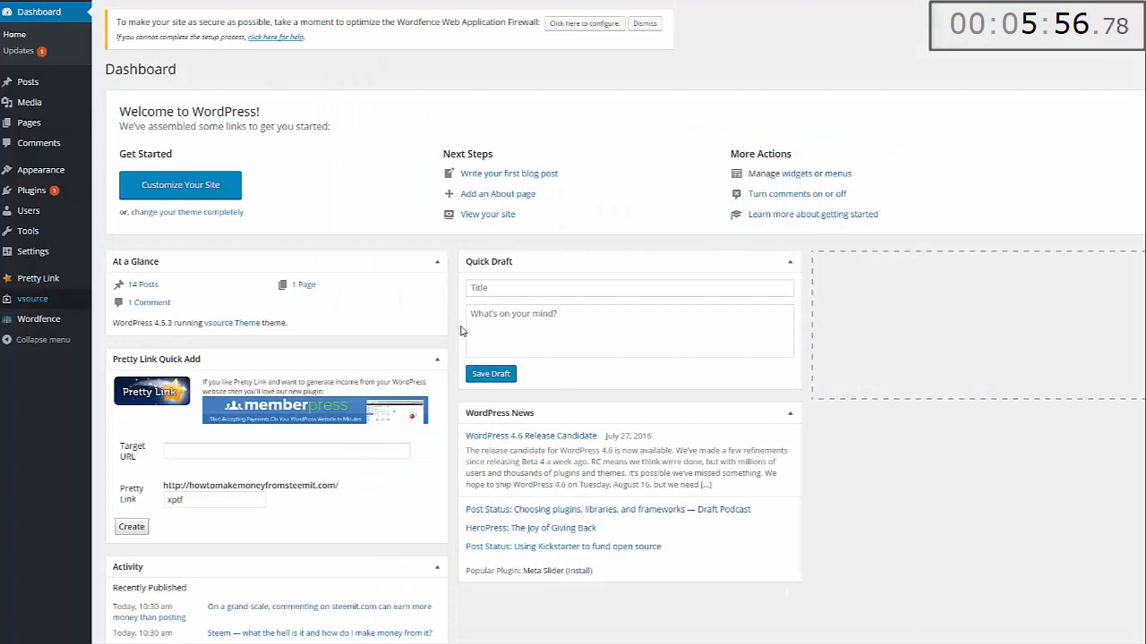
Step: Go to the vSource plugin's Video CTA Overlay settings from the Dashboard sidebar
click(32, 297)
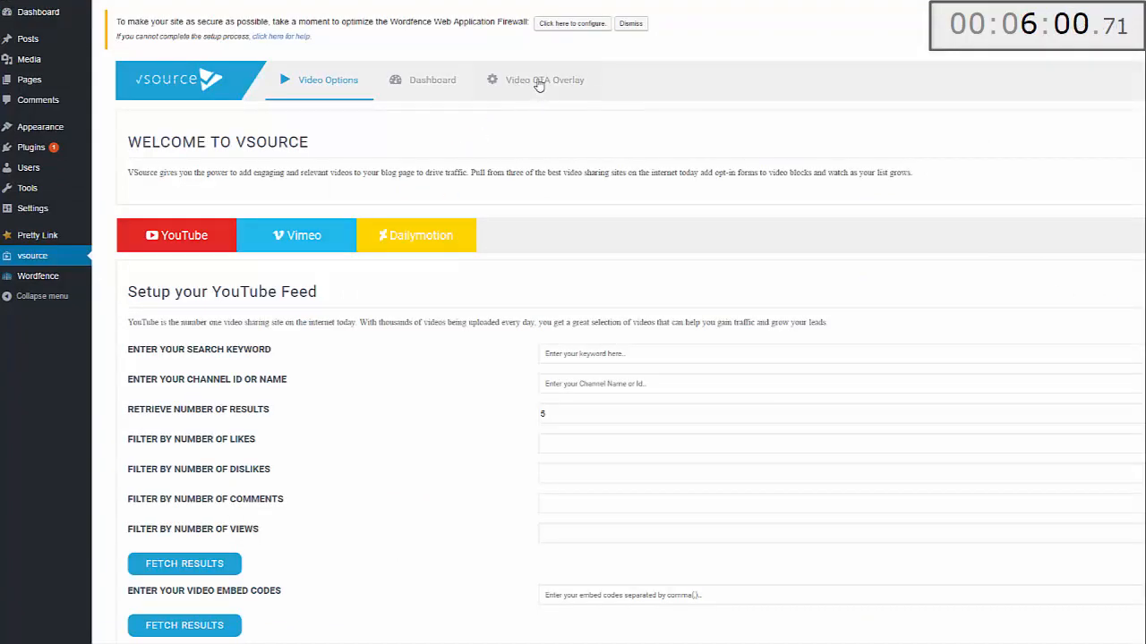
click(537, 79)
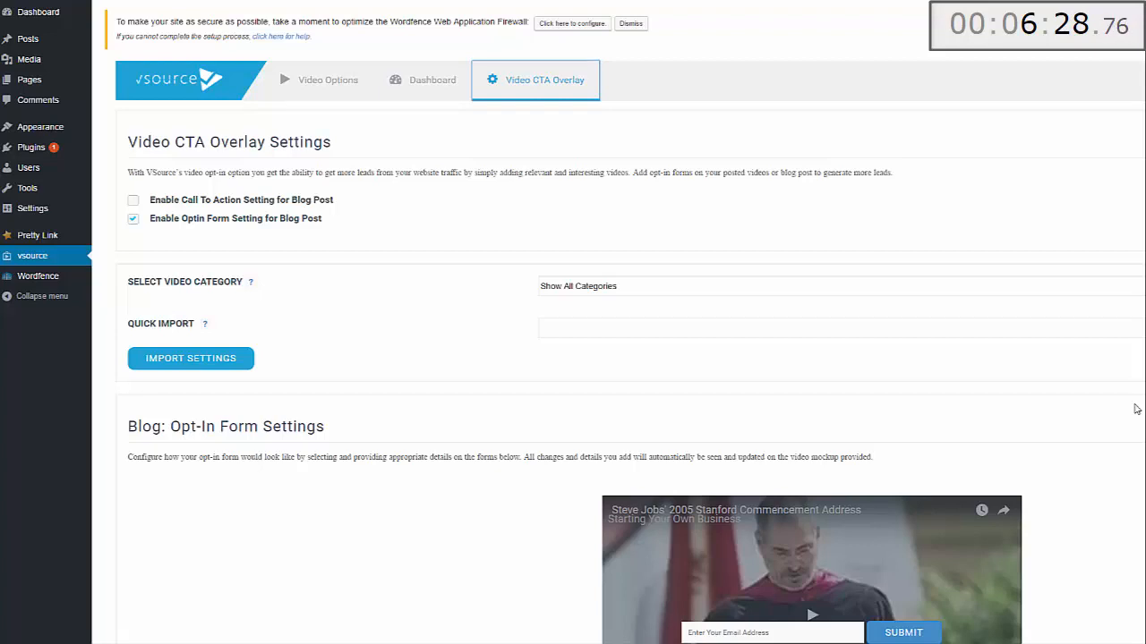
mouse_move(972, 458)
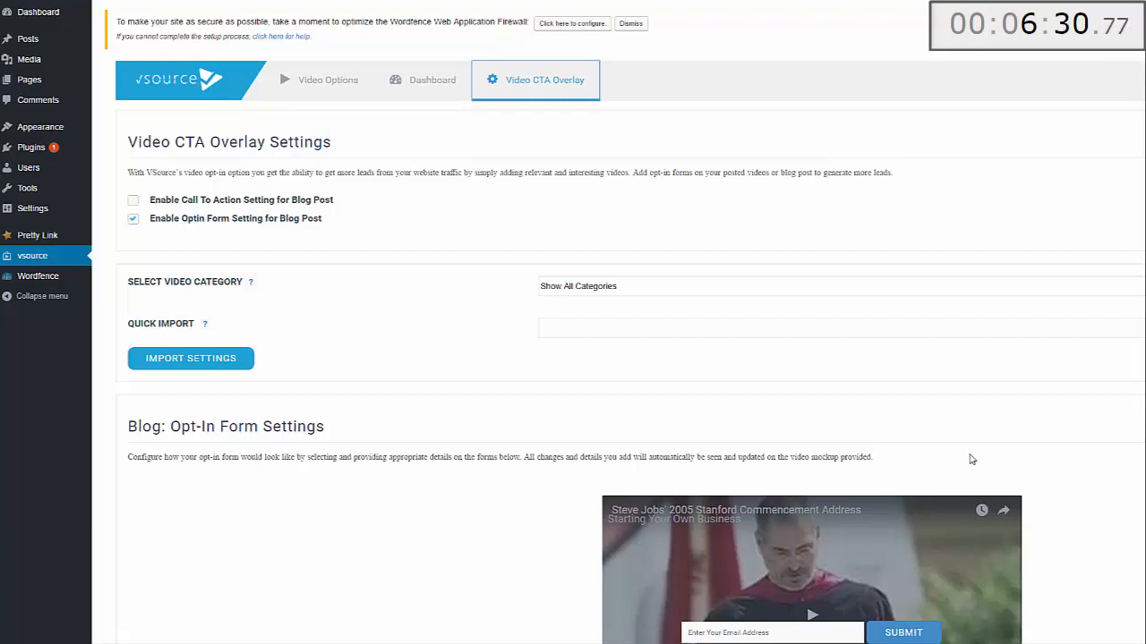
mouse_move(634, 232)
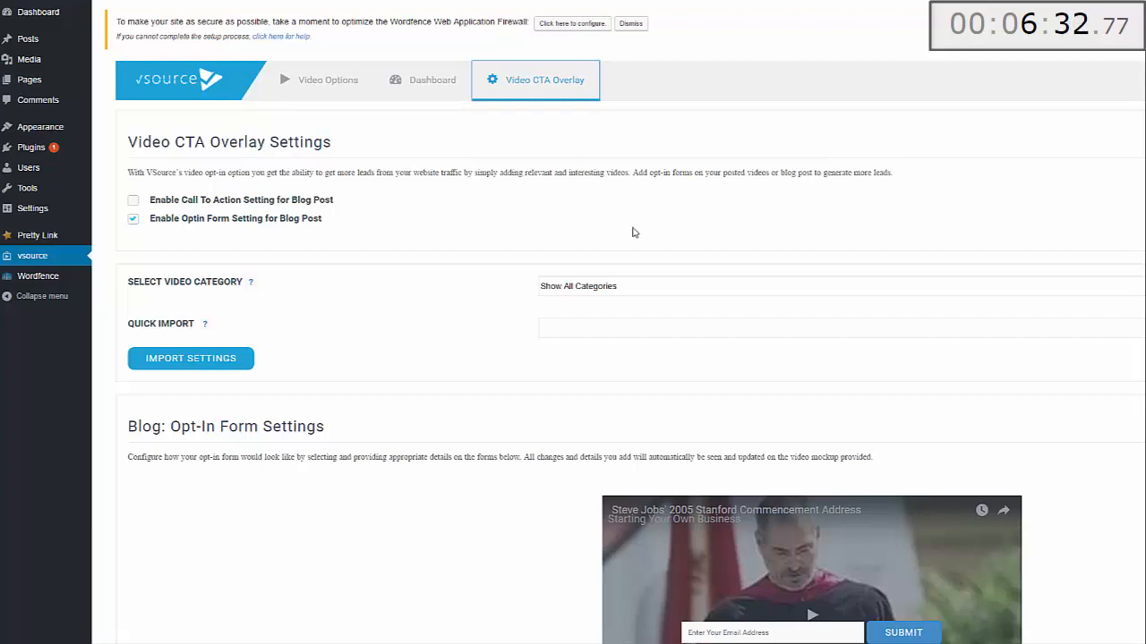
scroll(down, 3)
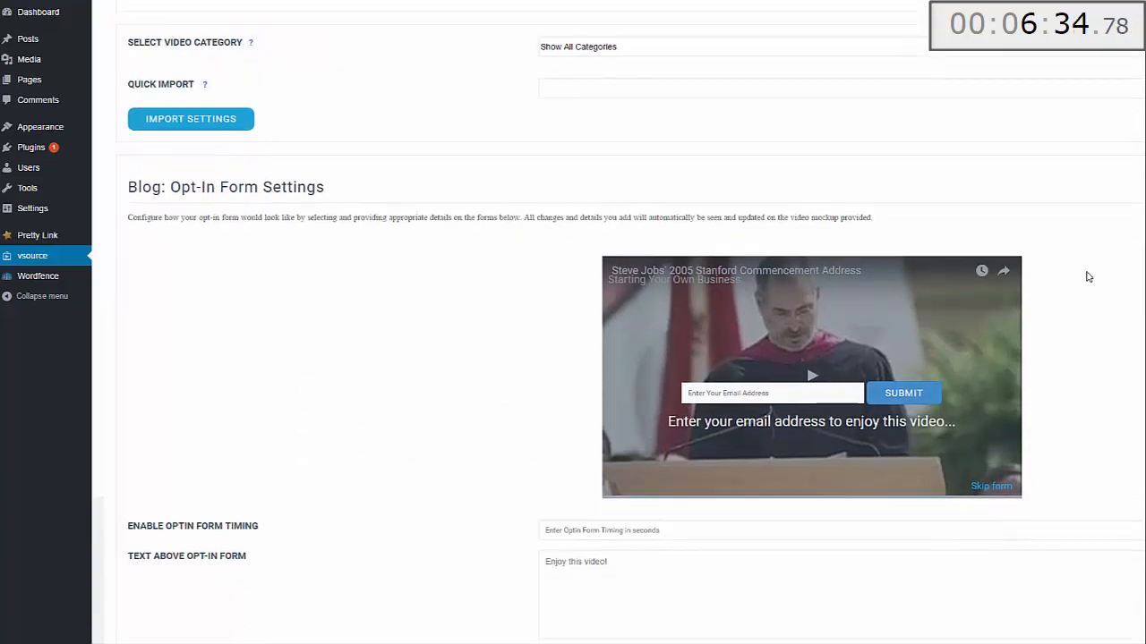
mouse_move(577, 232)
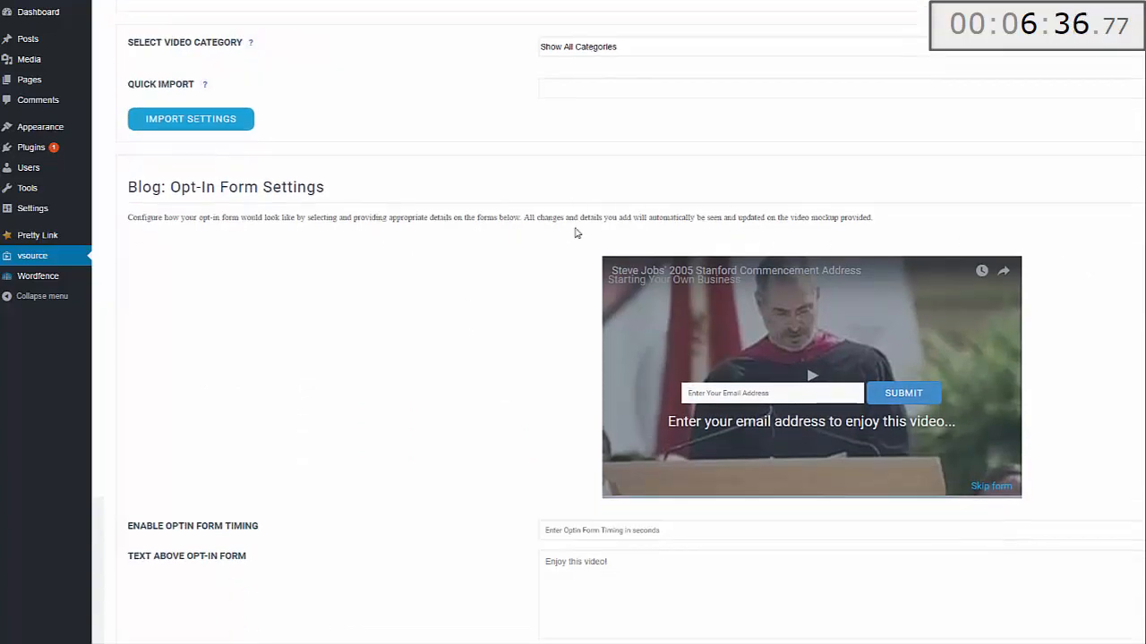
scroll(up, 3)
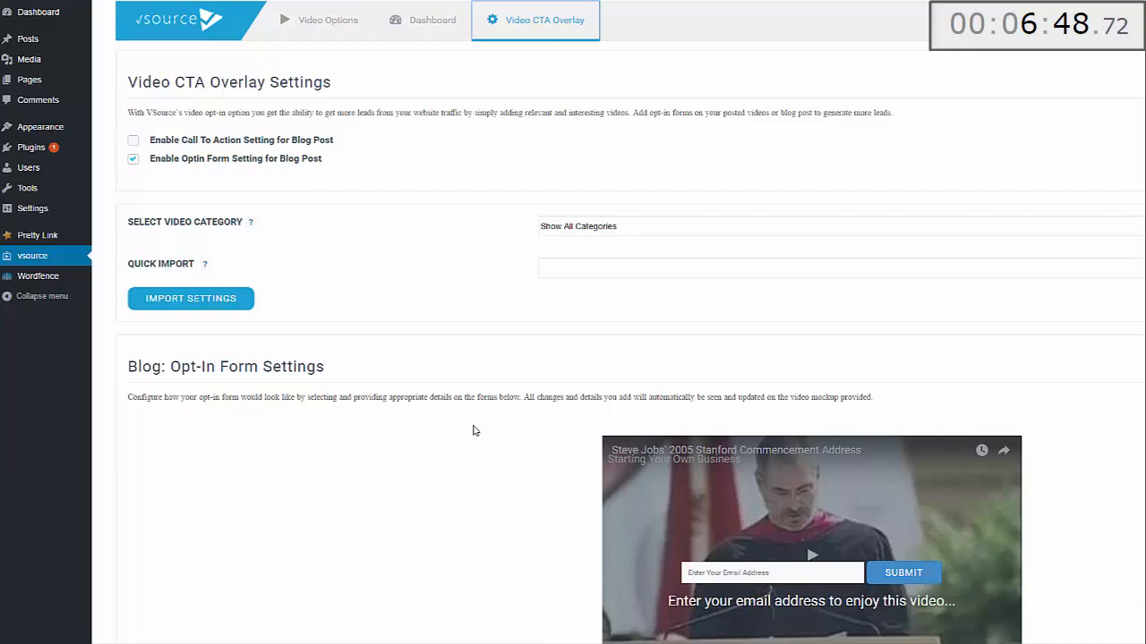
mouse_move(168, 128)
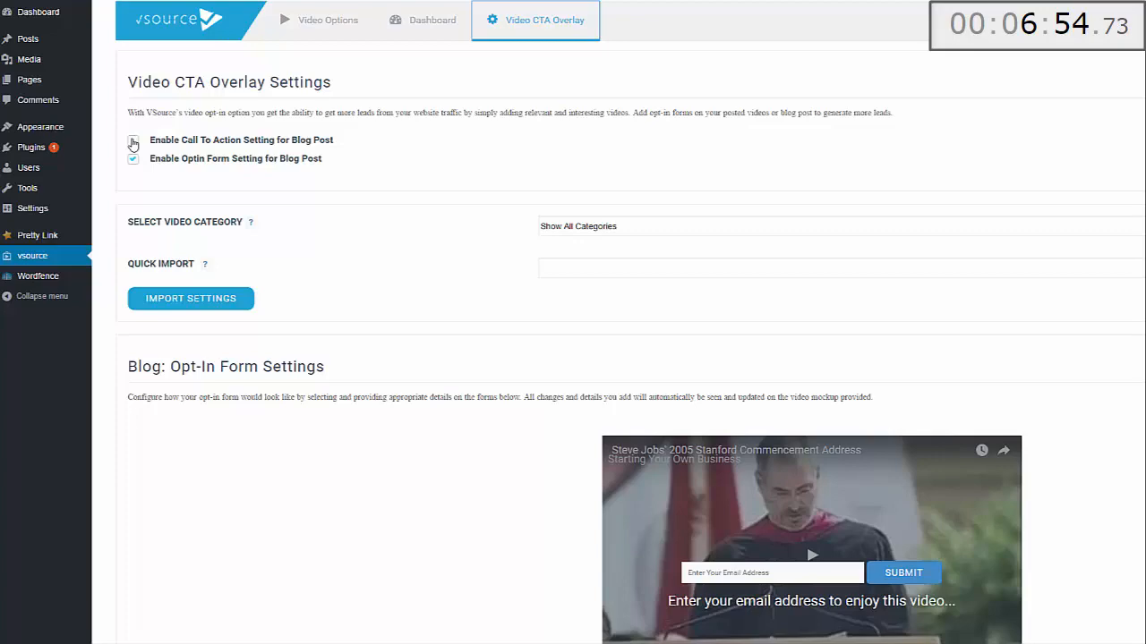
Step: Enable the blog-post CTA overlay for the How to Make Money on Steemit category and reach the CTA timing field
click(132, 140)
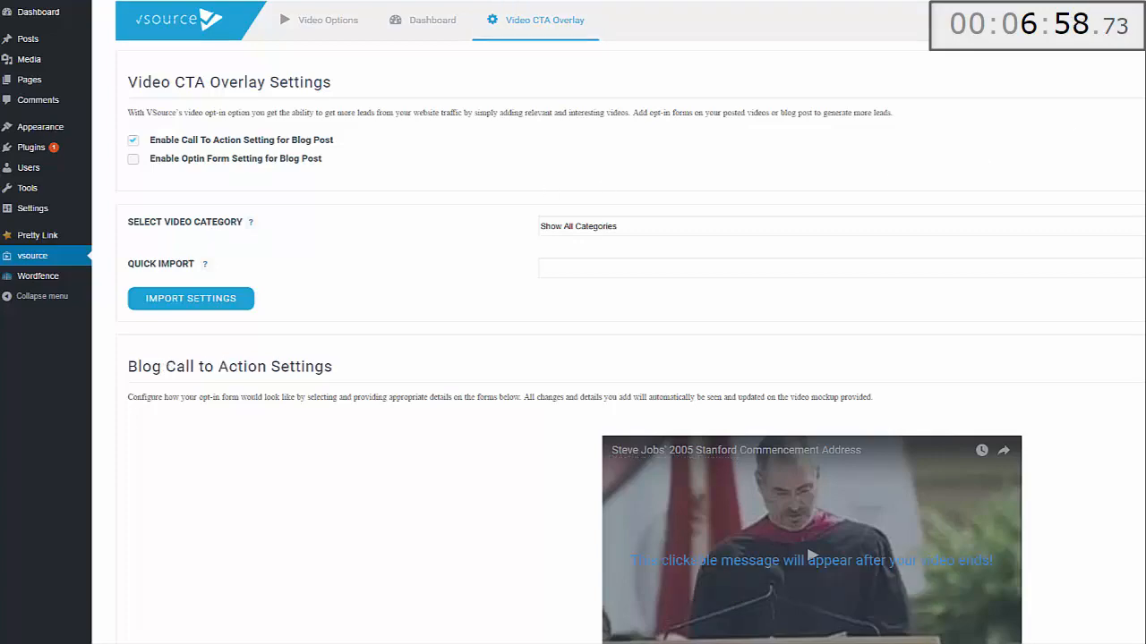
scroll(down, 3)
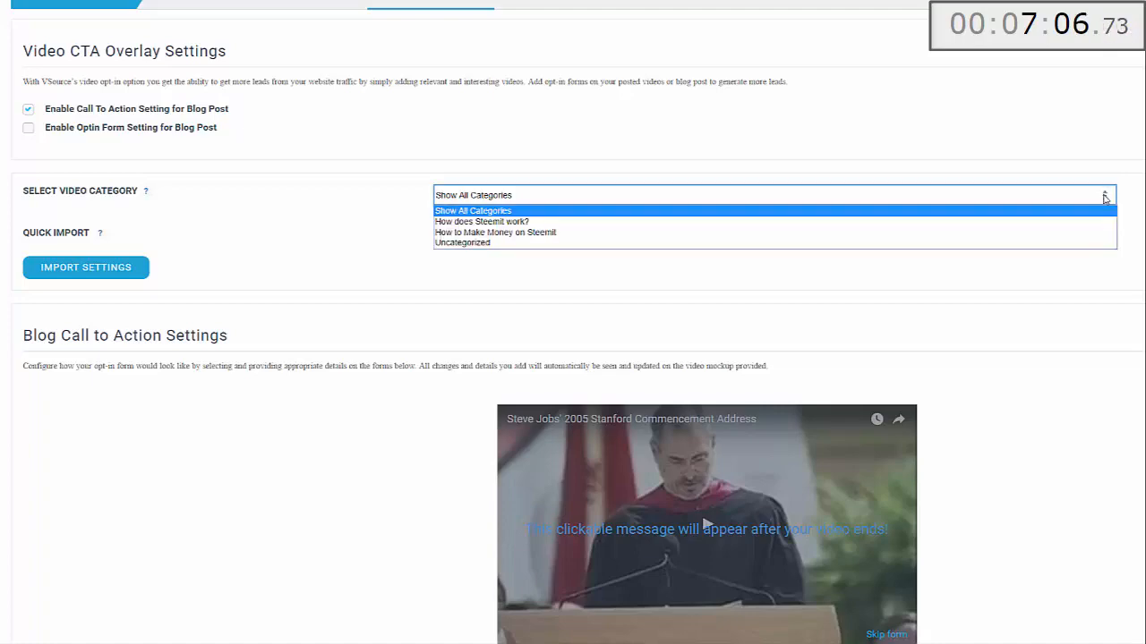
click(494, 232)
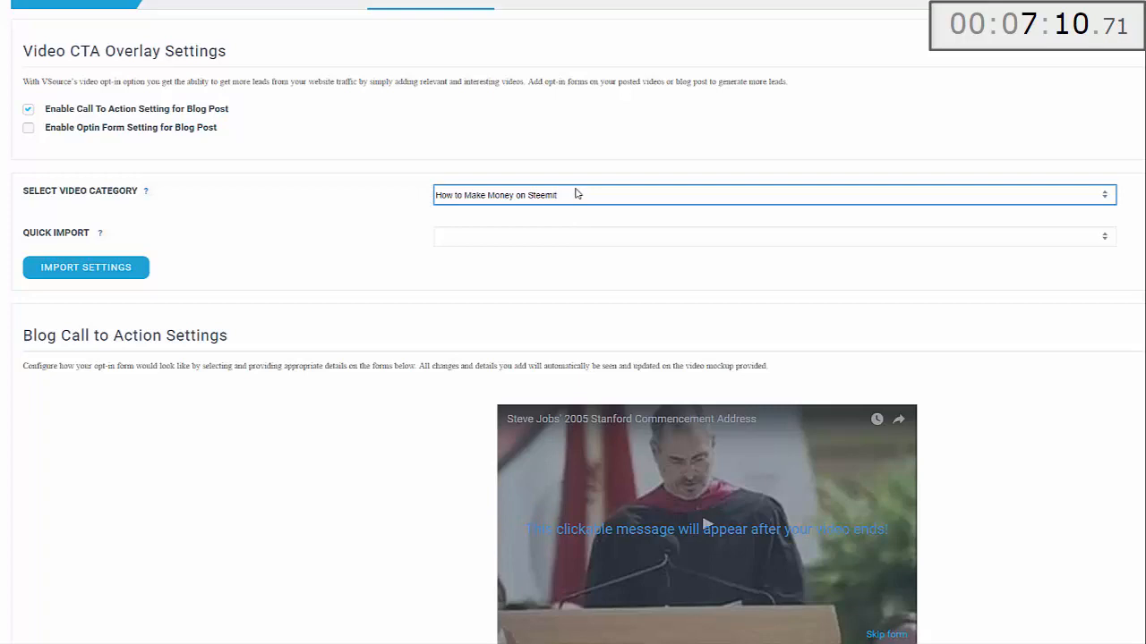
scroll(down, 3)
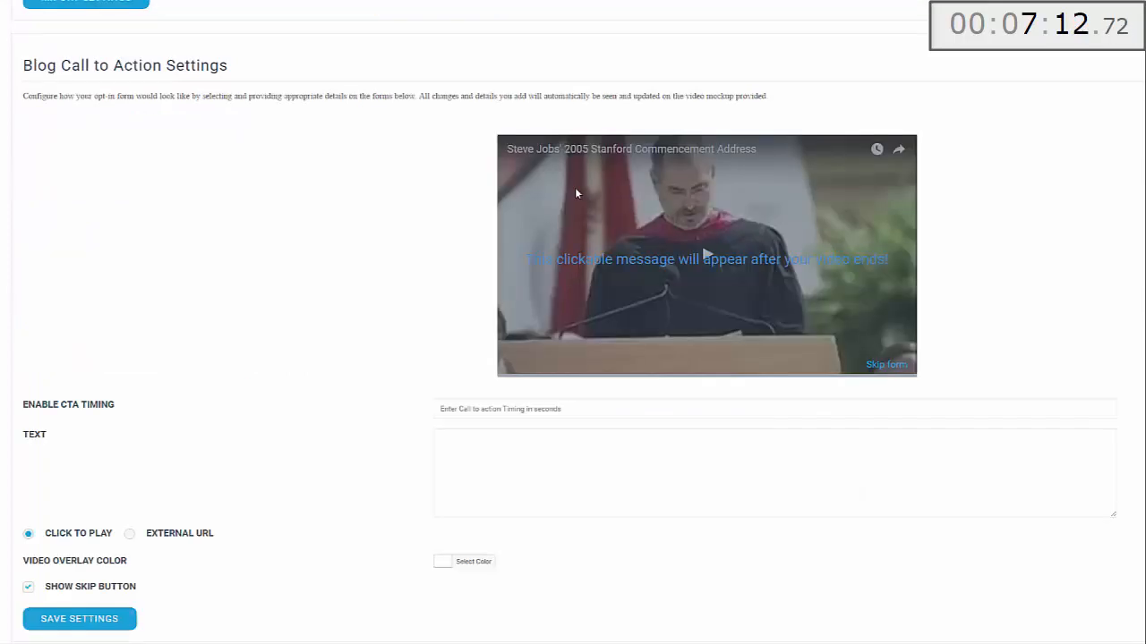
click(773, 409)
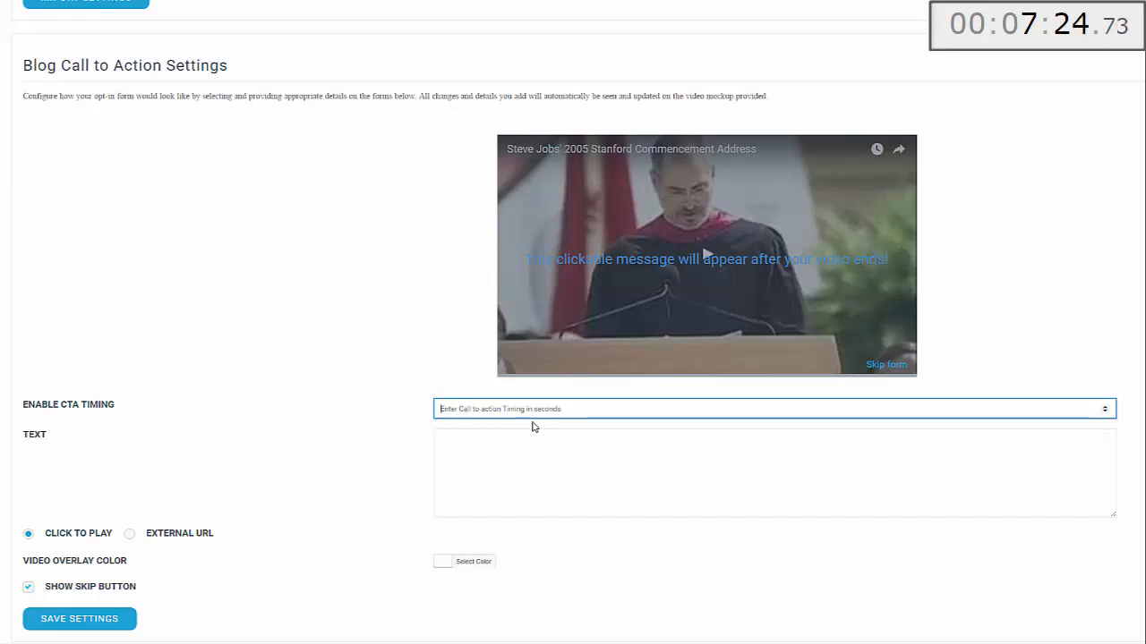
Step: Set CTA timing 12, 'Click Here' text and an external destination with the pasted Steemit affiliate URL
text(12)
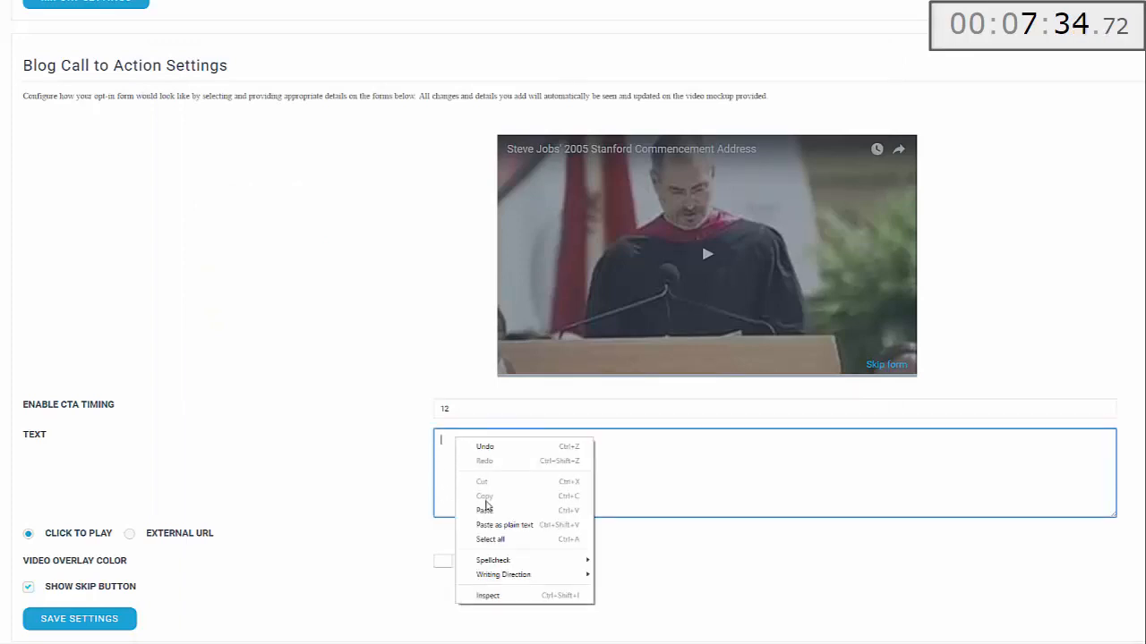
click(483, 510)
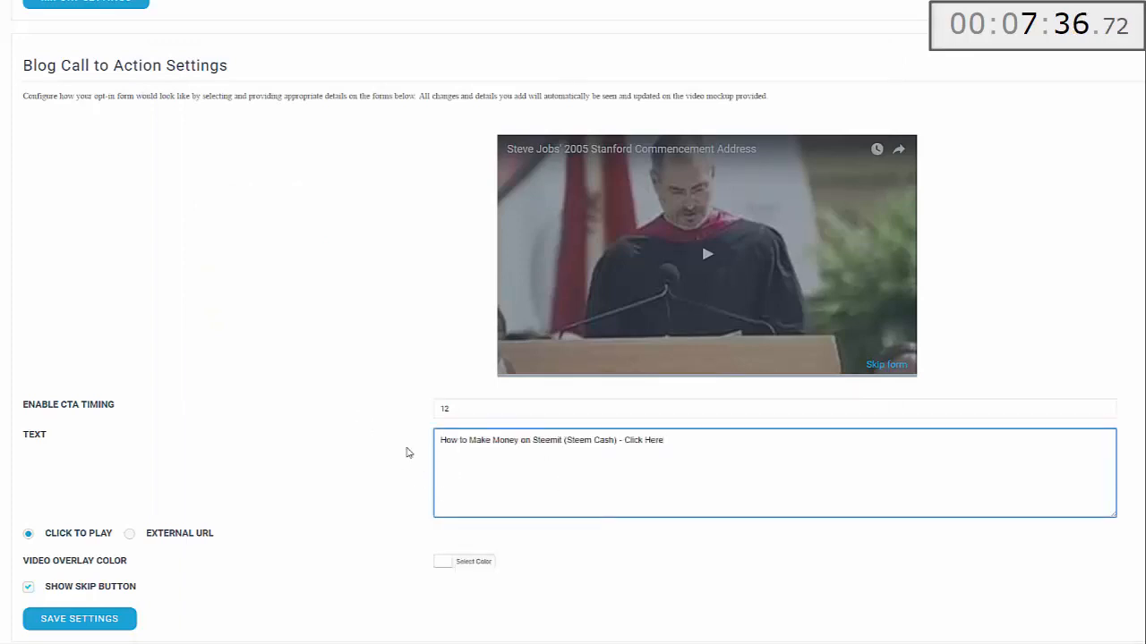
click(666, 440)
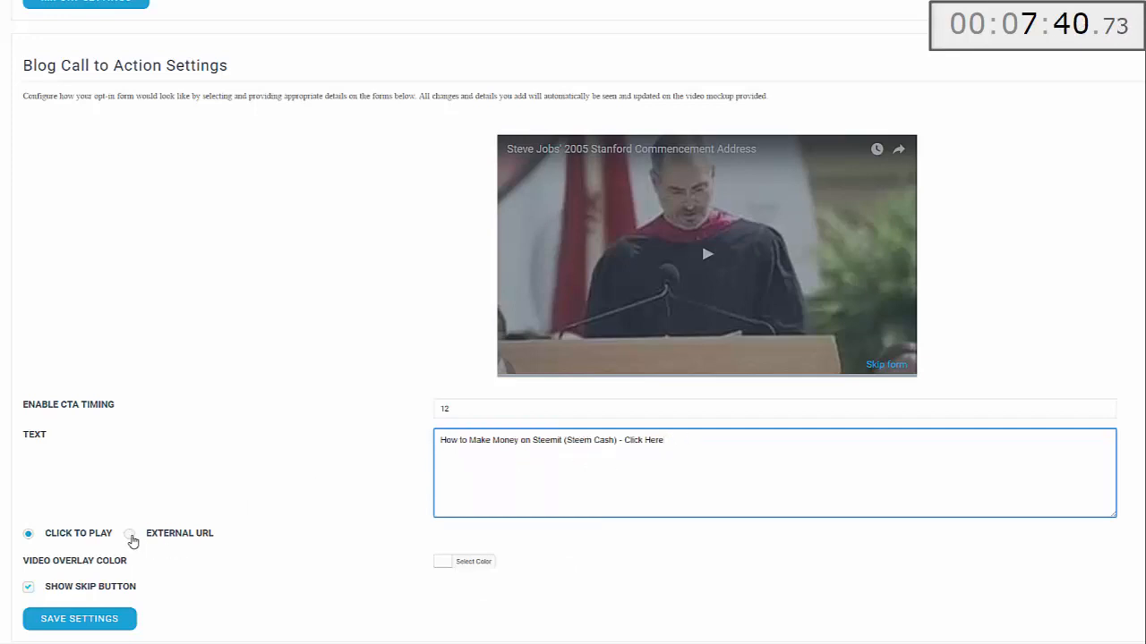
click(128, 533)
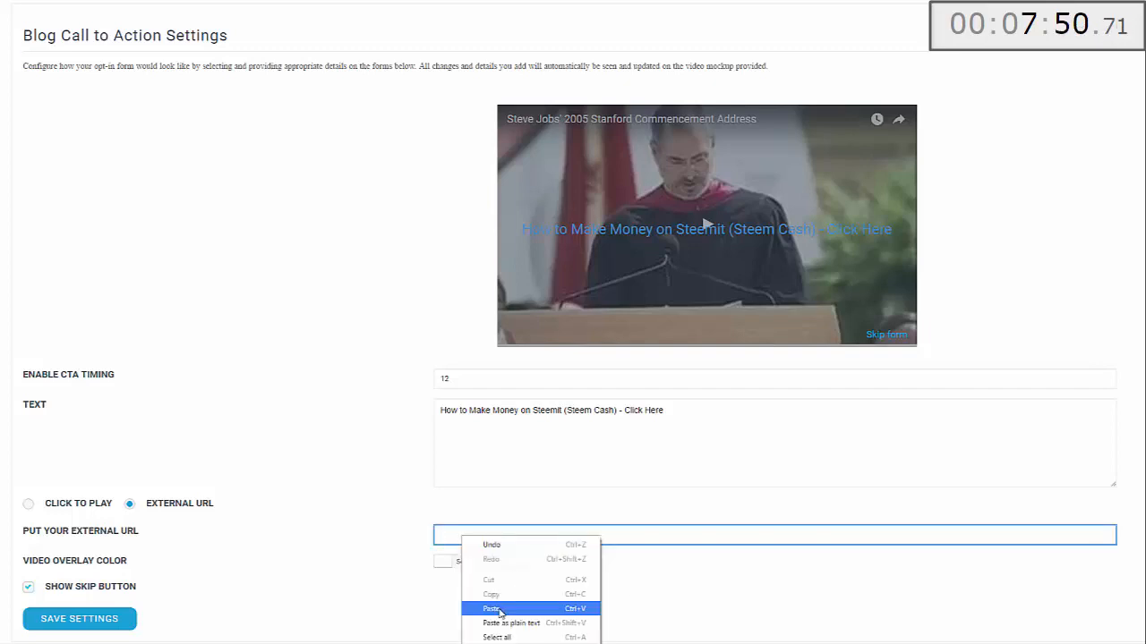
click(490, 609)
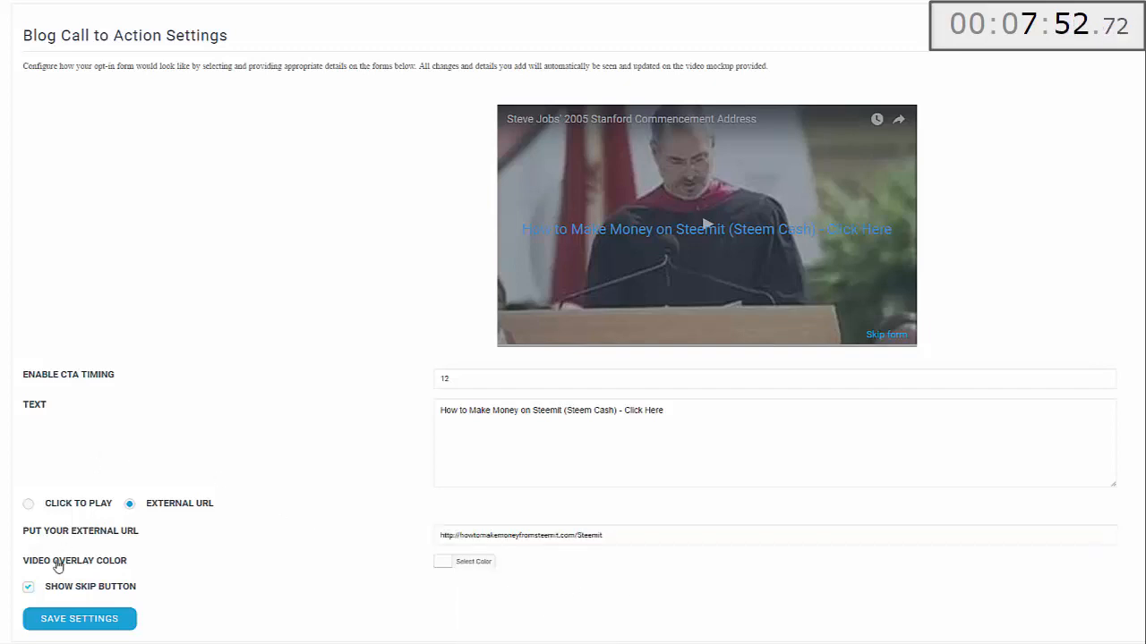
mouse_move(580, 154)
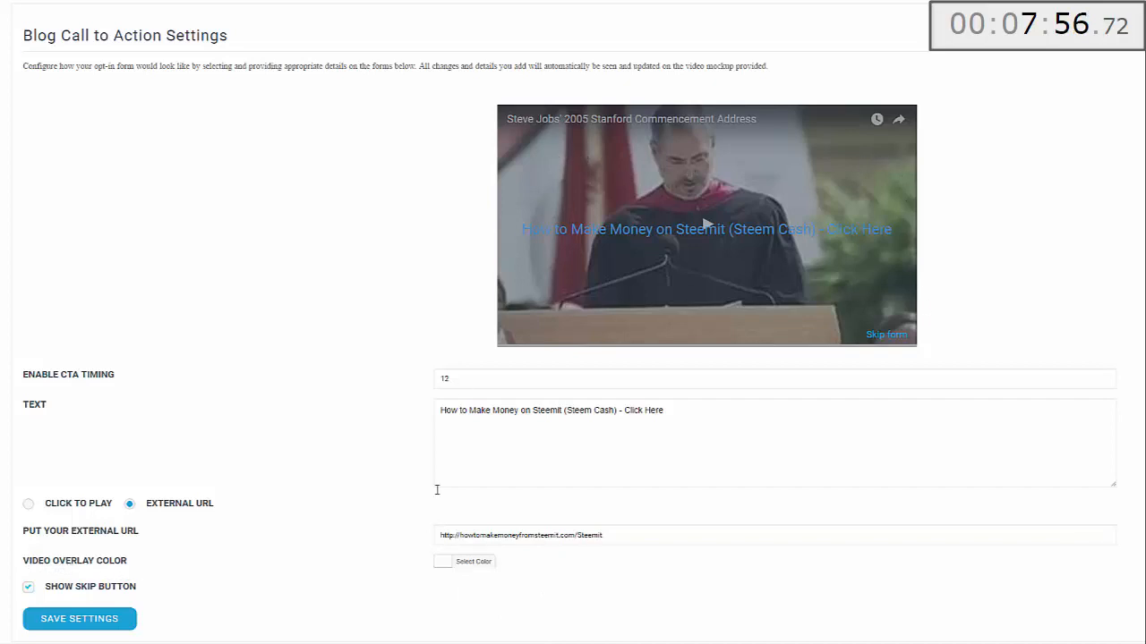
Step: Choose a black overlay colour and uncheck Show Skip Button
click(465, 562)
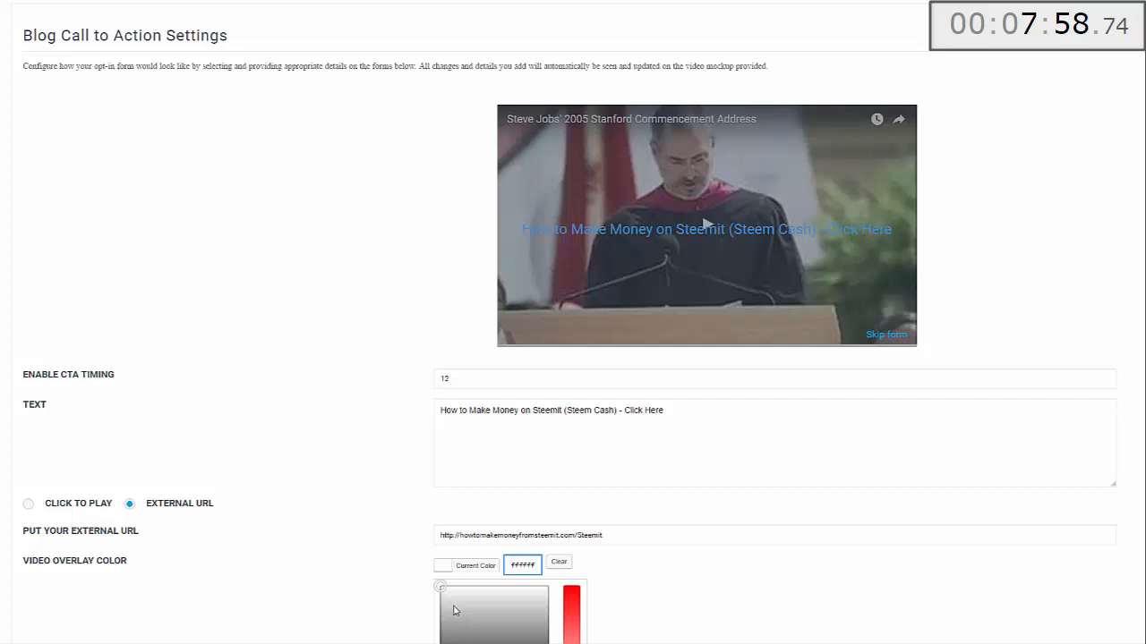
scroll(down, 3)
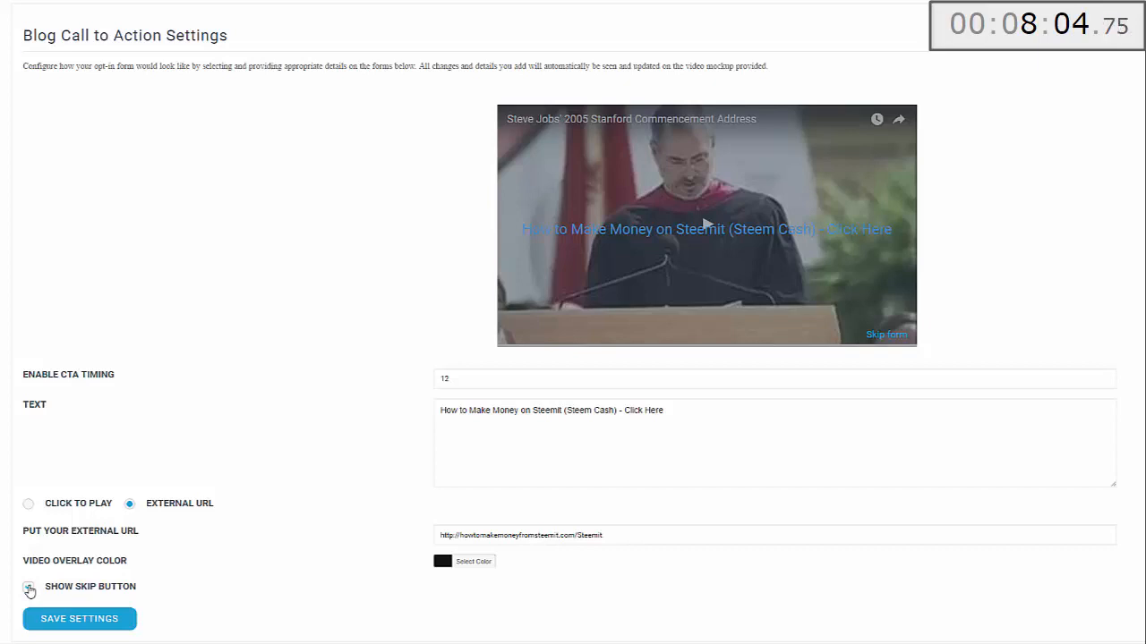
click(29, 587)
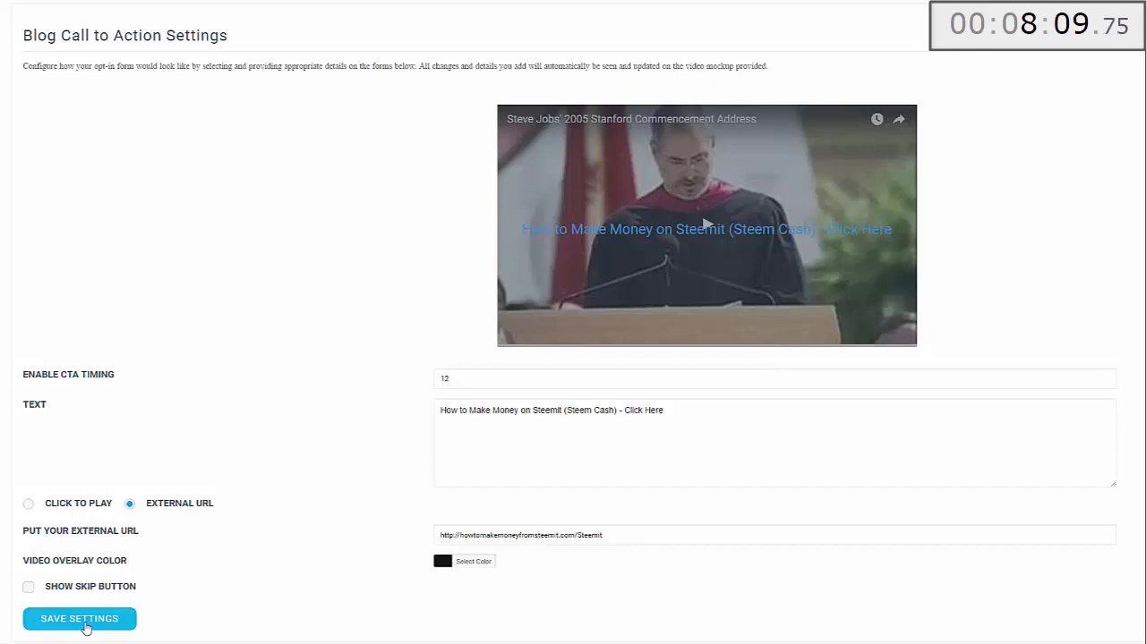
Step: Save the CTA settings and view the Steem Cash Review post on the live site
click(79, 620)
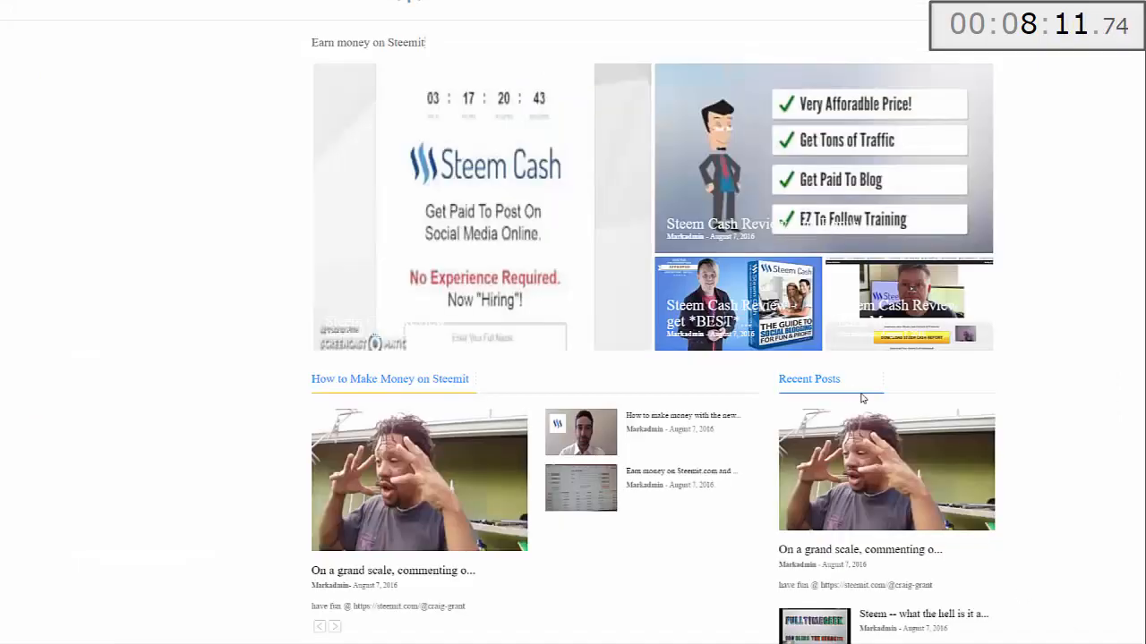
mouse_move(362, 306)
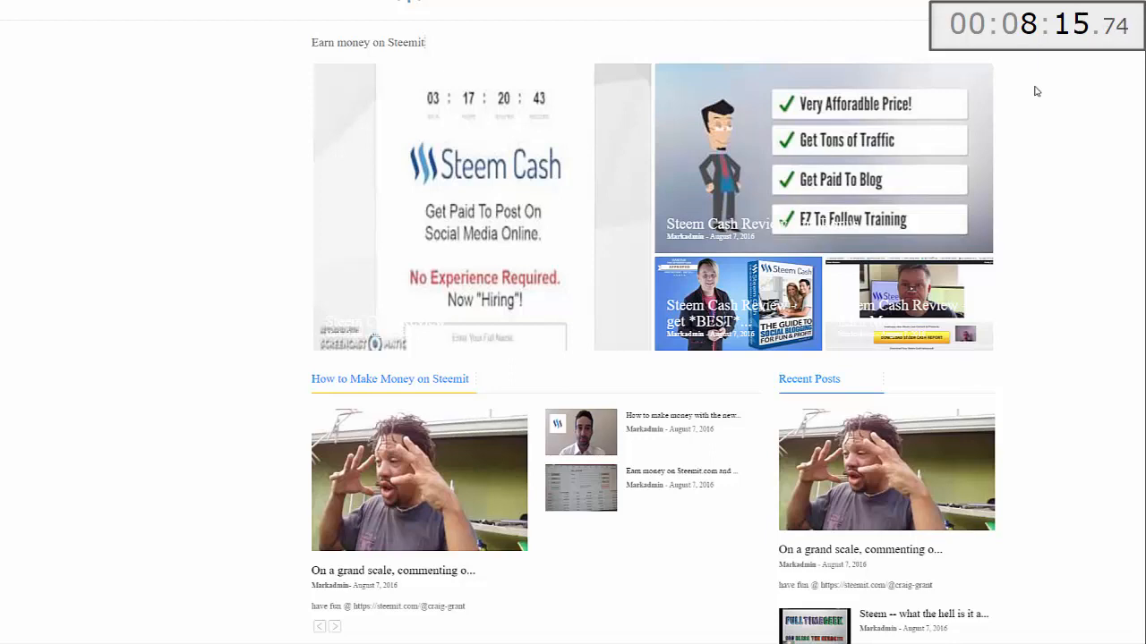
mouse_move(732, 294)
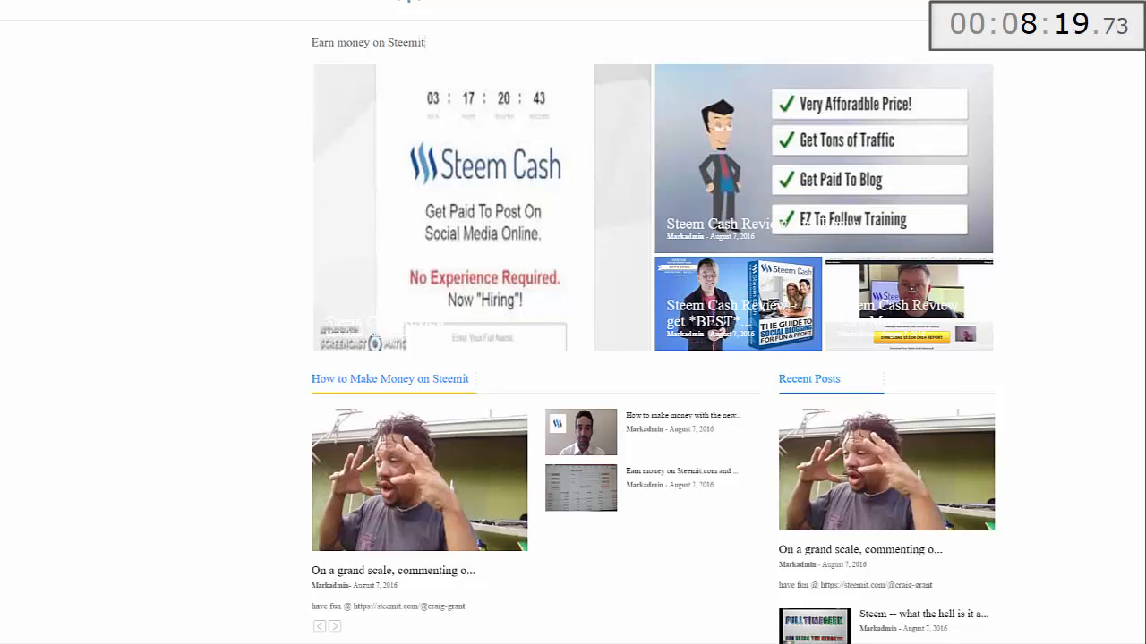
click(737, 305)
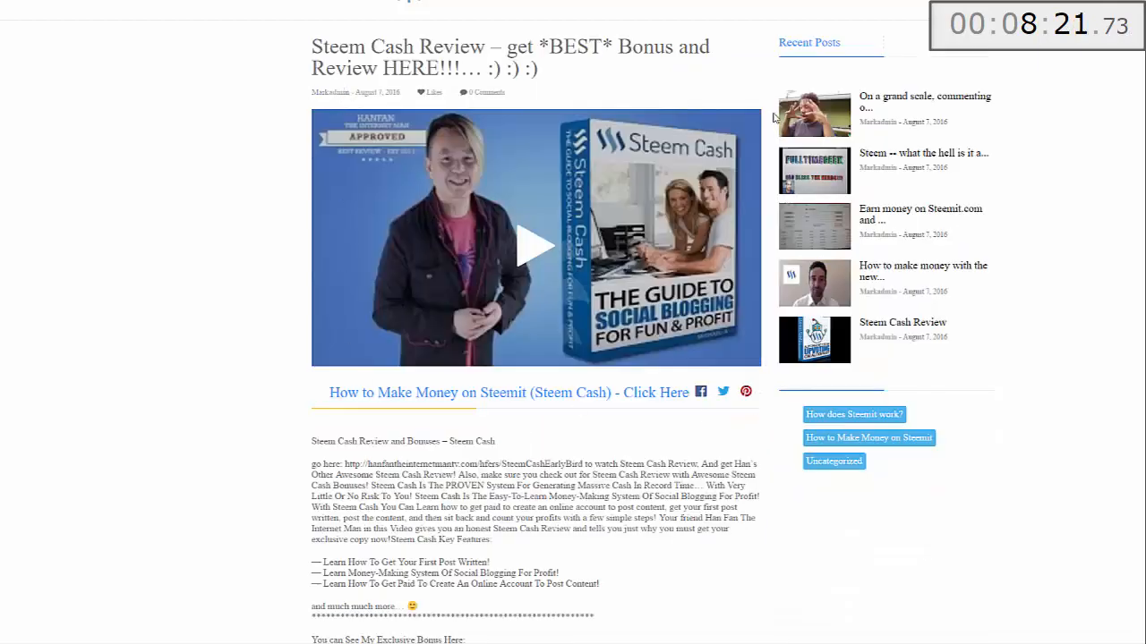
mouse_move(590, 197)
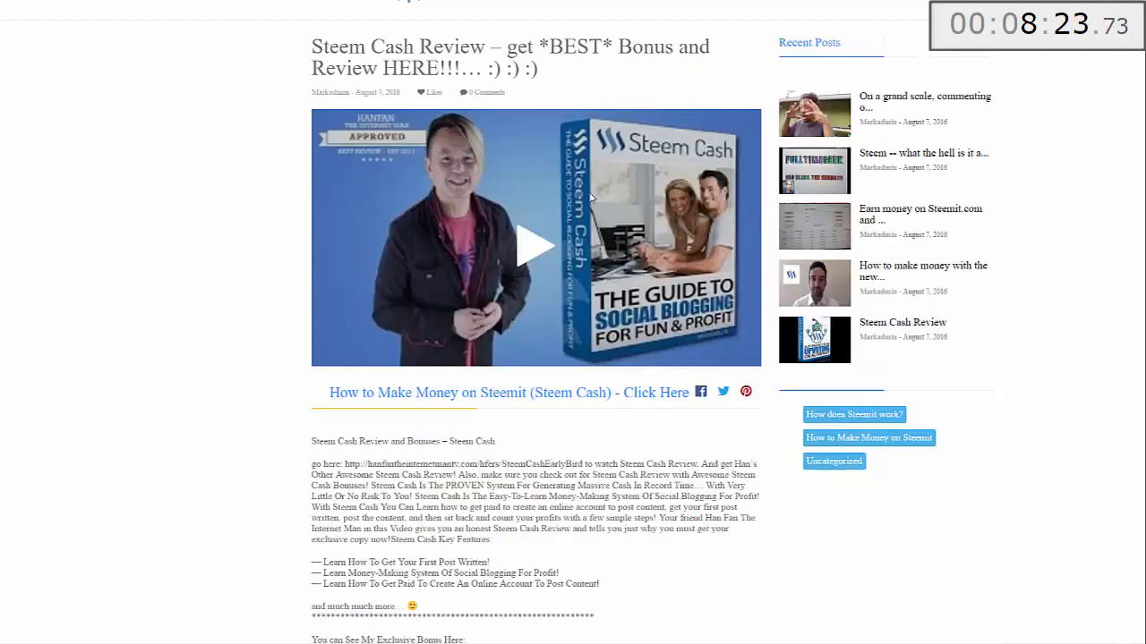
mouse_move(476, 405)
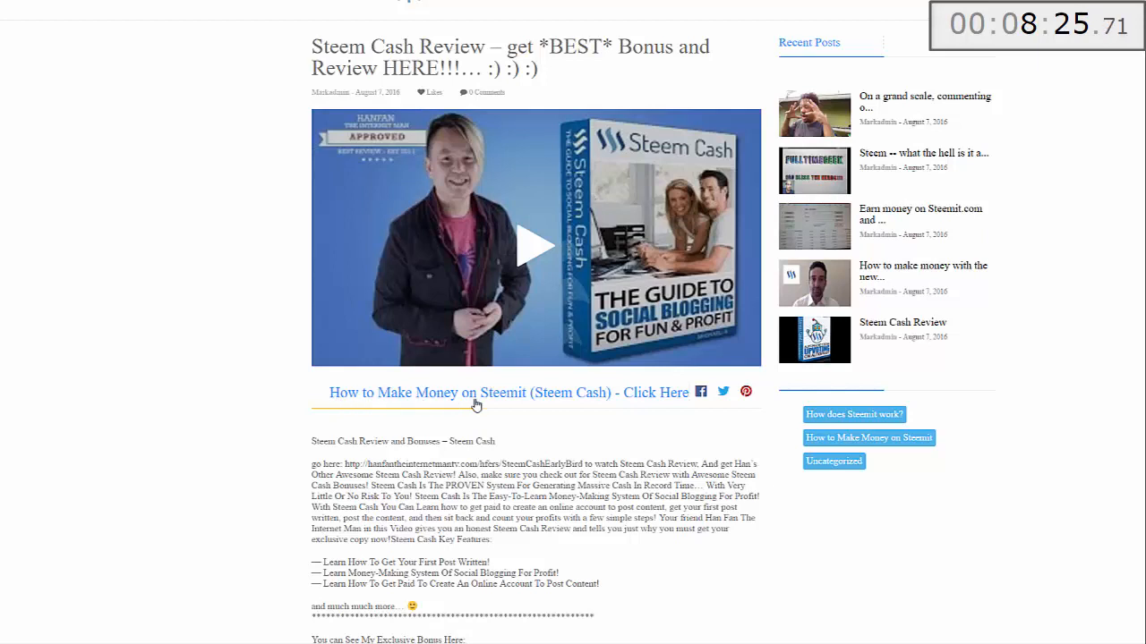
mouse_move(691, 401)
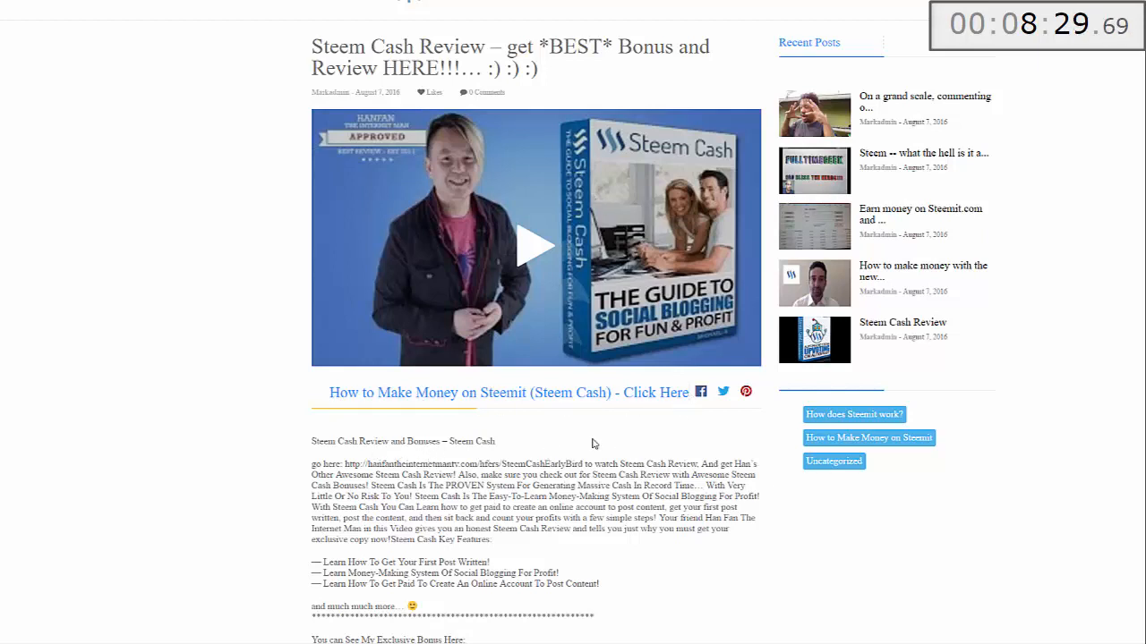
scroll(down, 3)
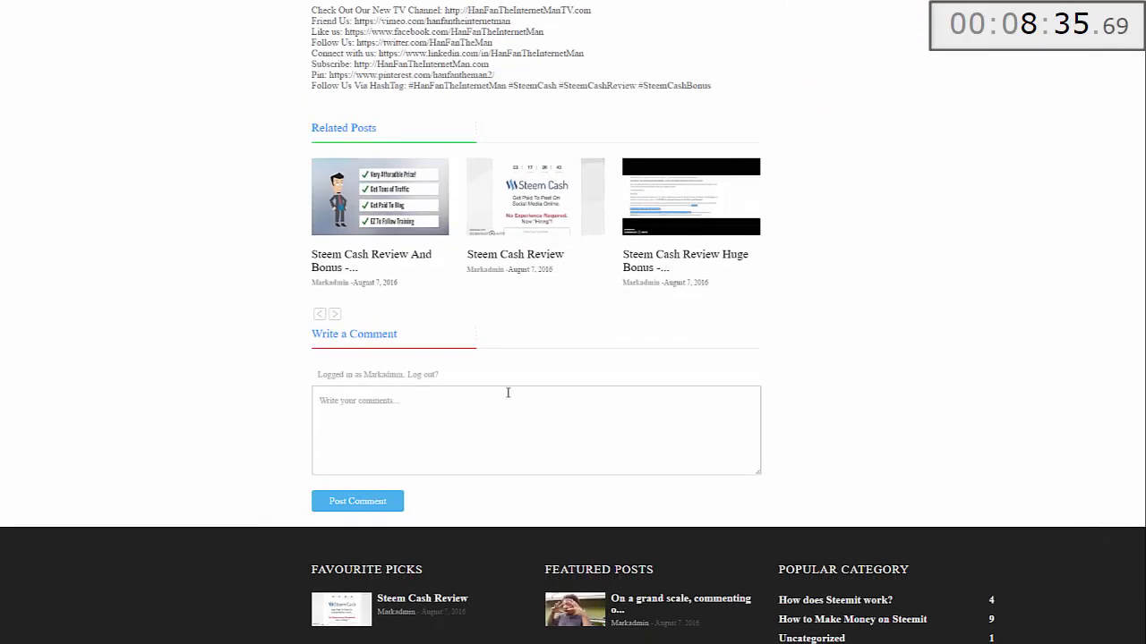
scroll(up, 3)
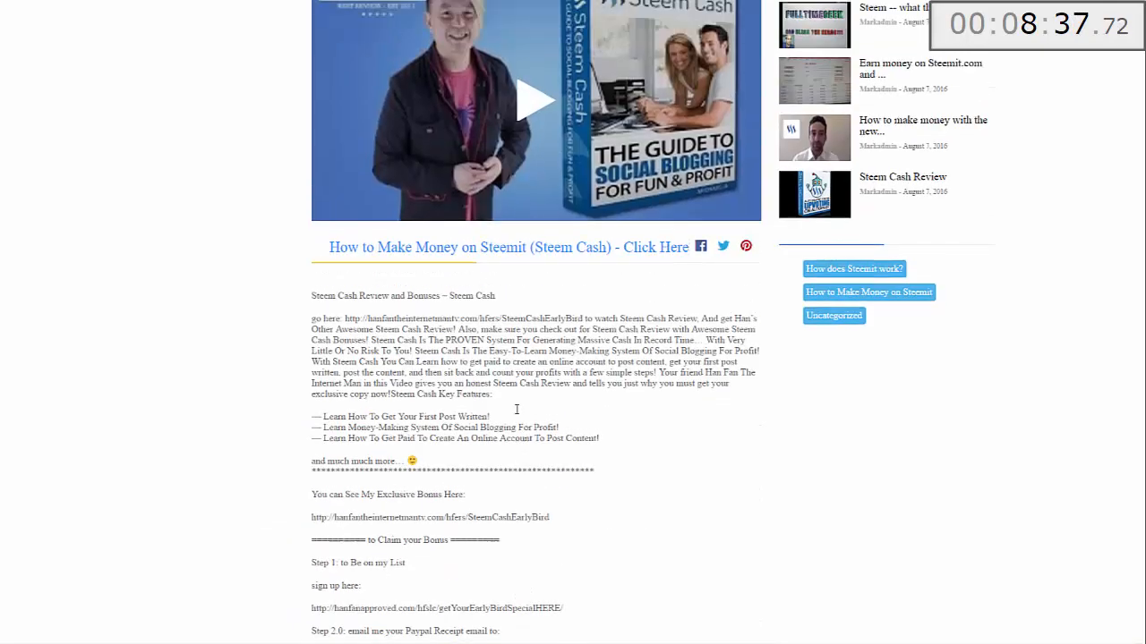
scroll(up, 3)
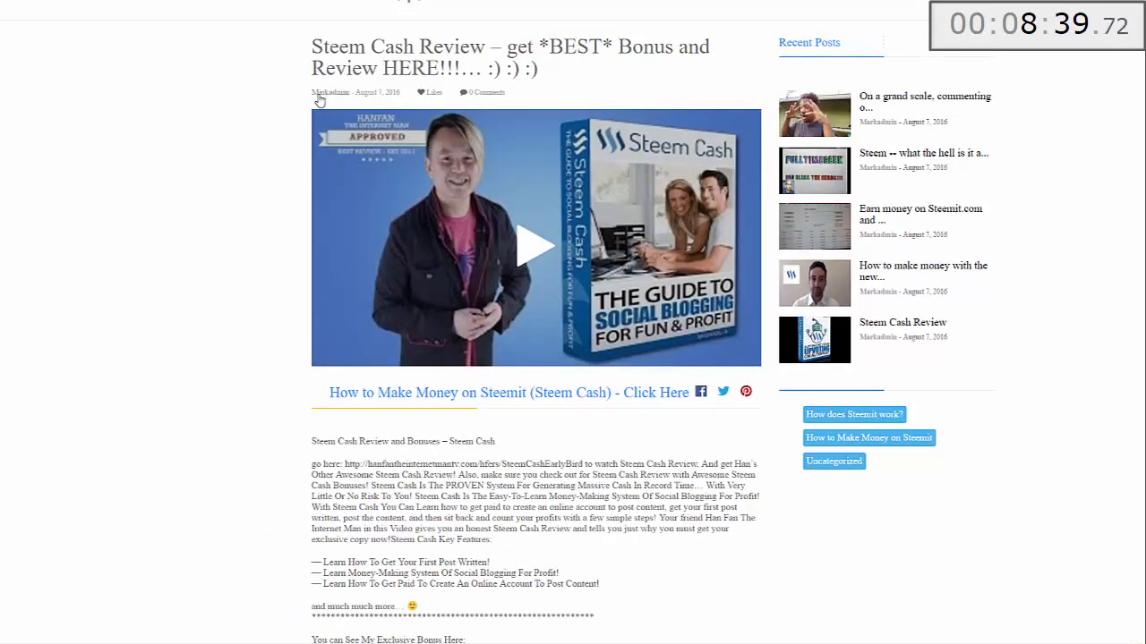
mouse_move(356, 312)
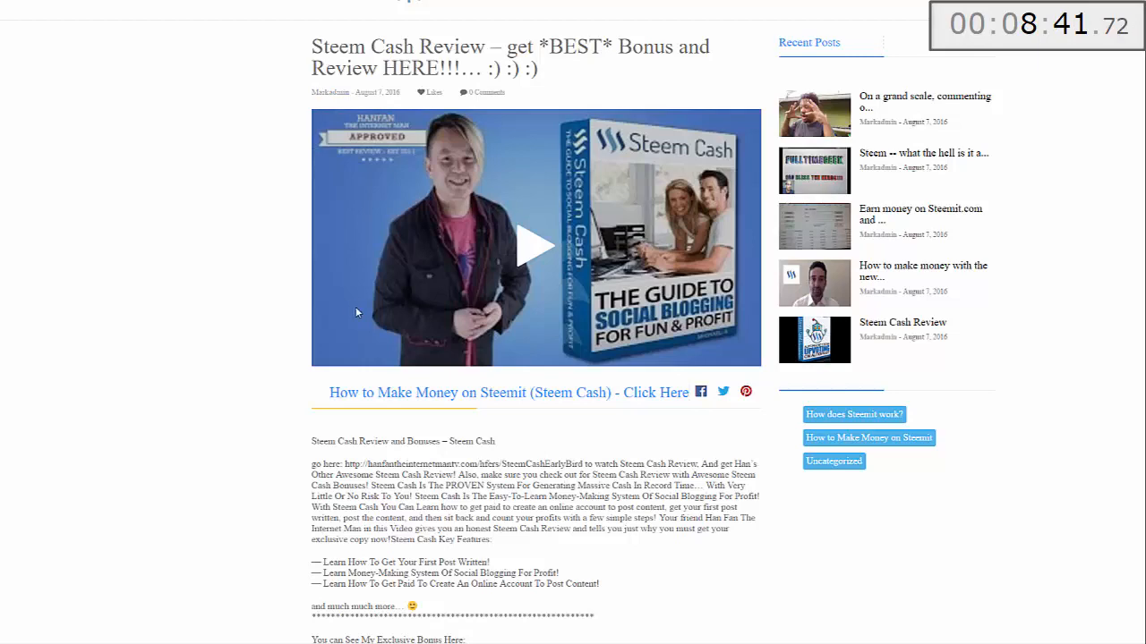
mouse_move(529, 247)
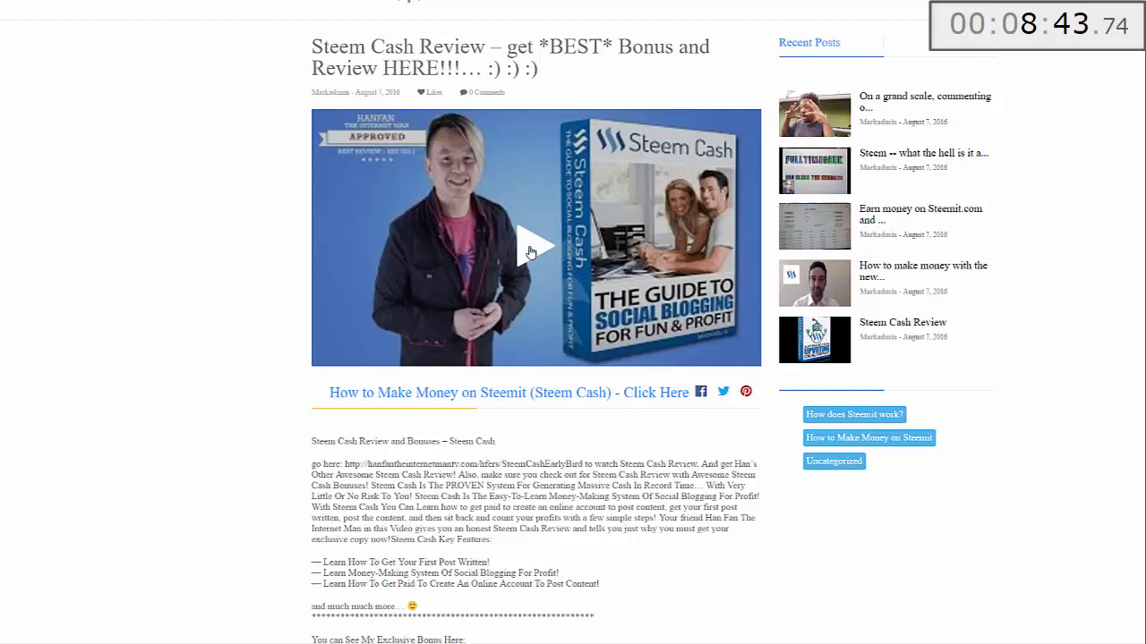
Step: Play the post's video so the black How to Make Money on Steemit overlay appears
click(535, 247)
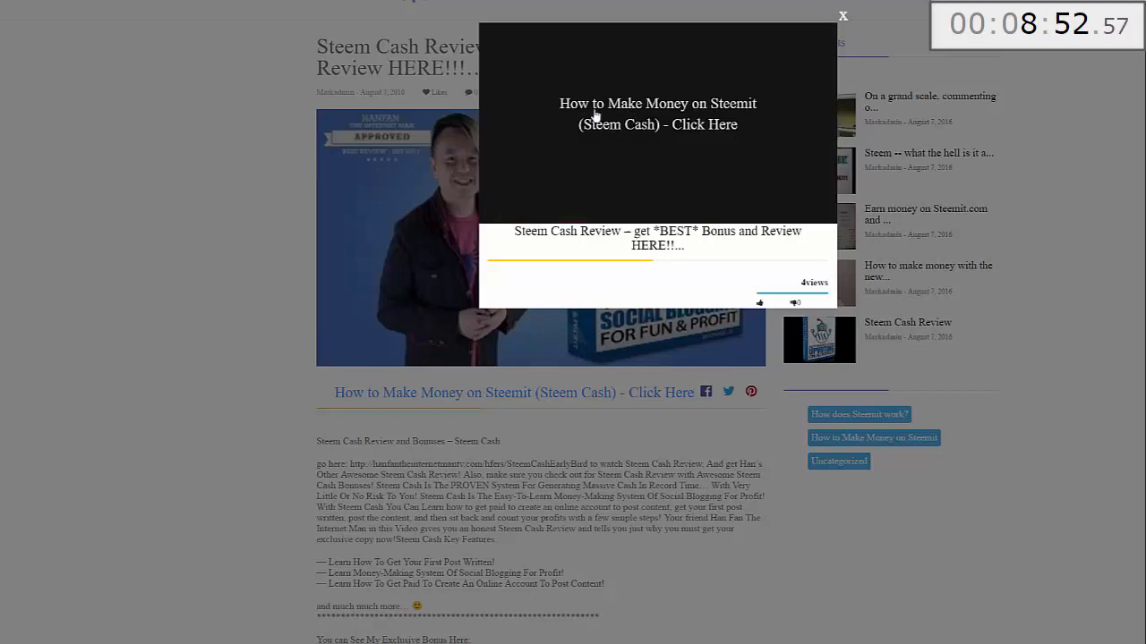
mouse_move(627, 111)
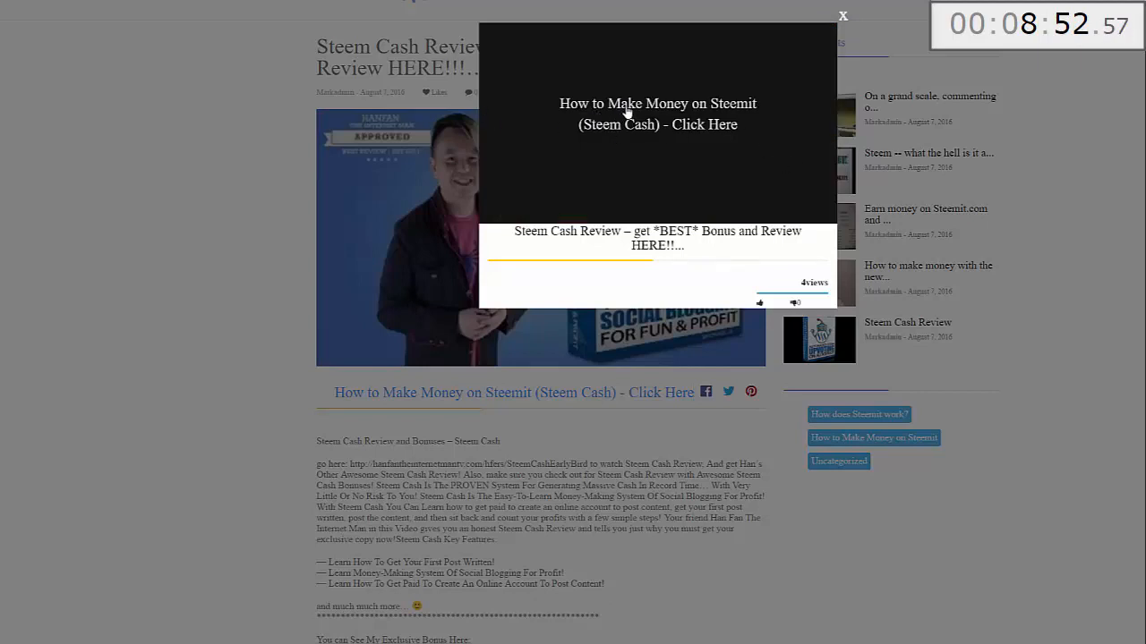